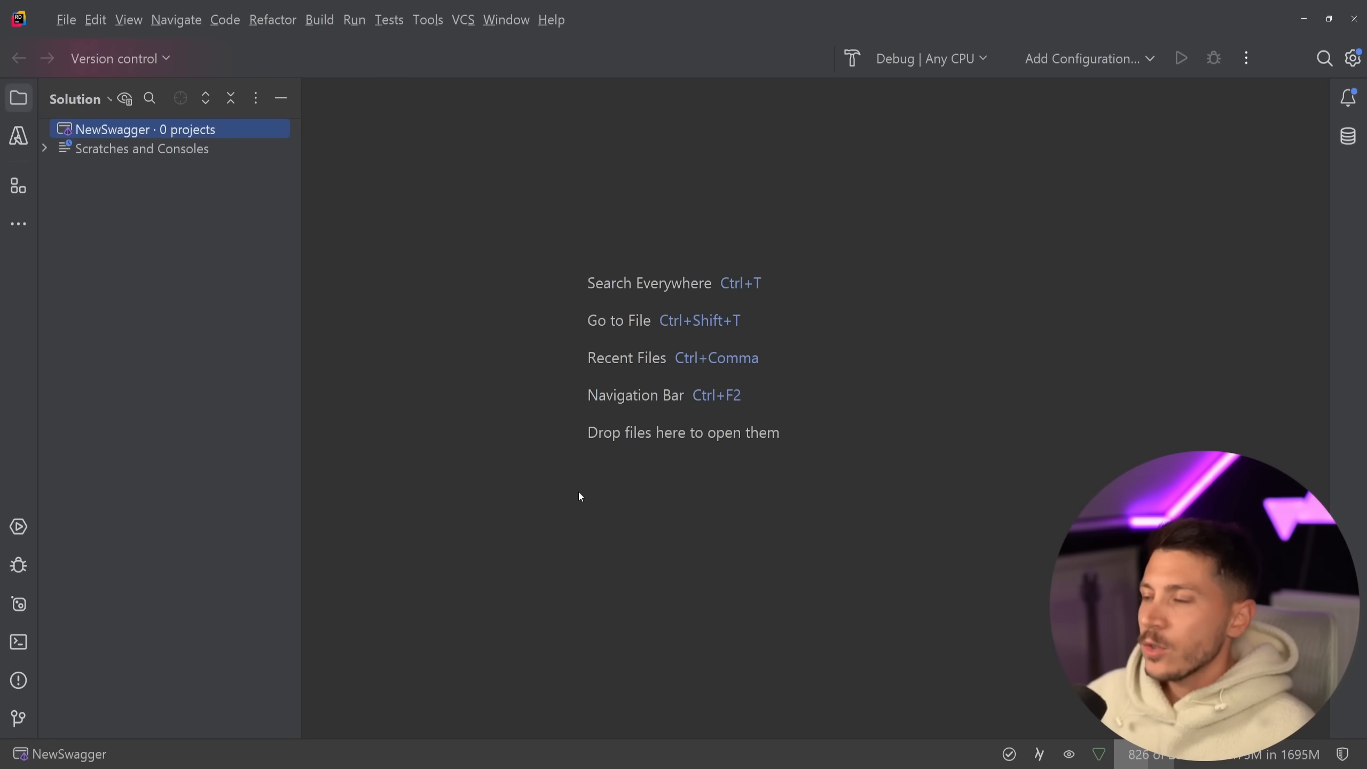
# - Add a new Web API project named DemoApi to the NewSwagger solution
pyautogui.rightClick(112, 130)
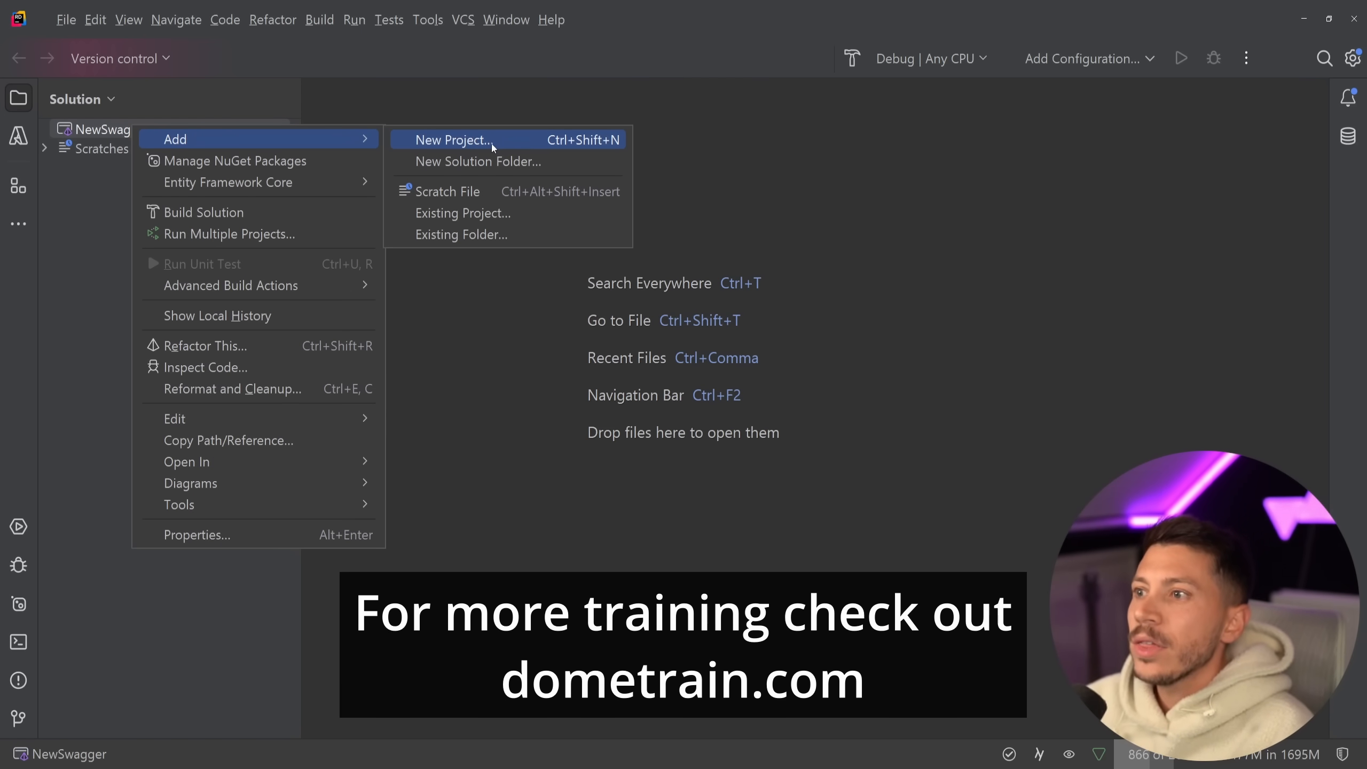
pyautogui.click(453, 140)
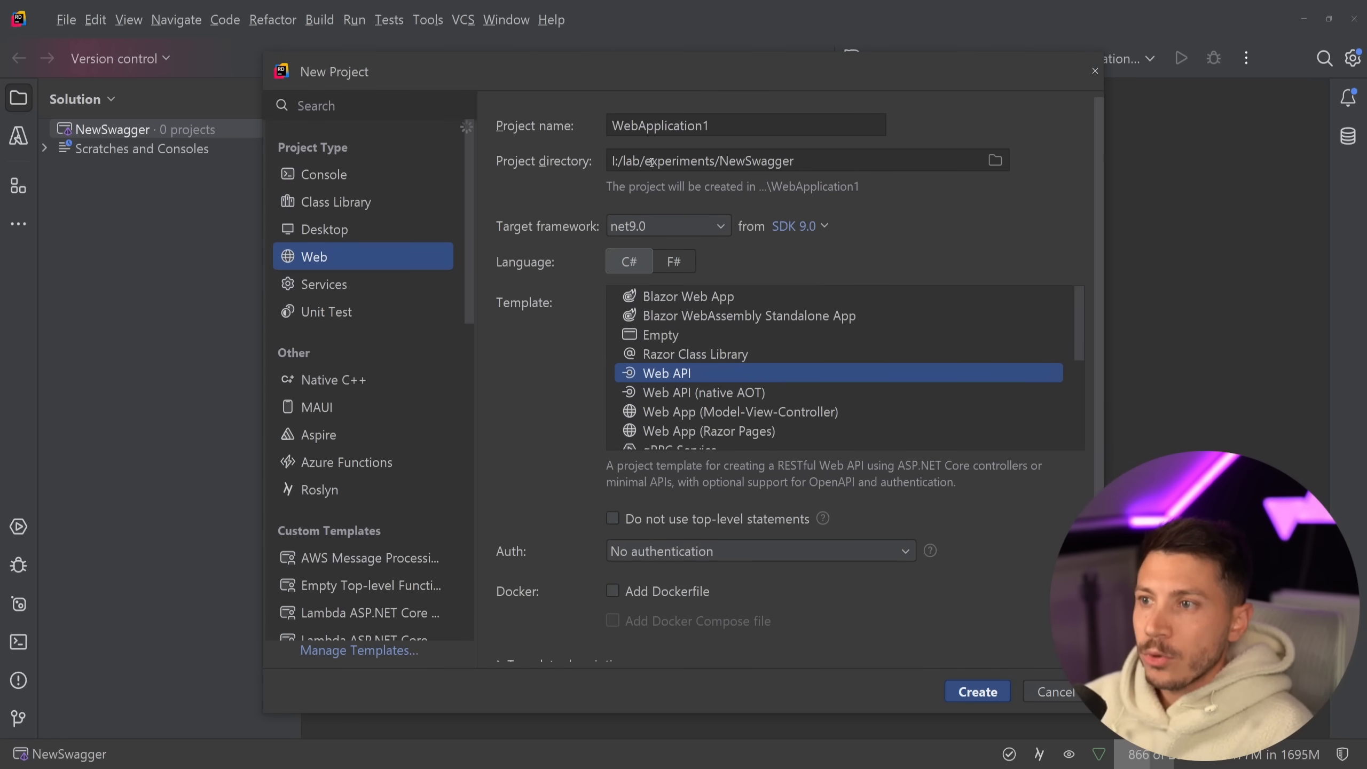
pyautogui.write('DemoApi')
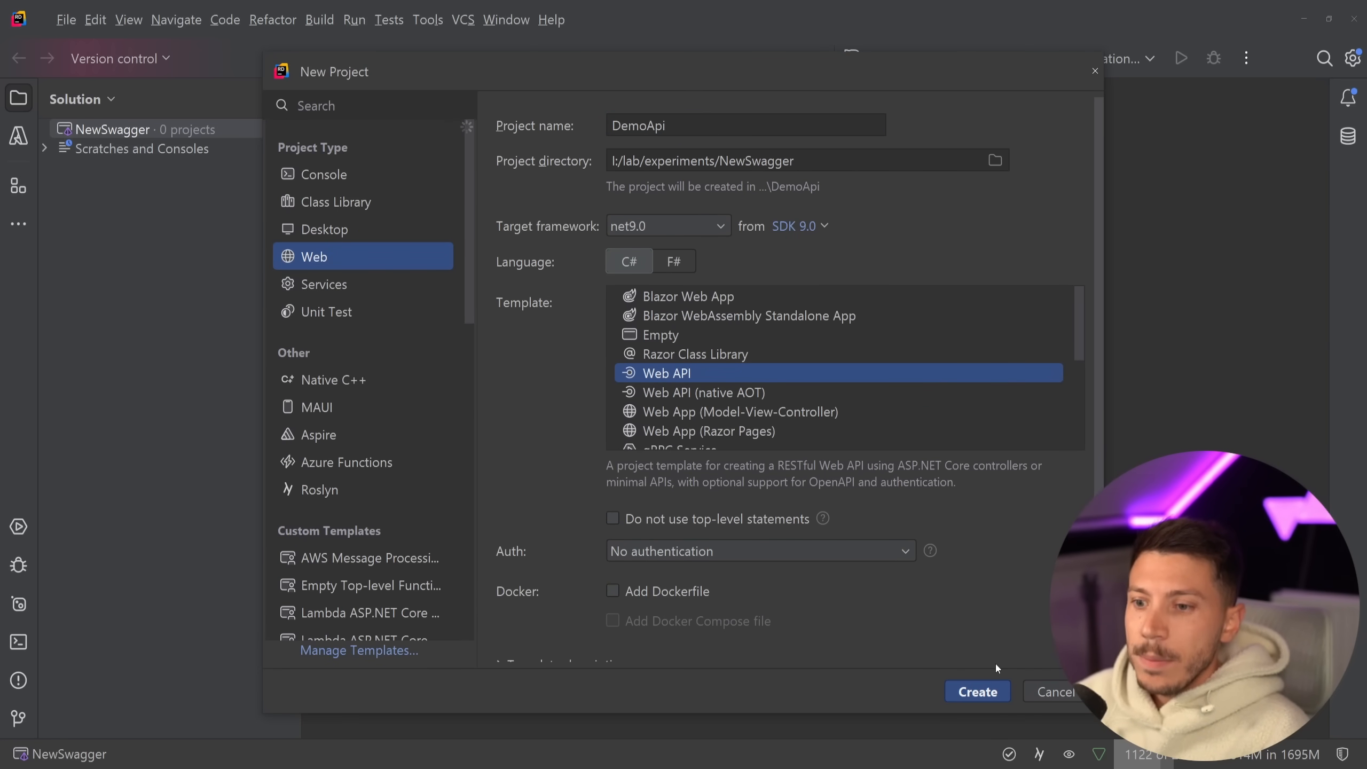
pyautogui.click(978, 691)
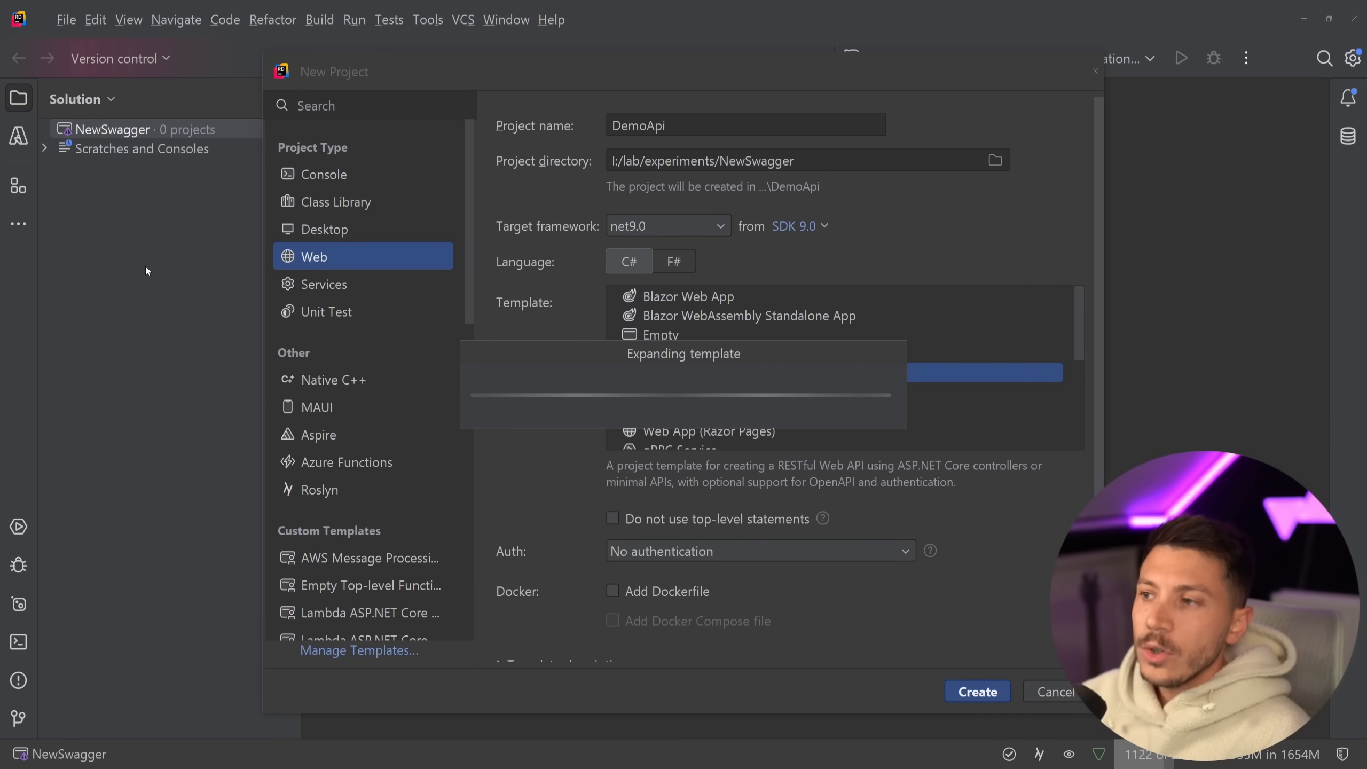
pyautogui.click(978, 691)
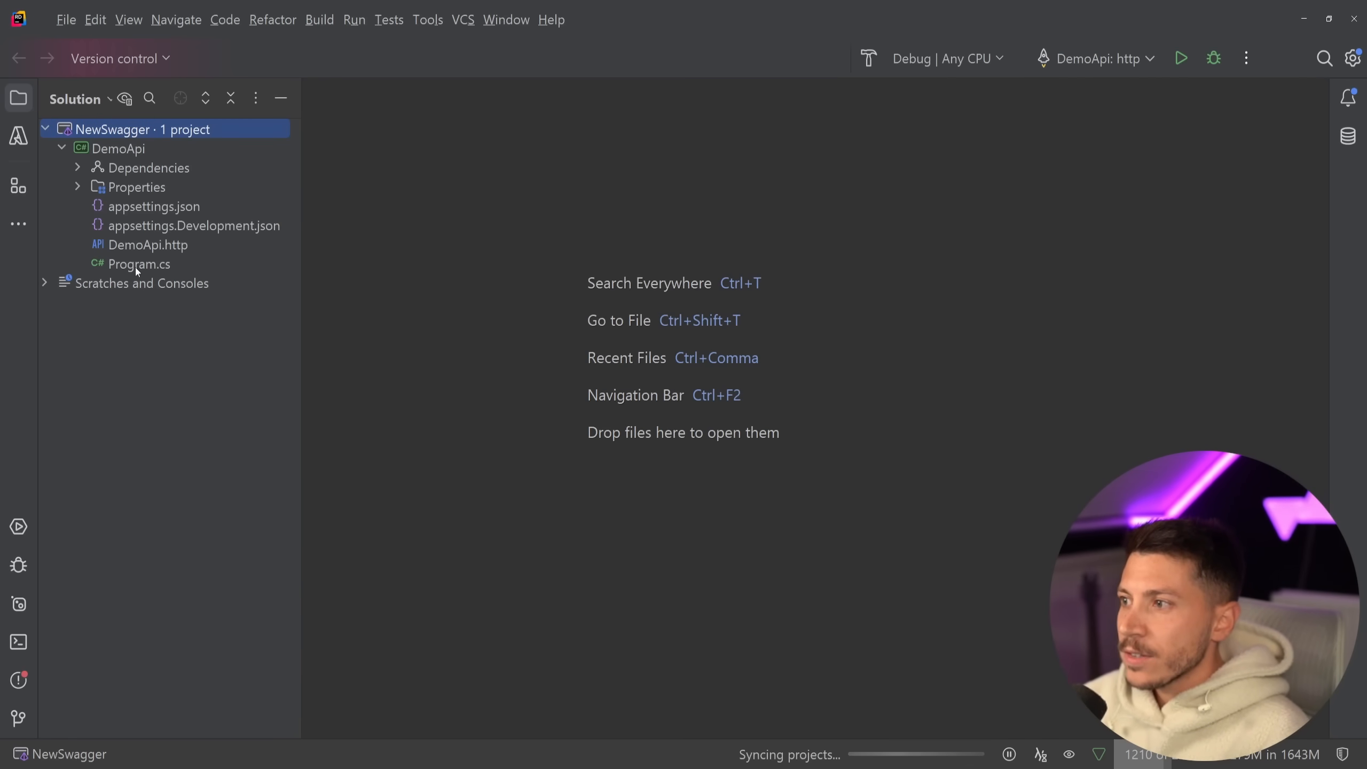
# - Review Program.cs and the DemoApi project file for the built-in OpenAPI package
pyautogui.doubleClick(139, 263)
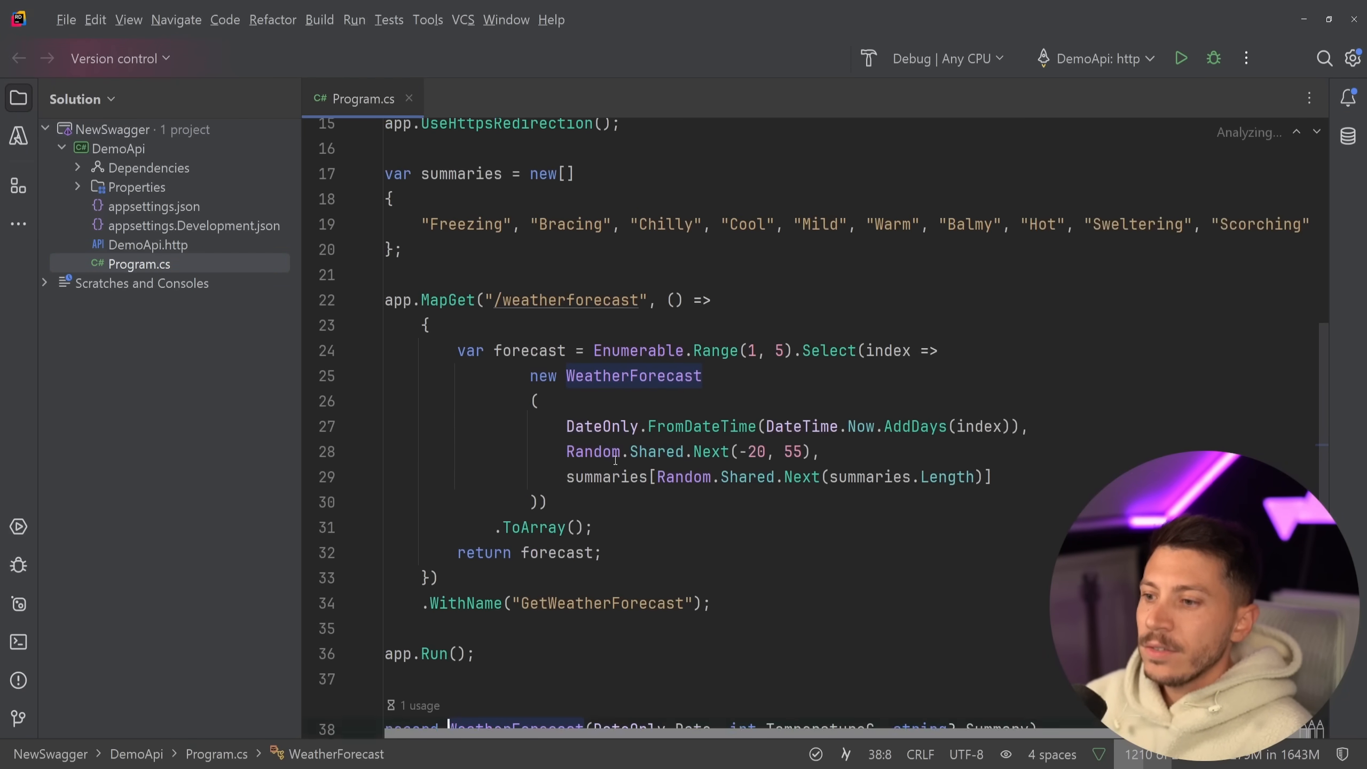
pyautogui.write('Swag')
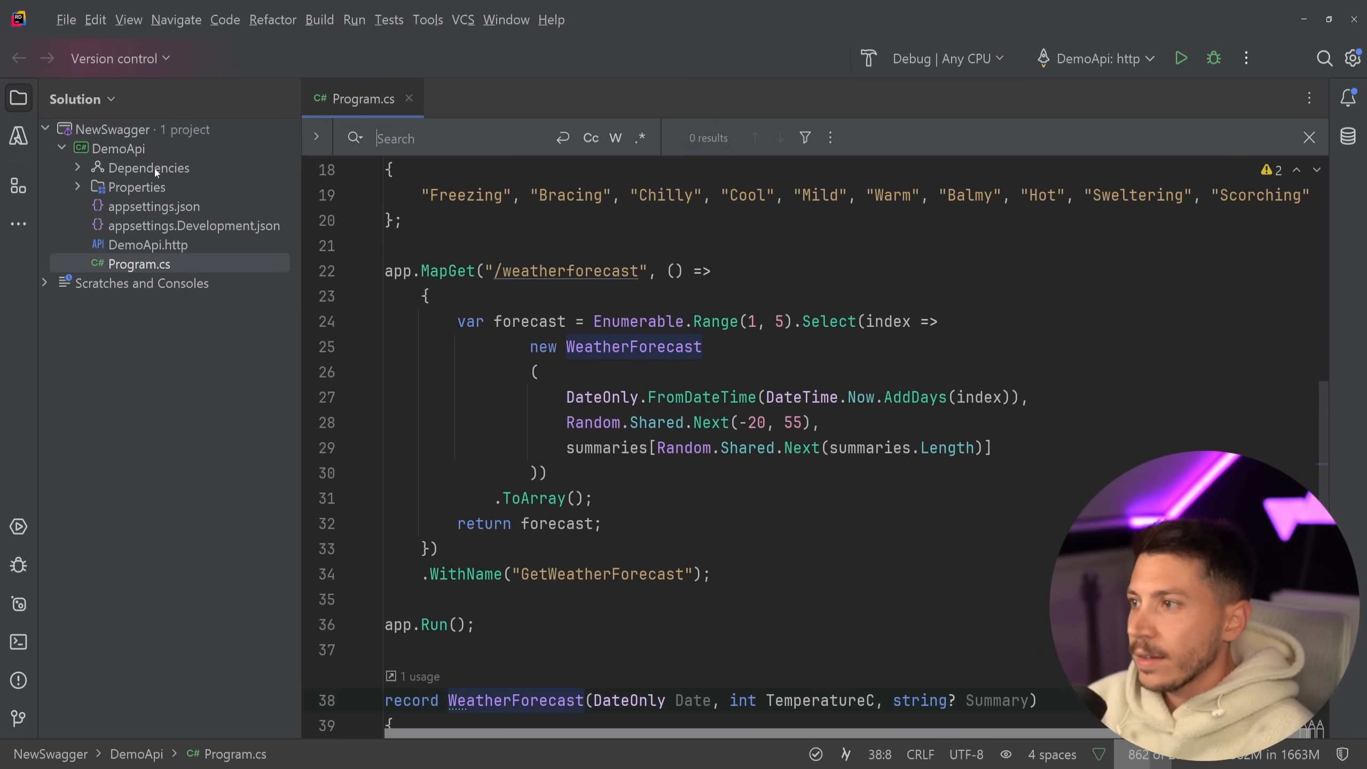
pyautogui.rightClick(119, 148)
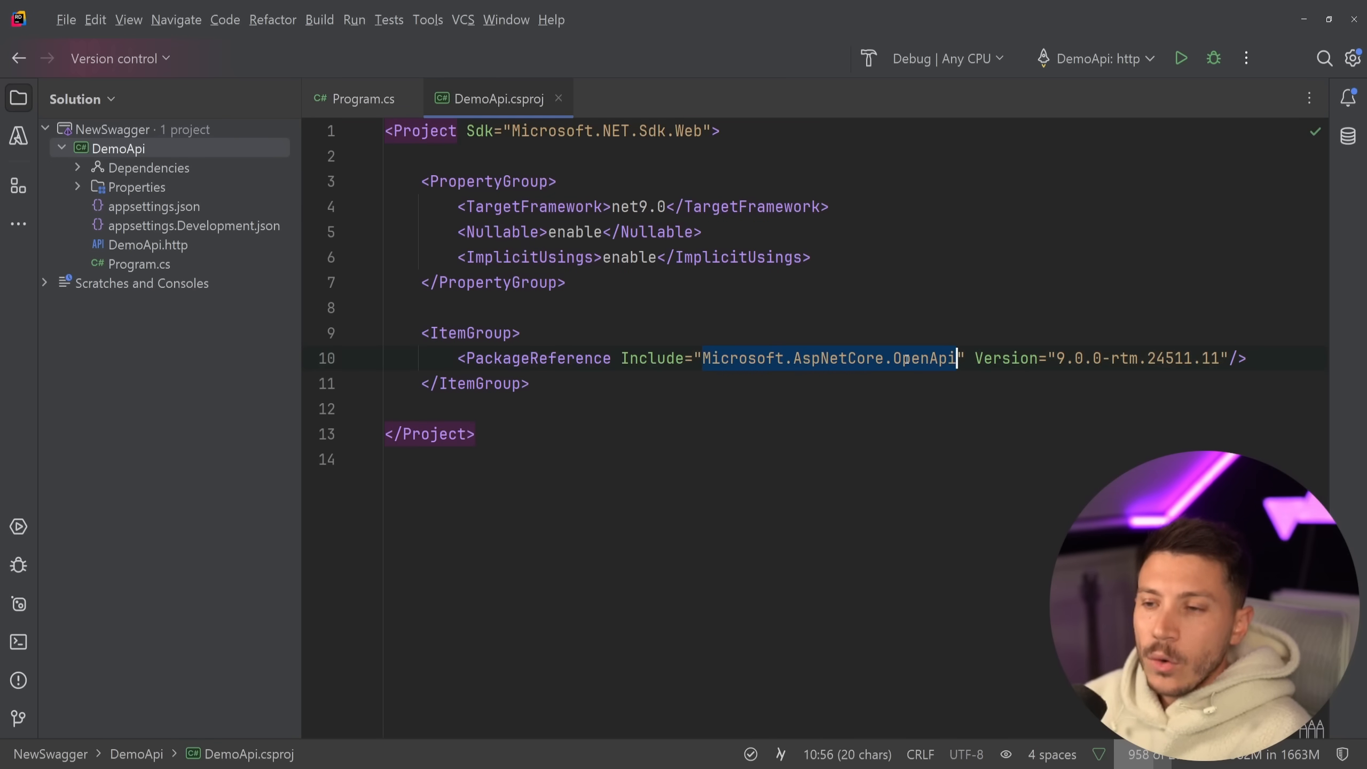
pyautogui.moveTo(906, 361)
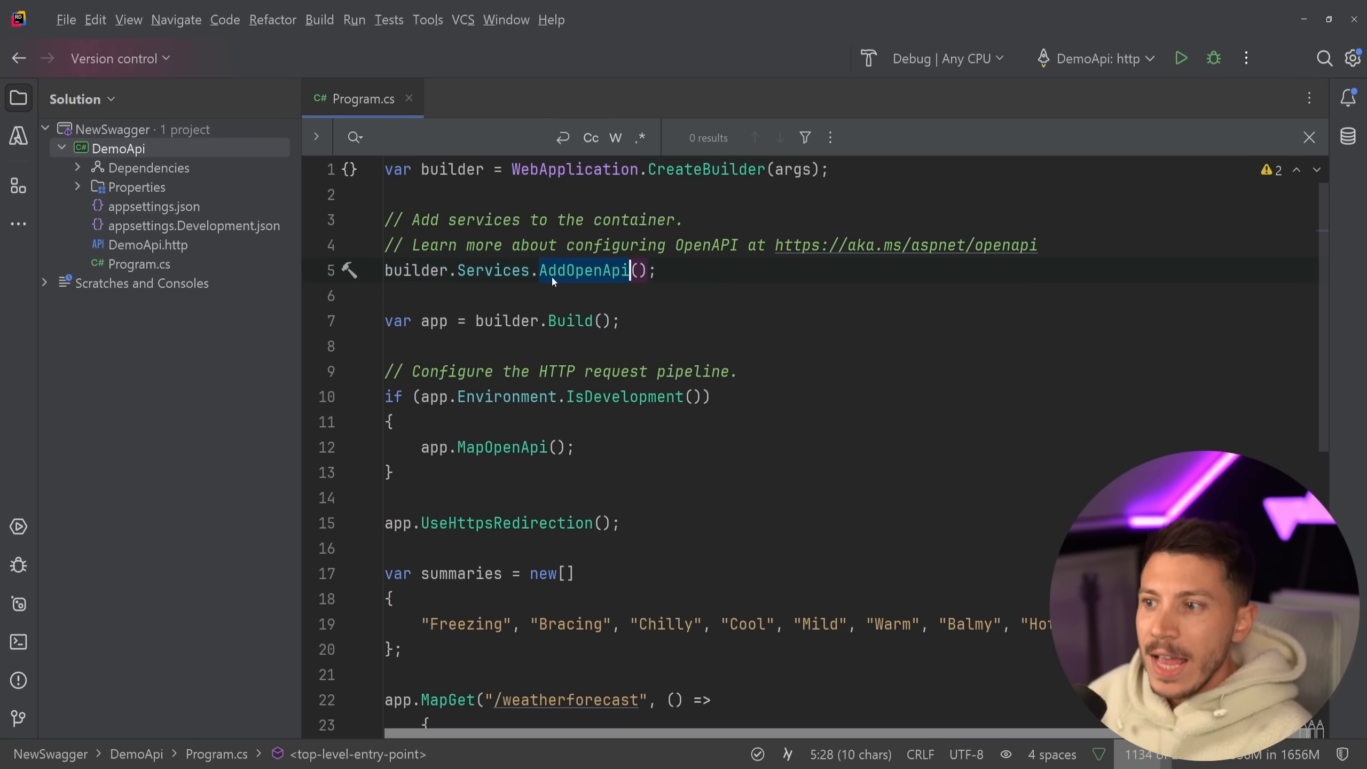
# - Inspect the AddOpenApi service registration and the MapOpenApi endpoint mapping
pyautogui.click(392, 598)
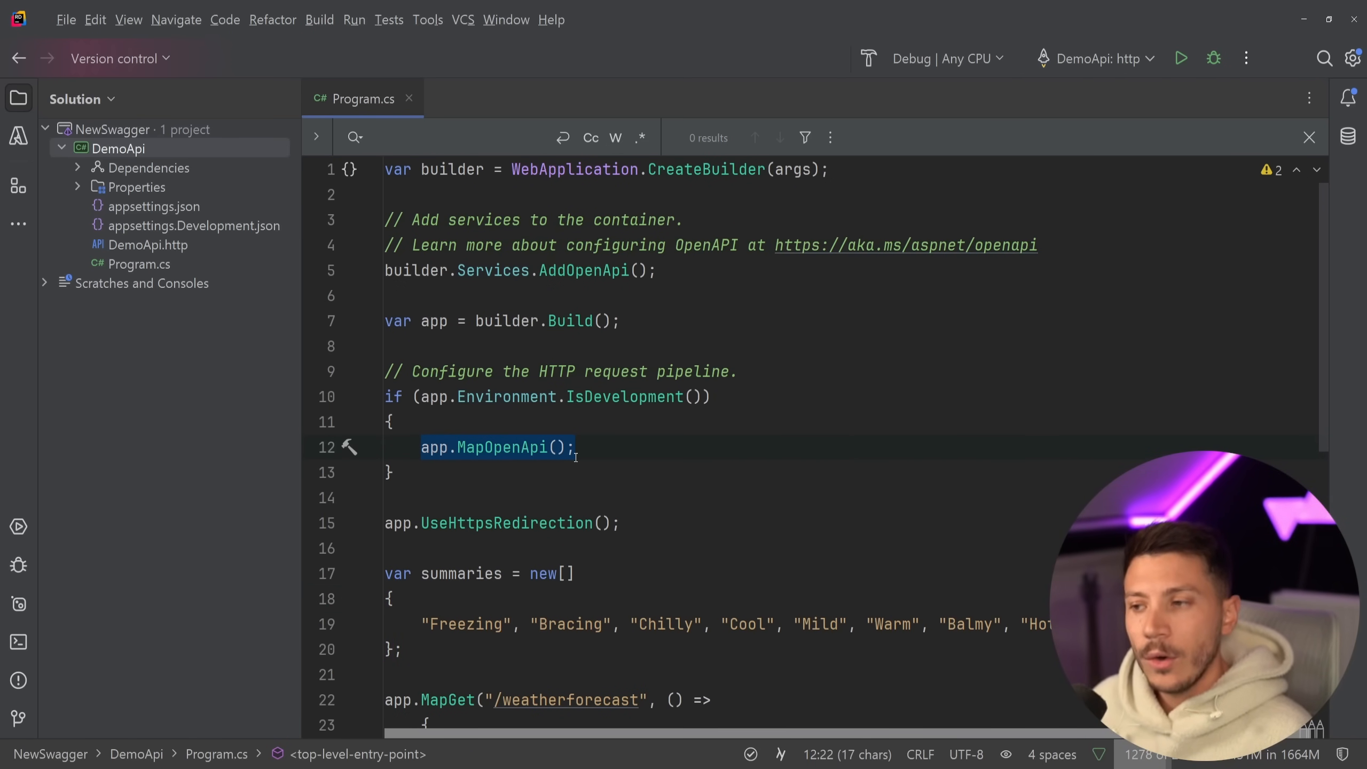
pyautogui.click(494, 447)
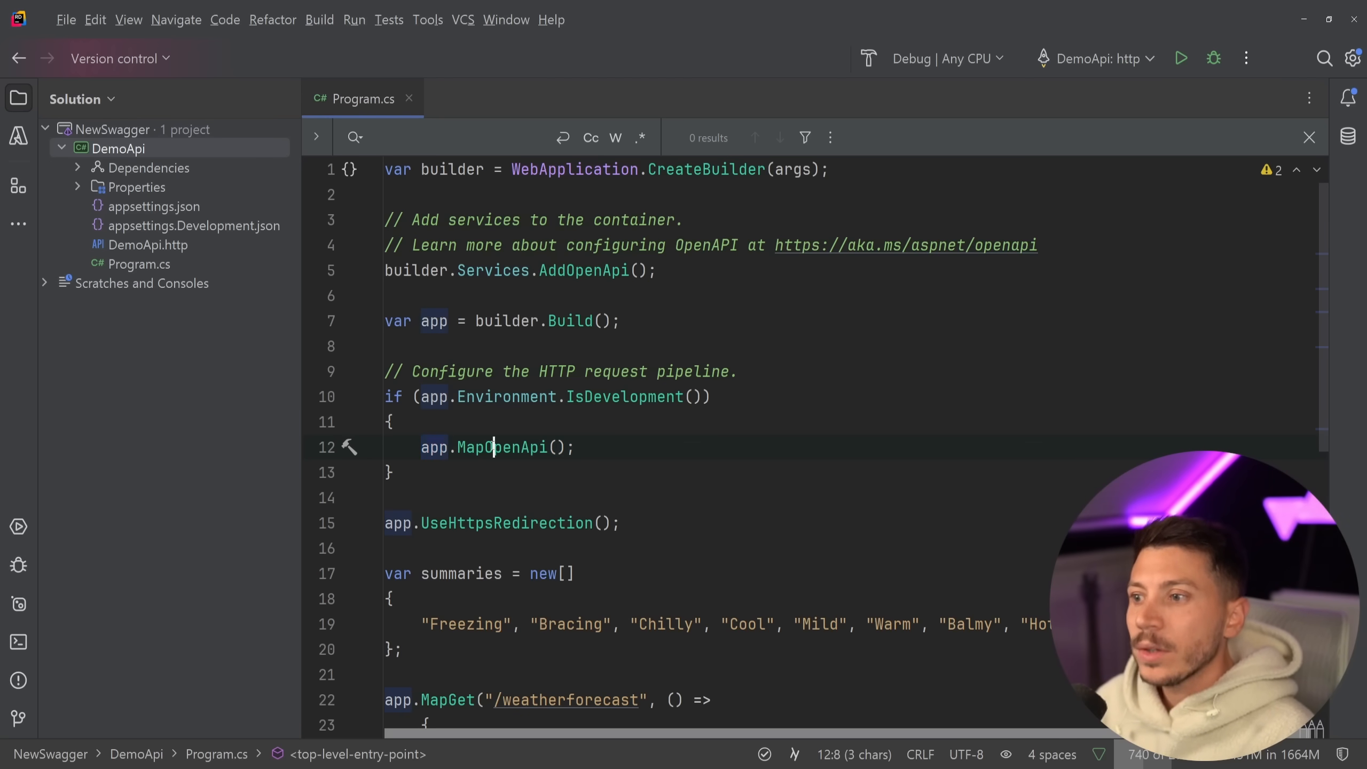
pyautogui.doubleClick(502, 447)
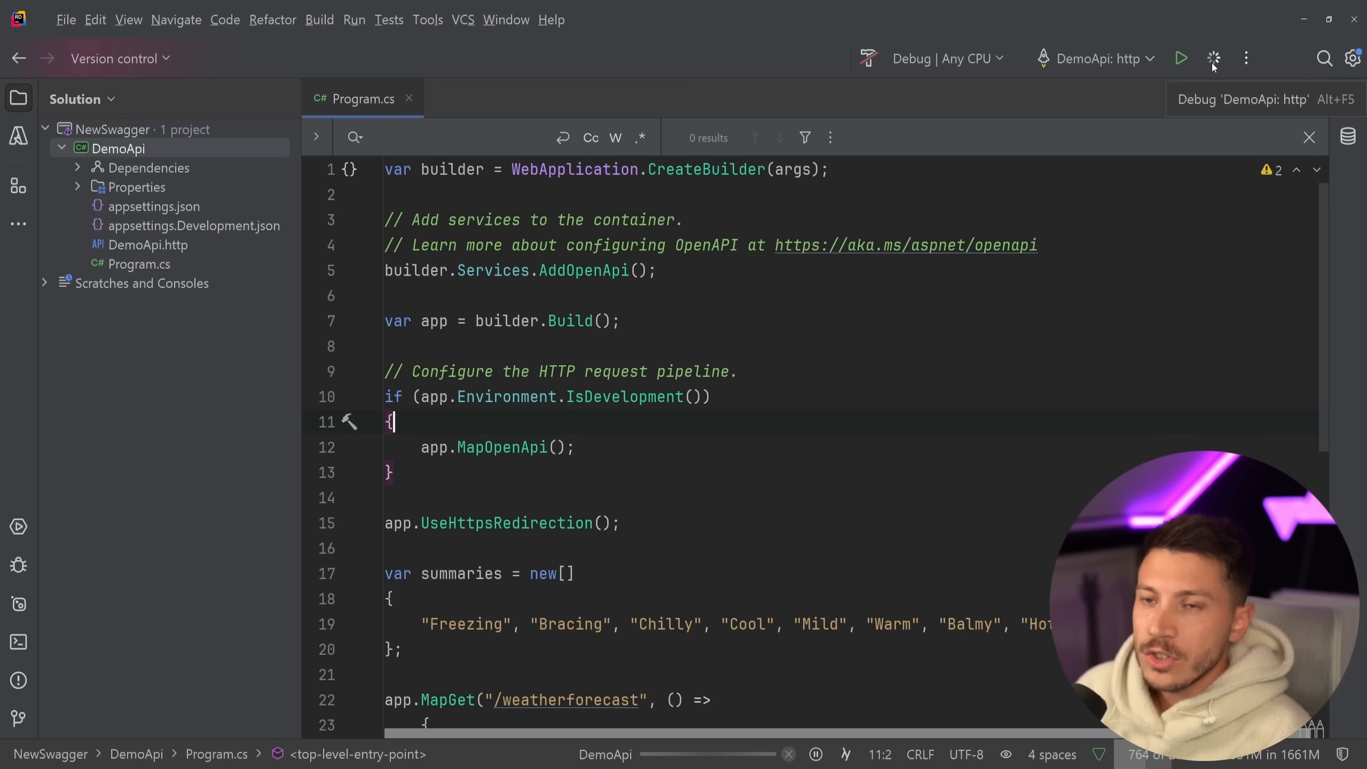
# - Launch DemoApi in debug and review the /weatherforecast path and 200 response in openapi/v1.json
pyautogui.click(1213, 59)
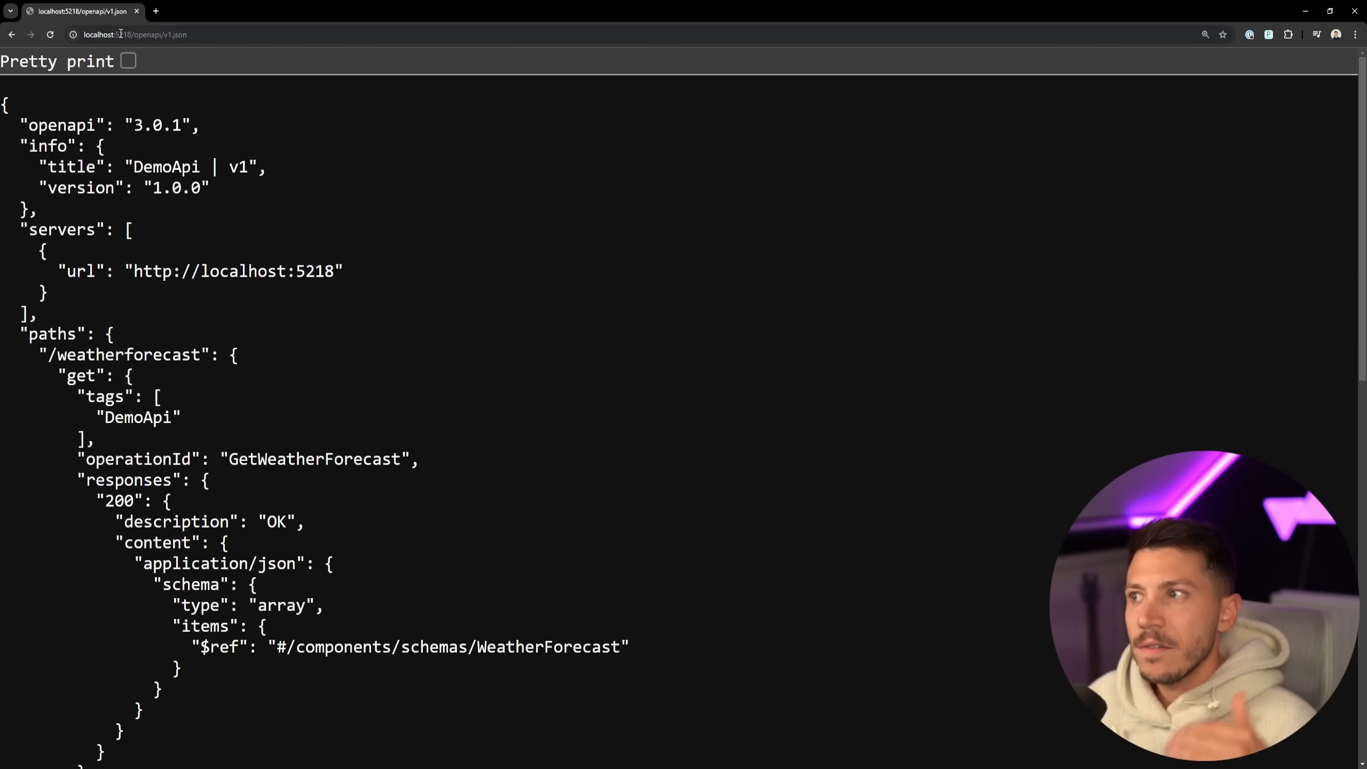
pyautogui.moveTo(335, 219)
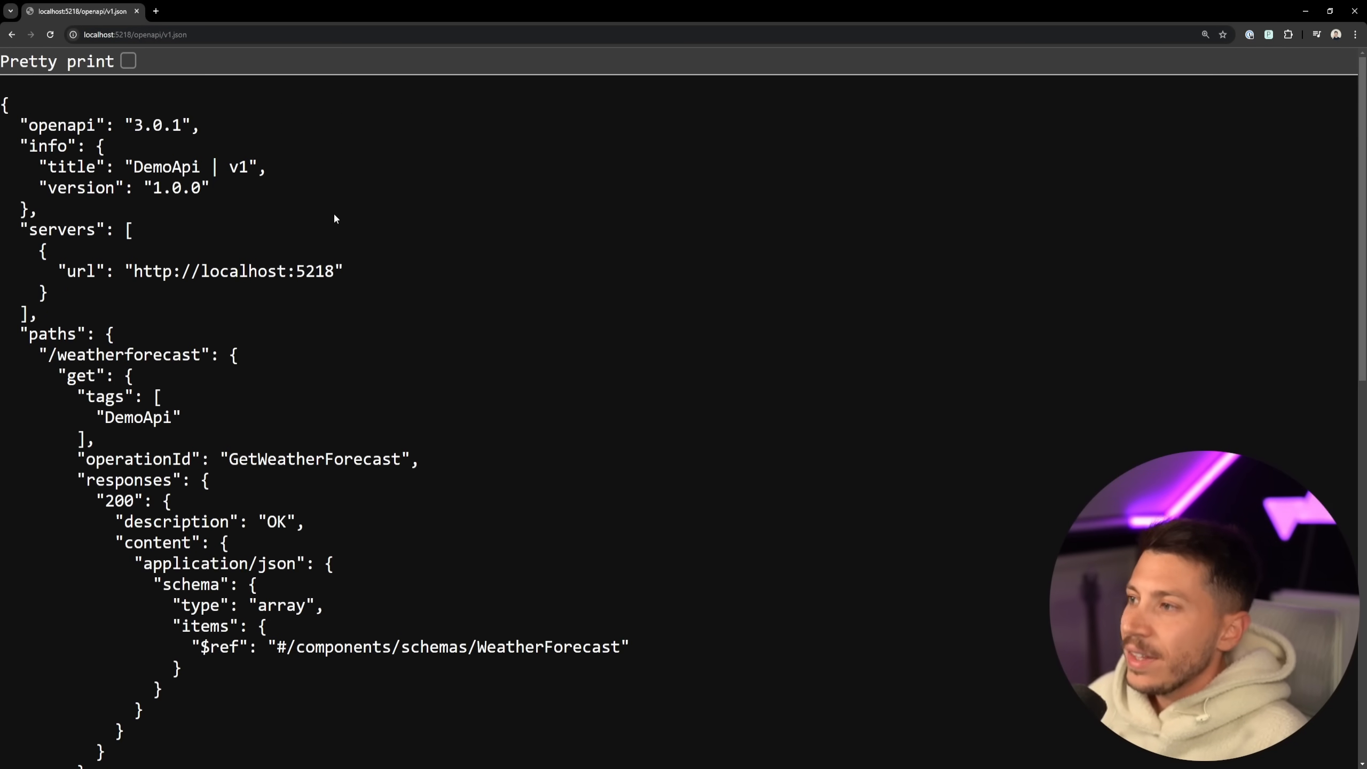
pyautogui.scroll(-3)
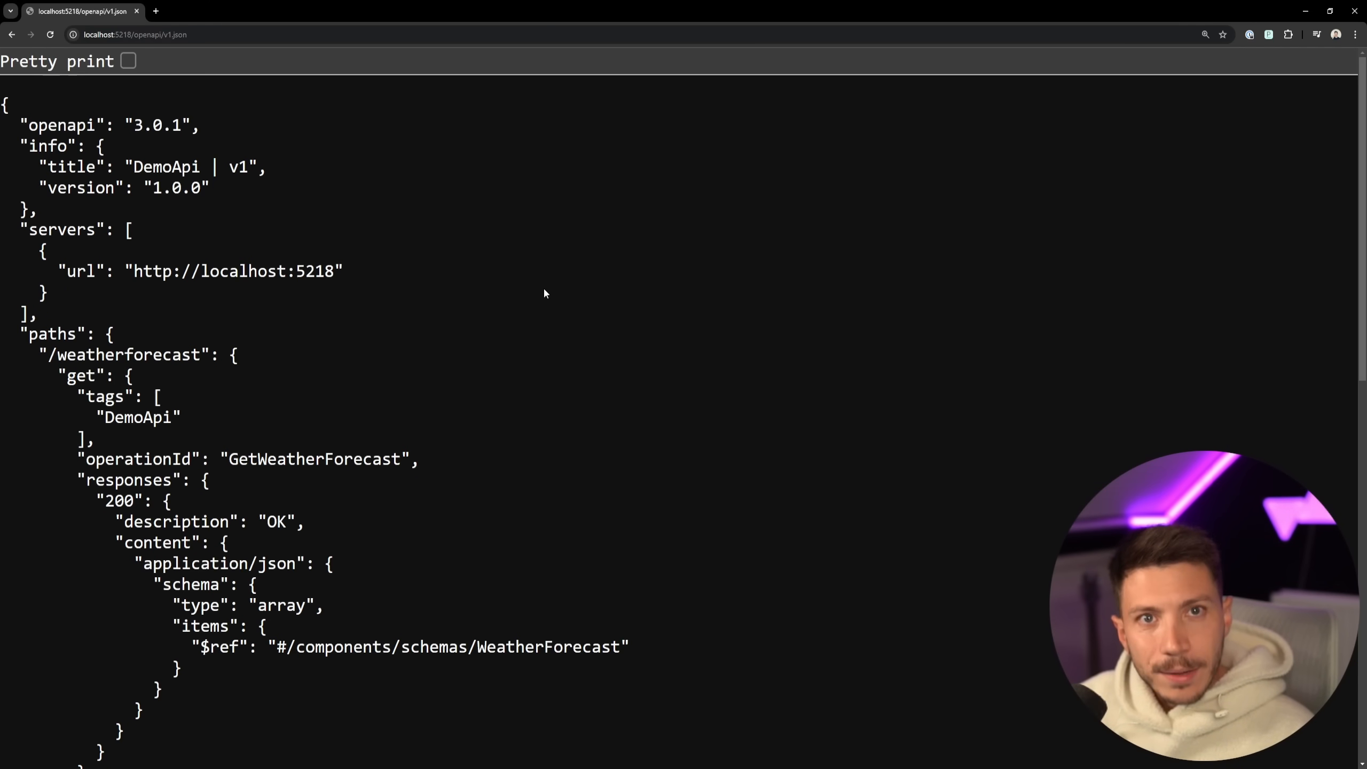
pyautogui.moveTo(96, 501); pyautogui.dragTo(188, 572)
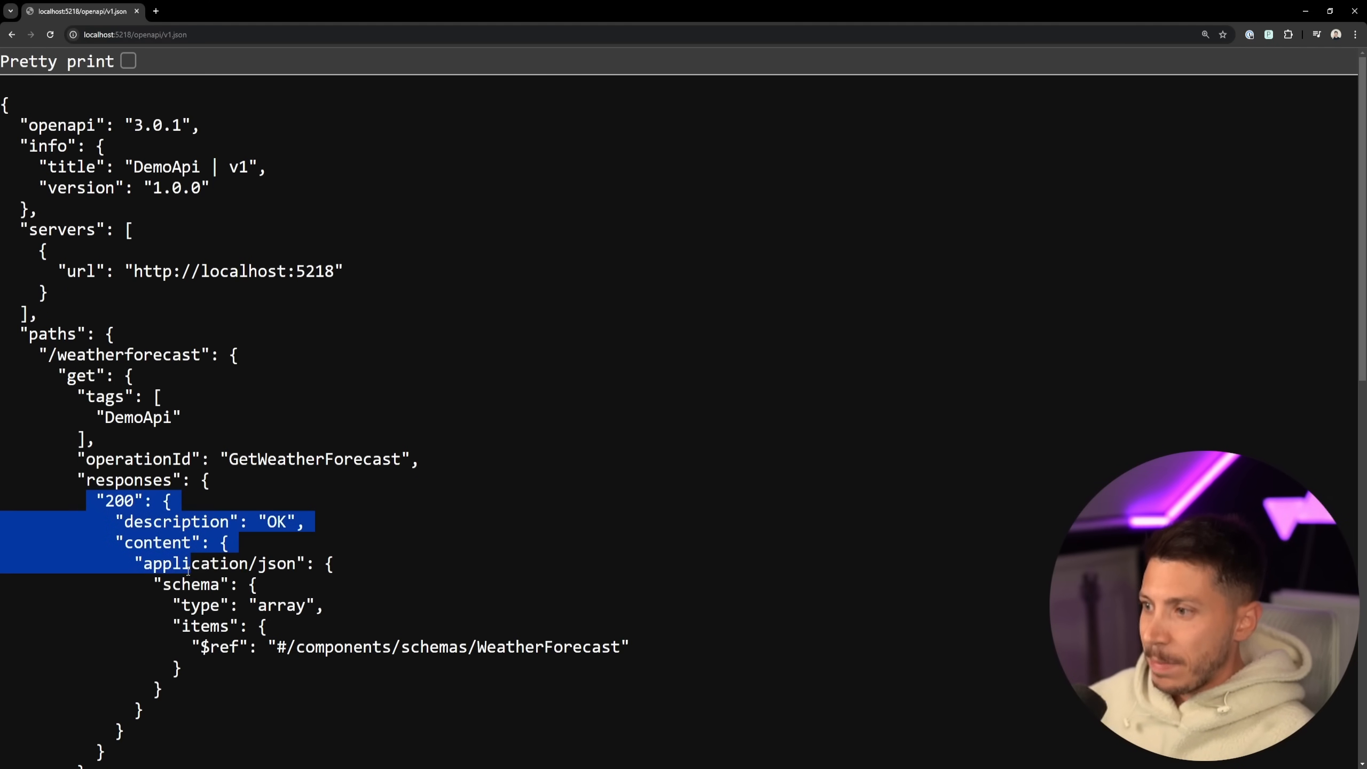
pyautogui.scroll(-3)
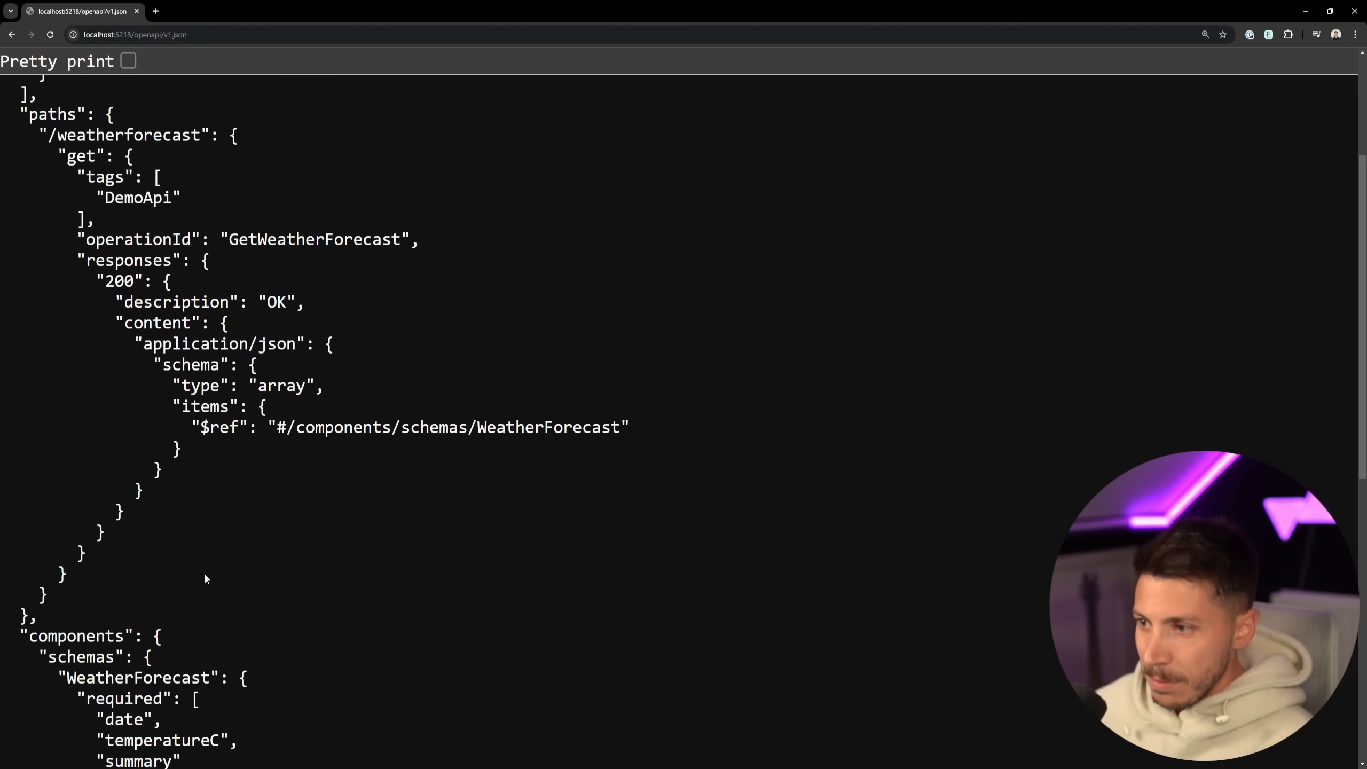
pyautogui.scroll(-3)
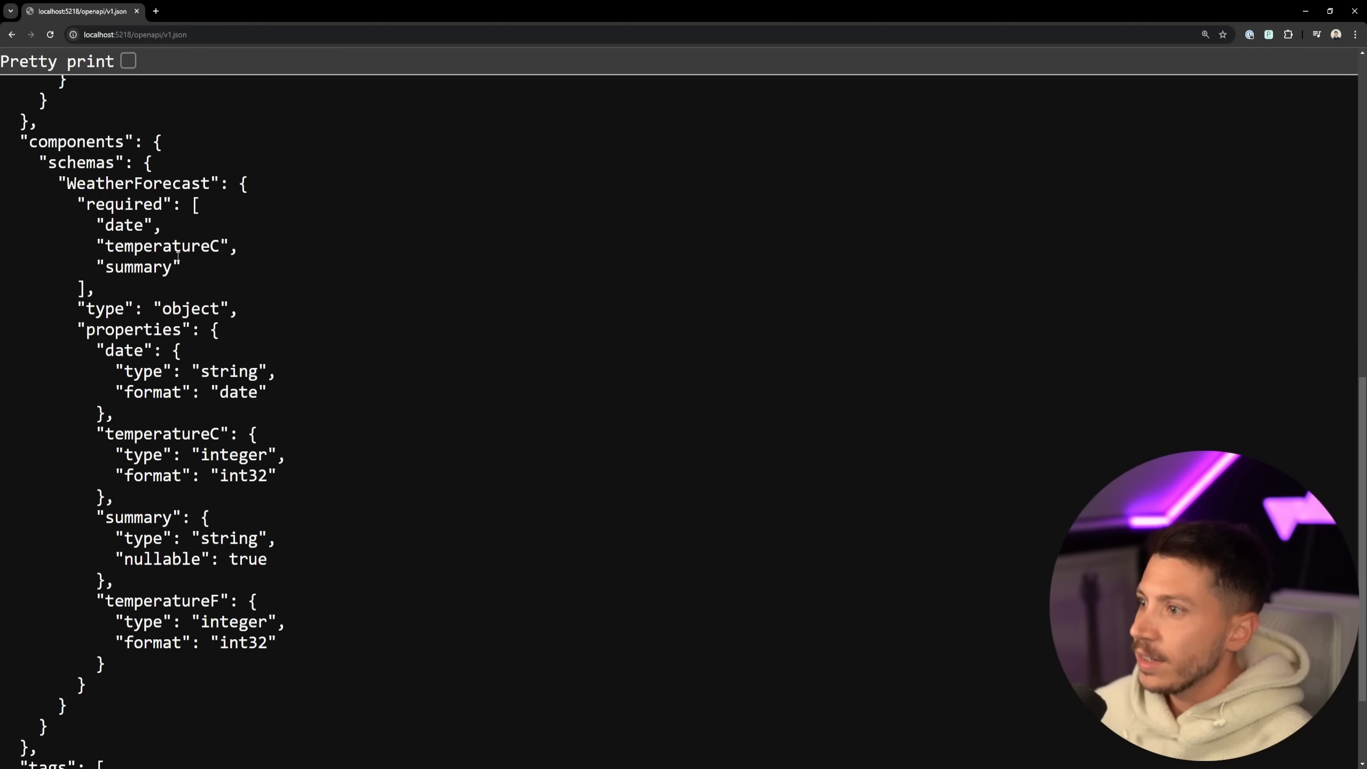
# - Review the WeatherForecast schema and its temperatureC property in the components section
pyautogui.doubleClick(139, 183)
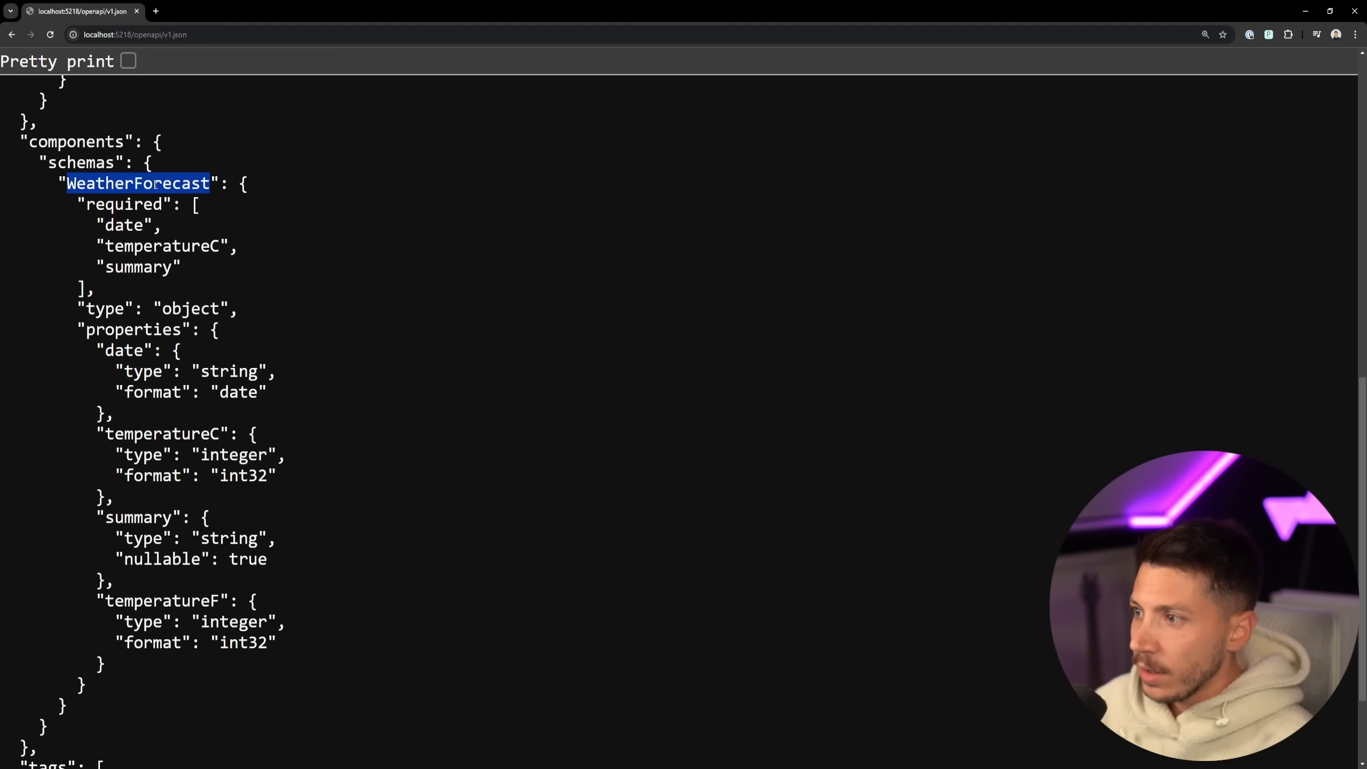
pyautogui.doubleClick(160, 434)
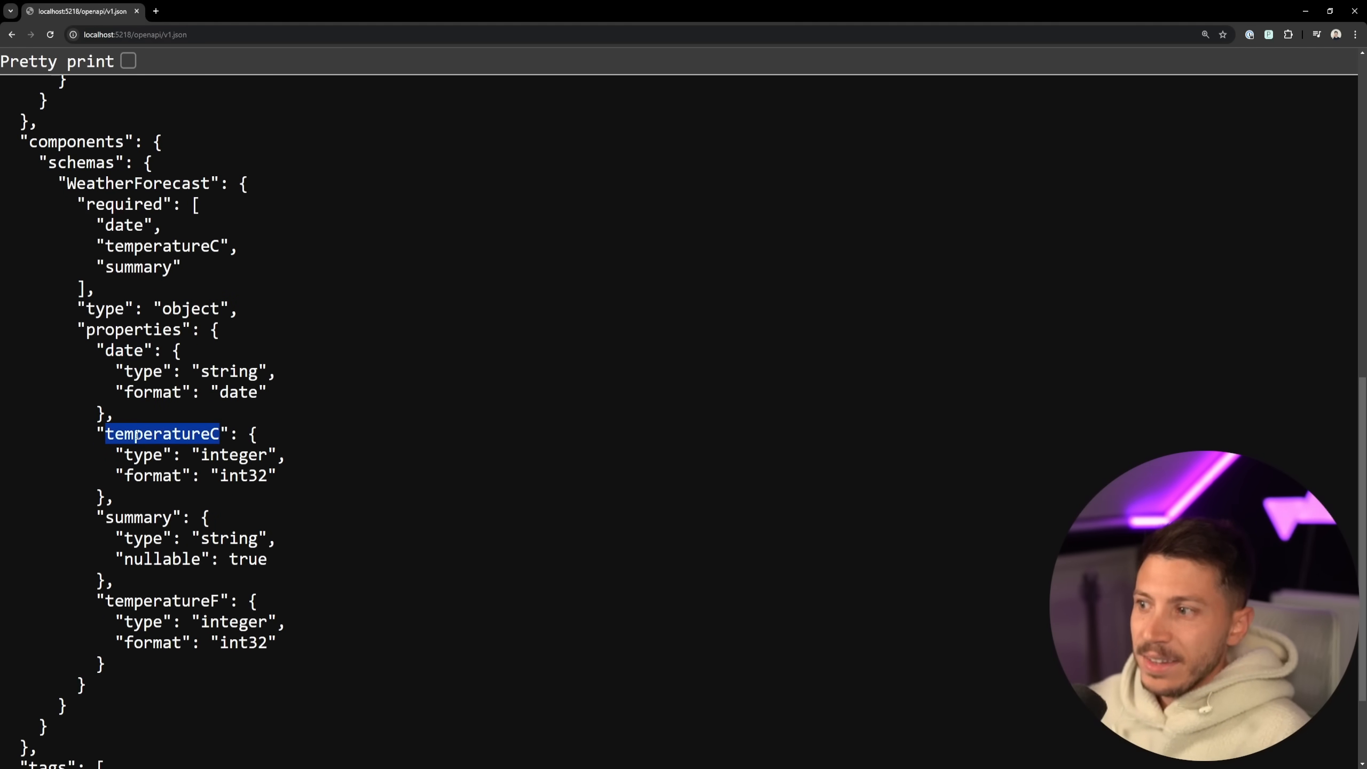
pyautogui.scroll(-3)
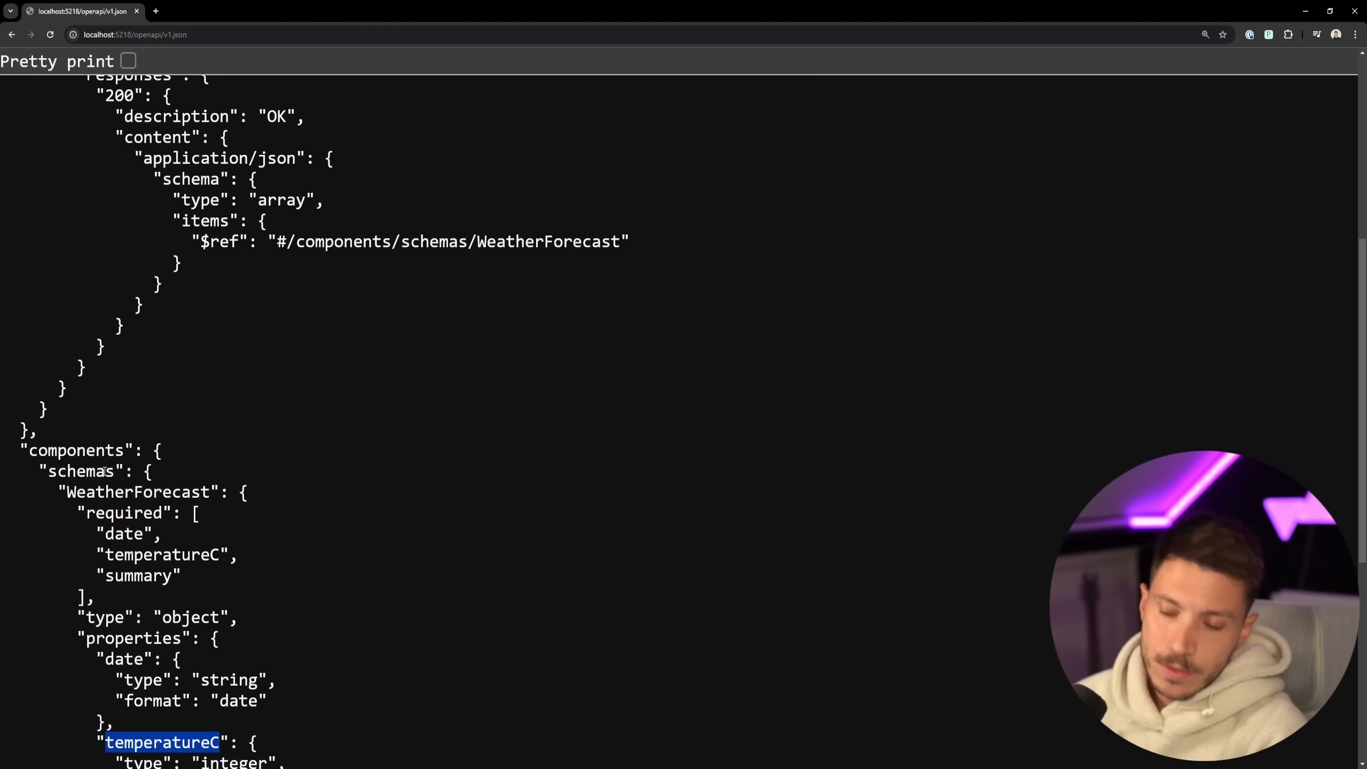
pyautogui.scroll(3)
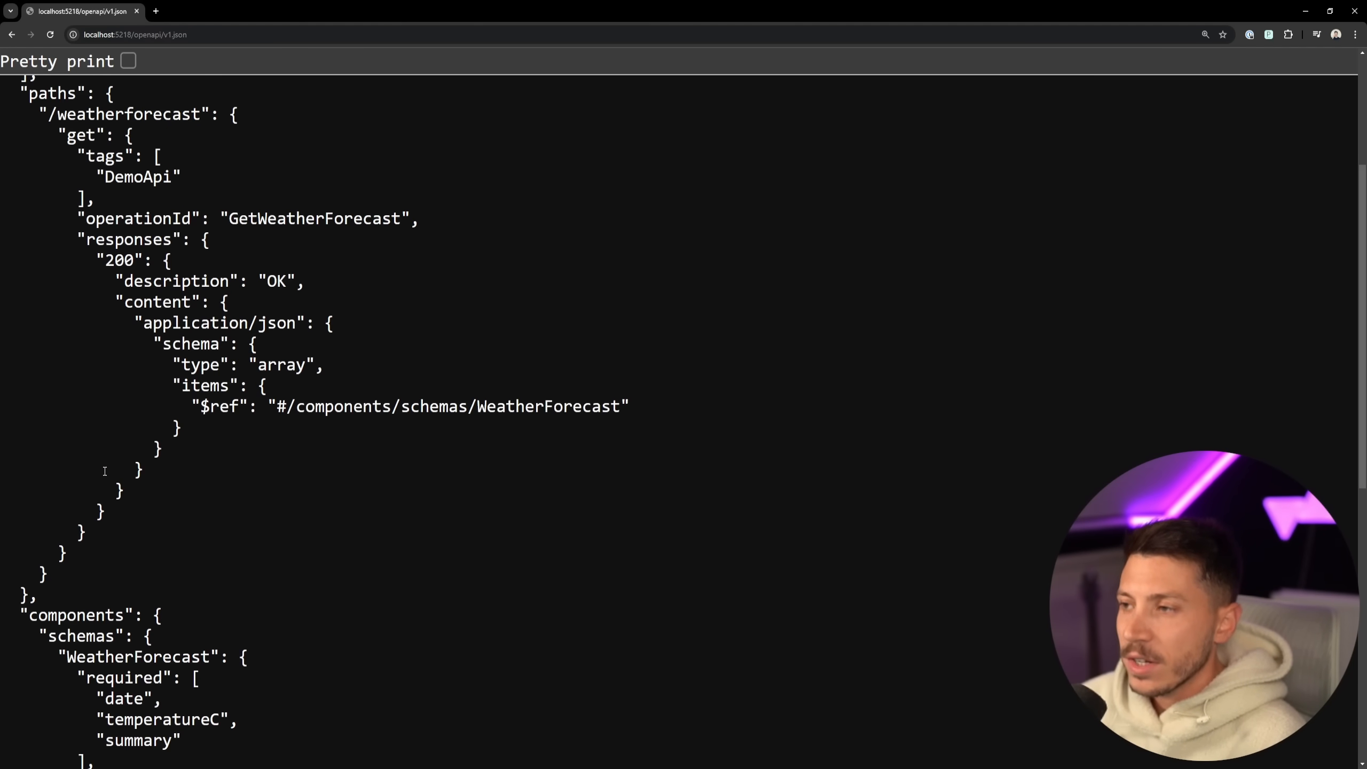
pyautogui.scroll(3)
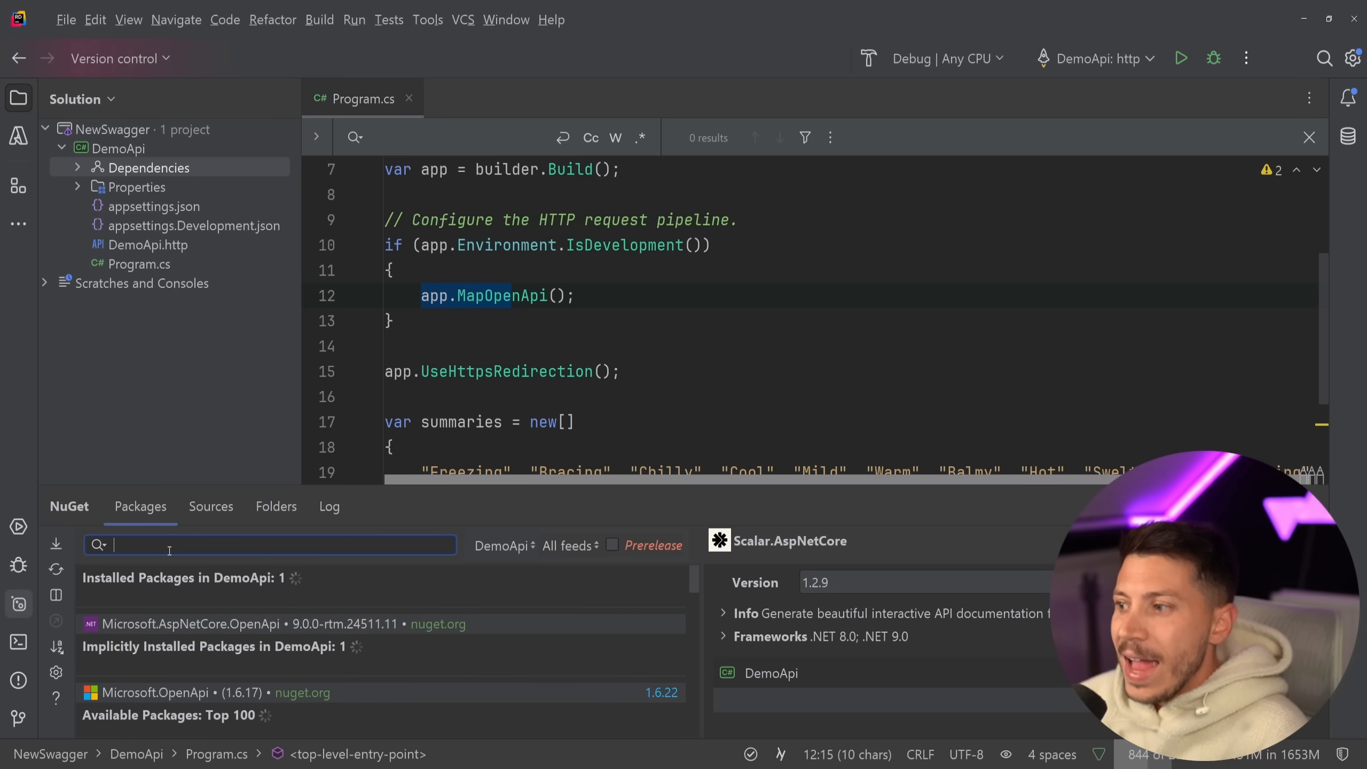
# - Install the Swashbuckle.AspNetCore NuGet package into DemoApi
pyautogui.write('Swashbuckle.AspNetCore')
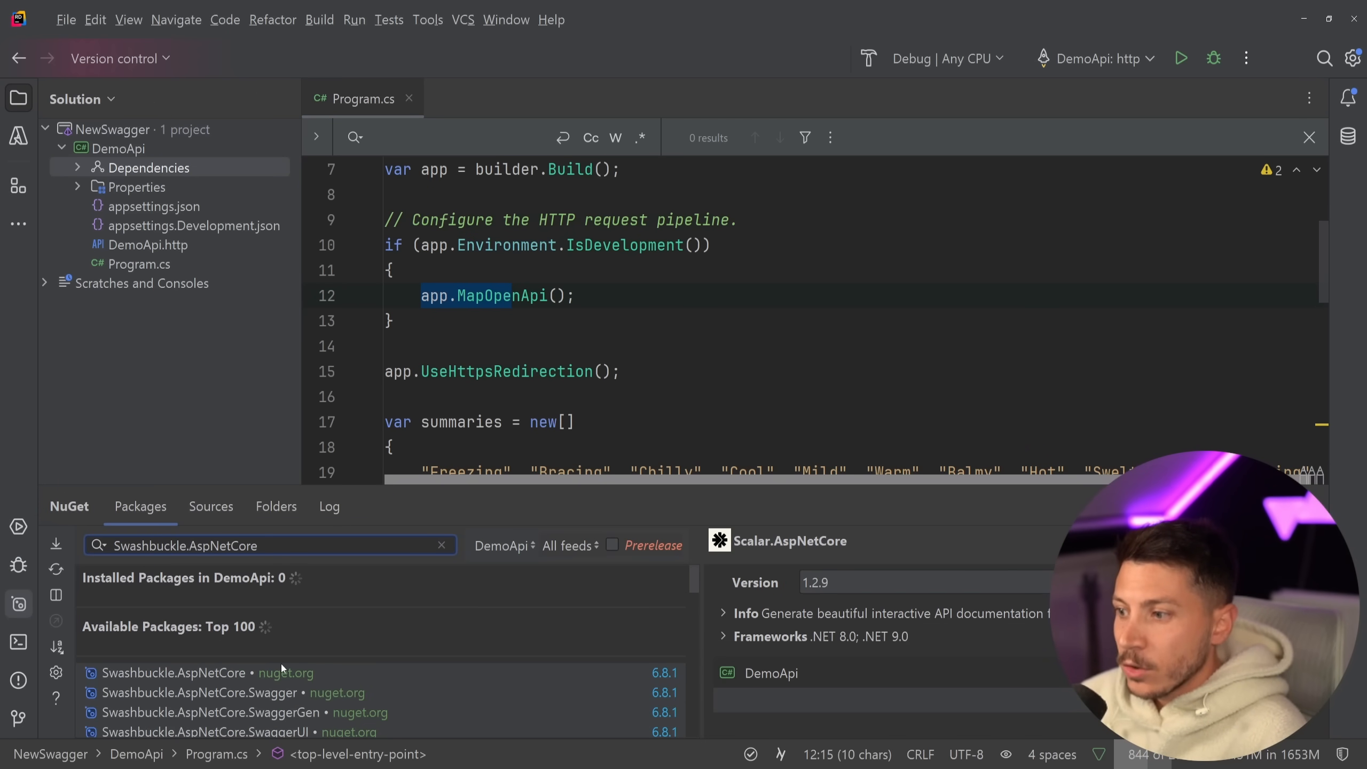
pyautogui.click(170, 673)
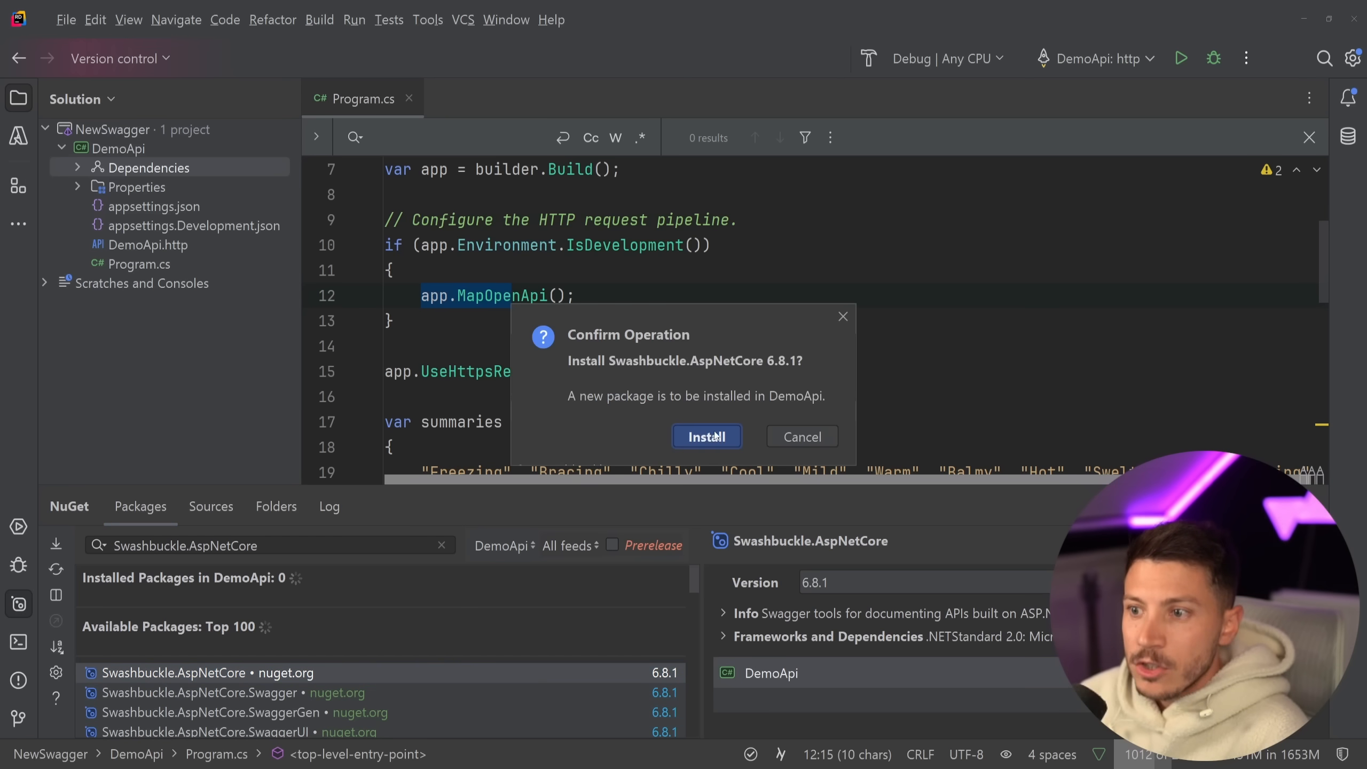
pyautogui.click(707, 436)
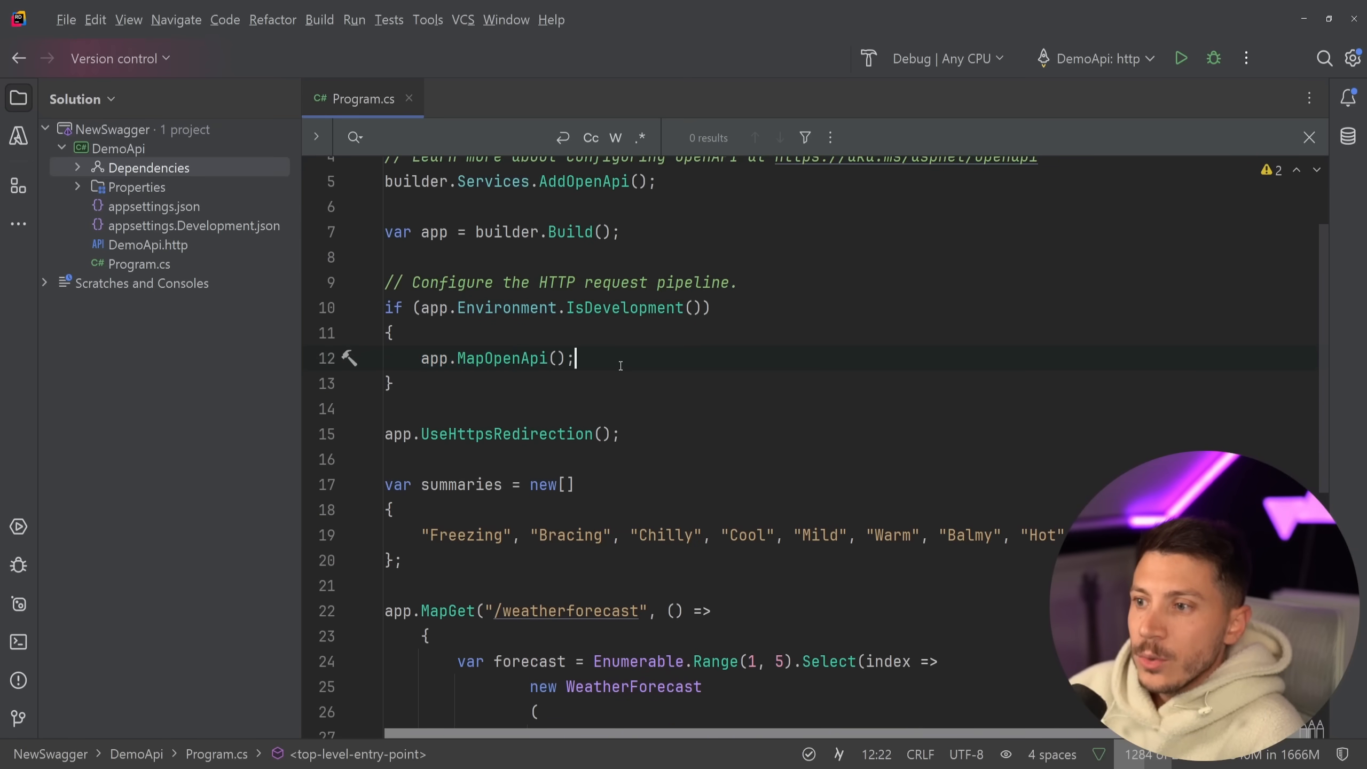
# - Add app.UseSwaggerUI with SwaggerEndpoint "/openapi/v1.json" named "Demo Api" in Program.cs
pyautogui.write('app.')
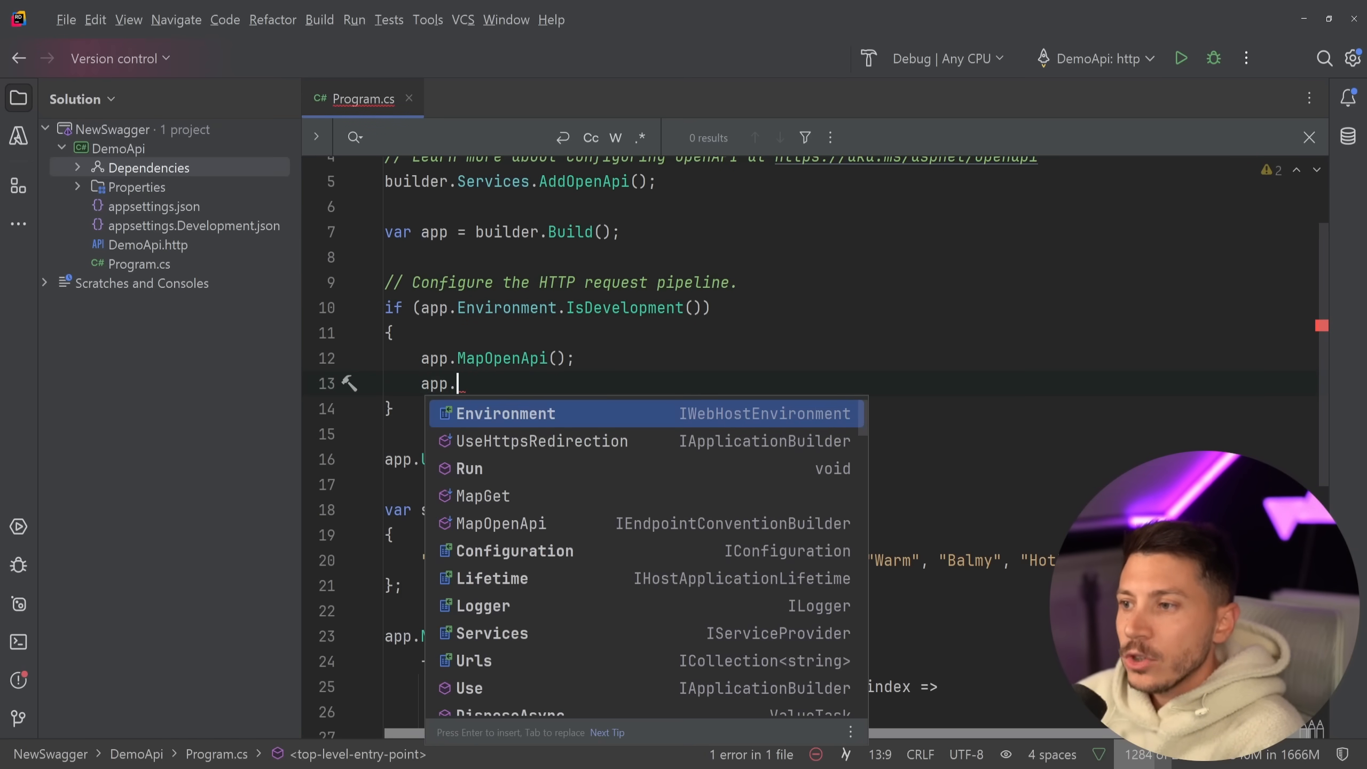
pyautogui.write('UseSwaggerUI(')
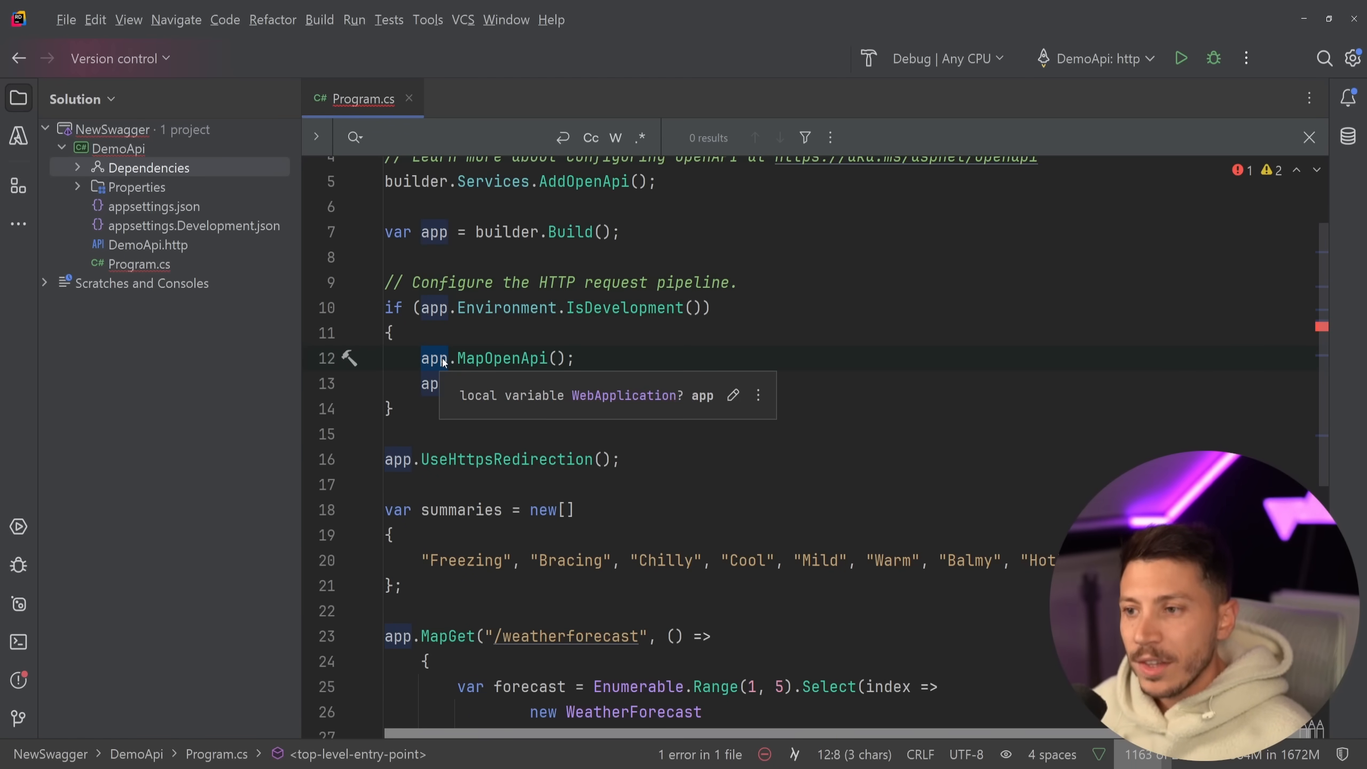
pyautogui.write('app.UseSwaggerUI(options => )')
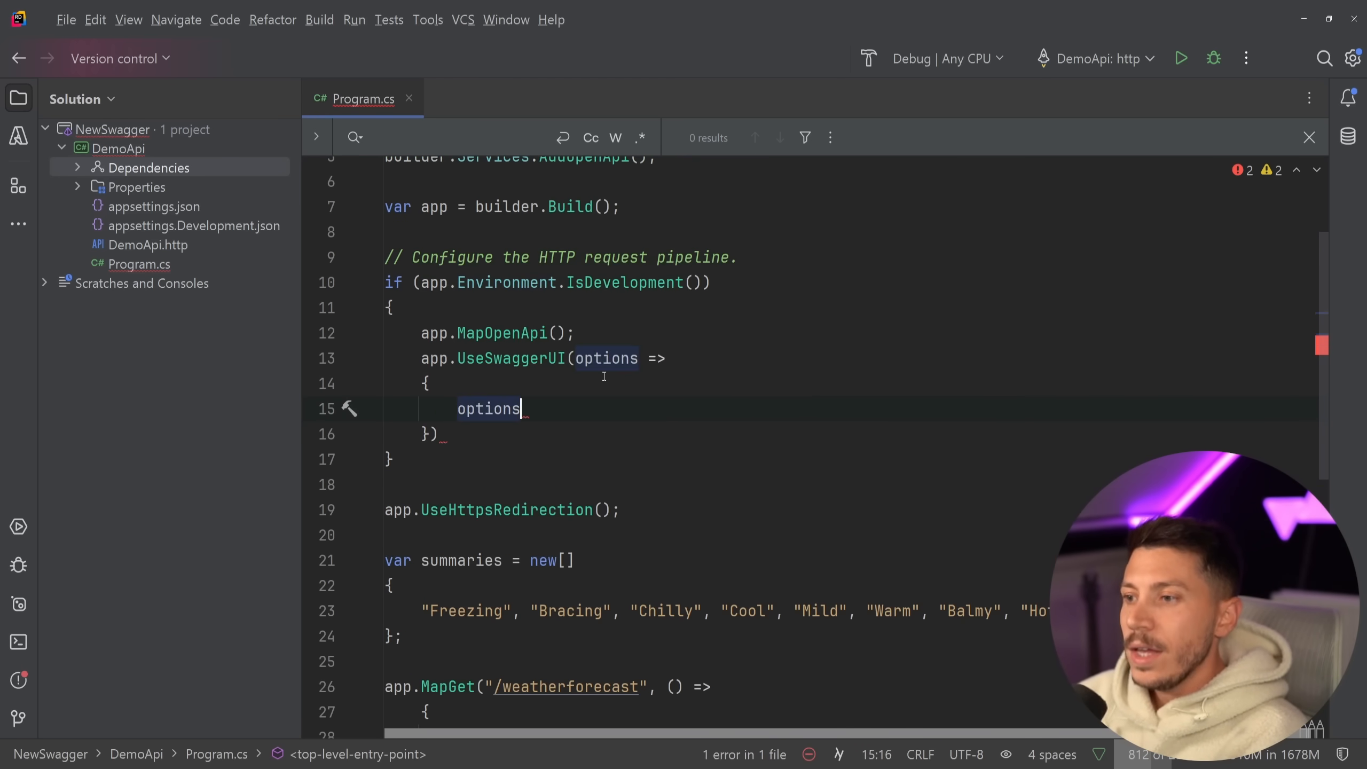
pyautogui.write('.SwaggerEndpoint();')
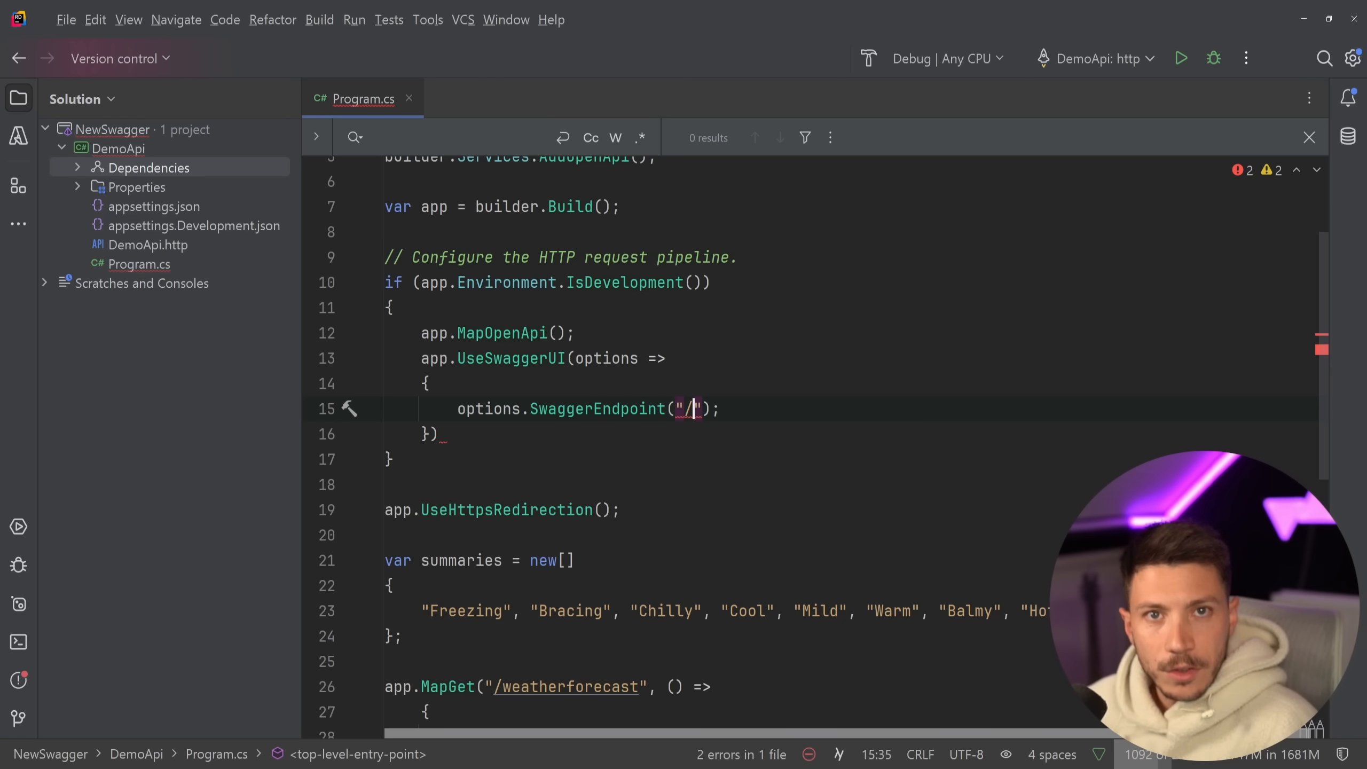
pyautogui.write('openapi/')
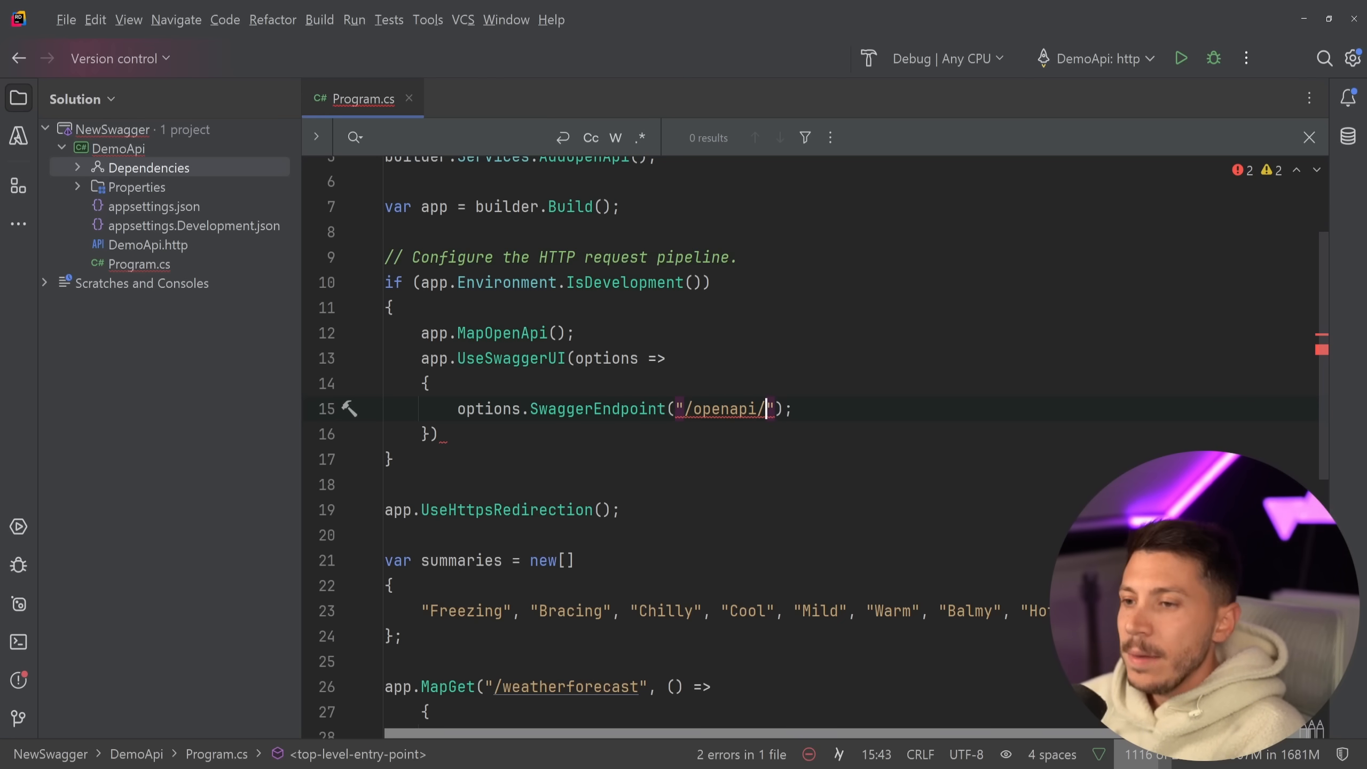
pyautogui.write('v1.json')
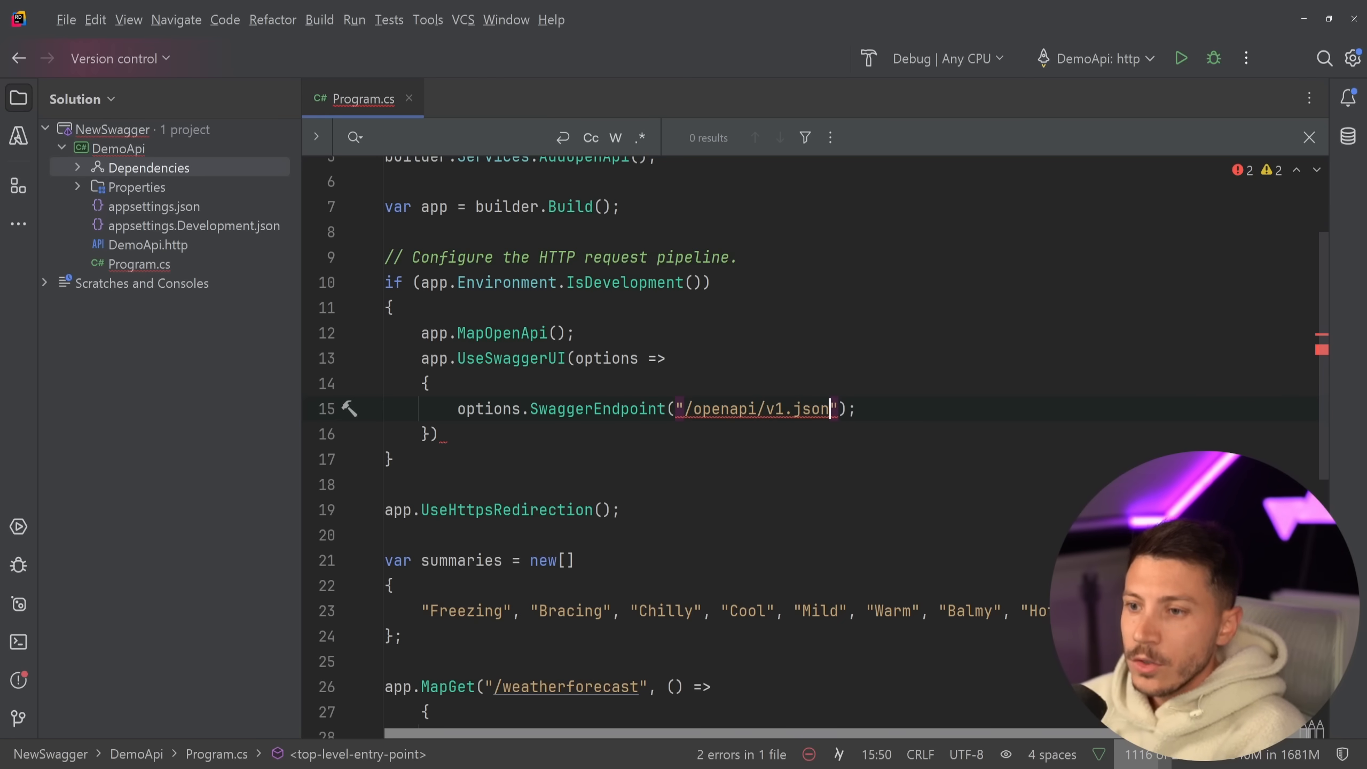
pyautogui.write(', "Demo Api')
pyautogui.click(854, 435)
pyautogui.write(';')
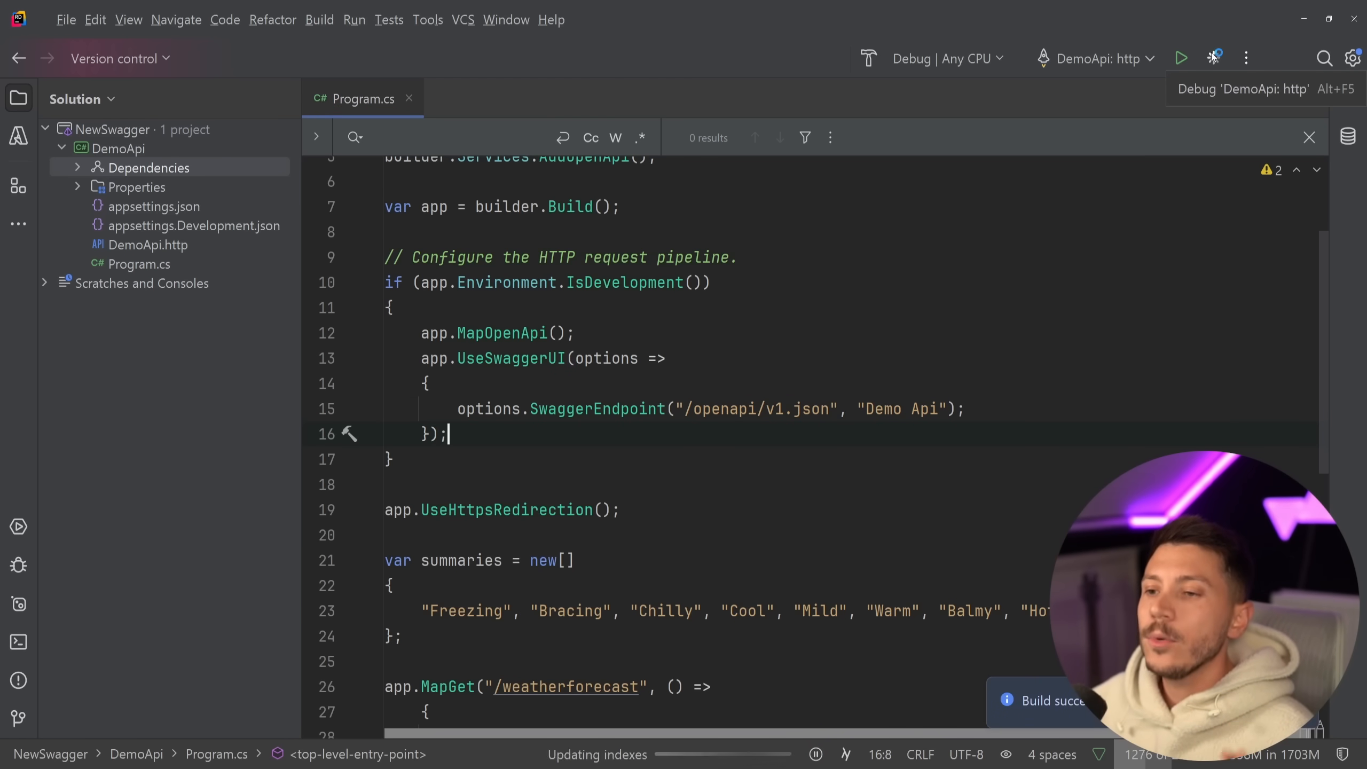
# - Run DemoApi in debug and check Swagger UI loads the Demo Api definition with /weatherforecast
pyautogui.click(1214, 58)
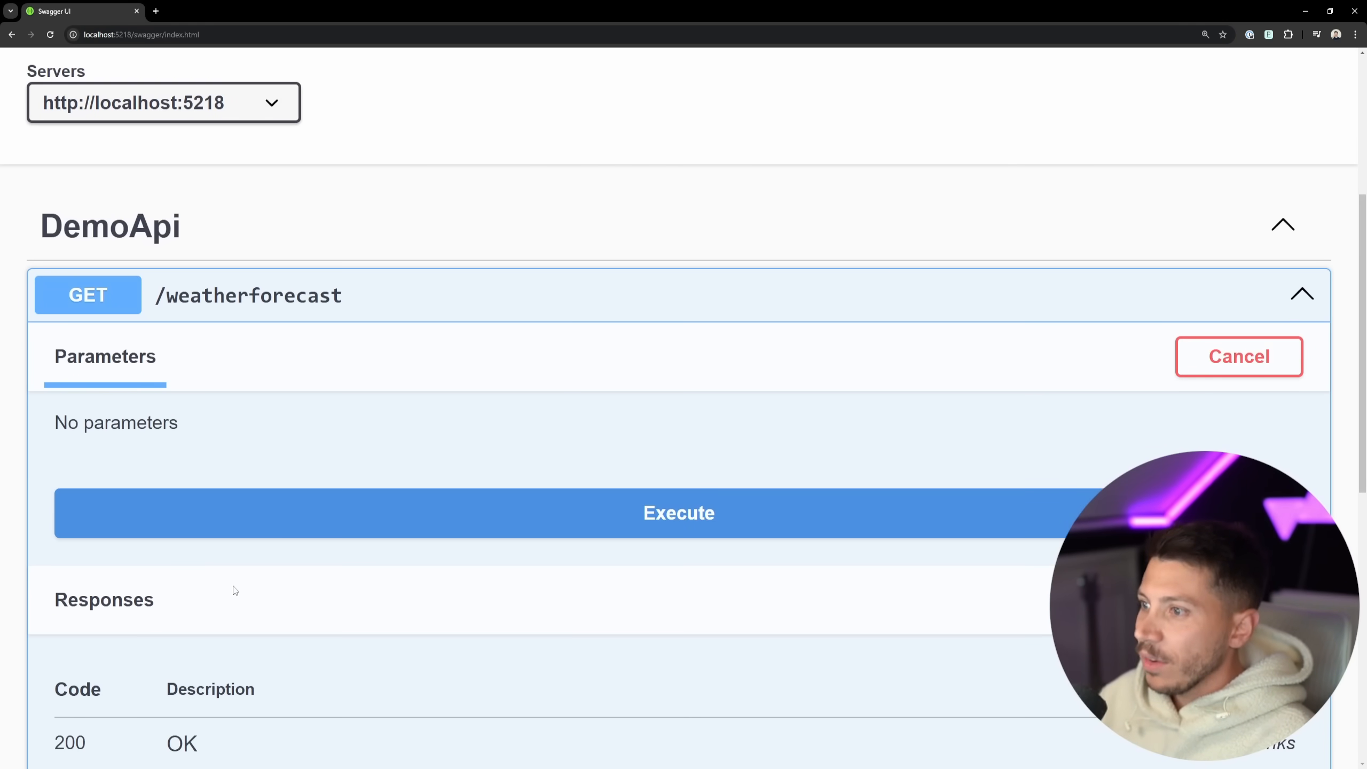
pyautogui.click(679, 513)
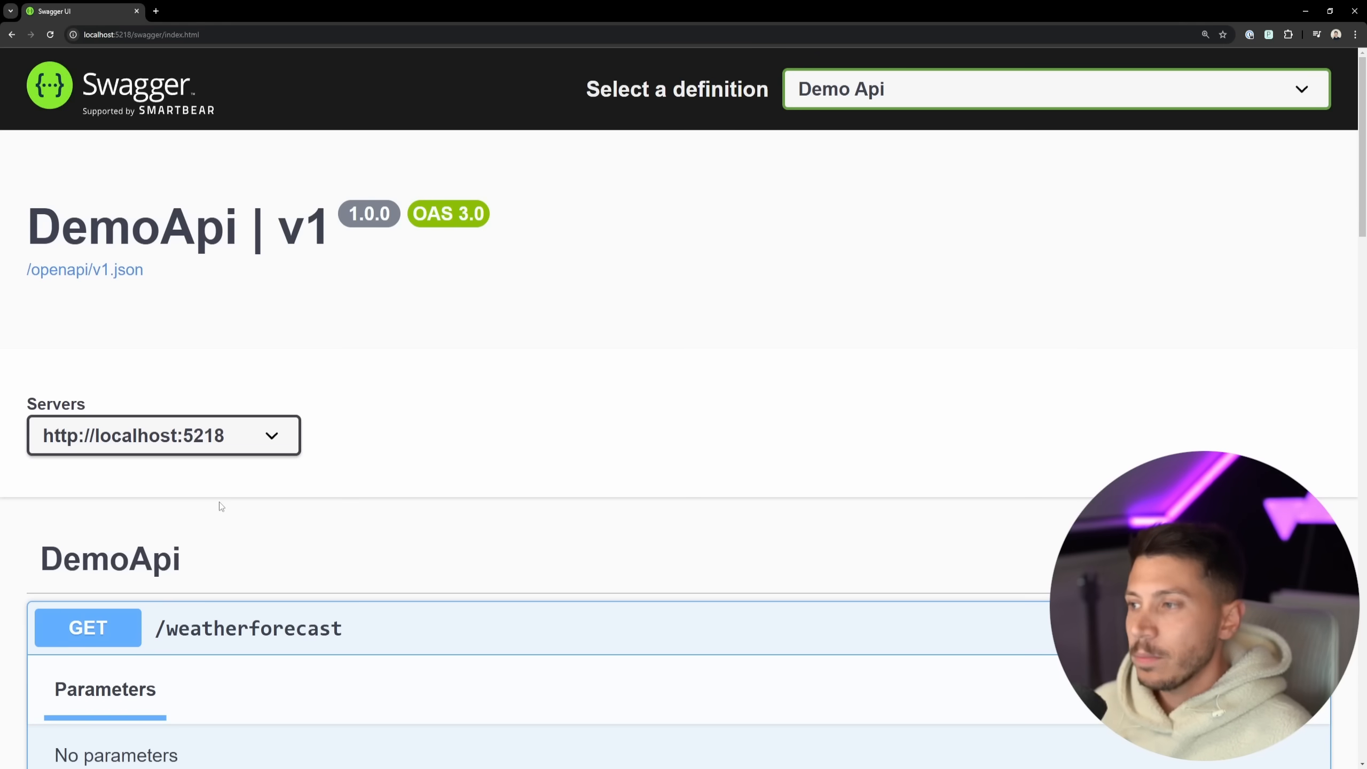
pyautogui.click(84, 270)
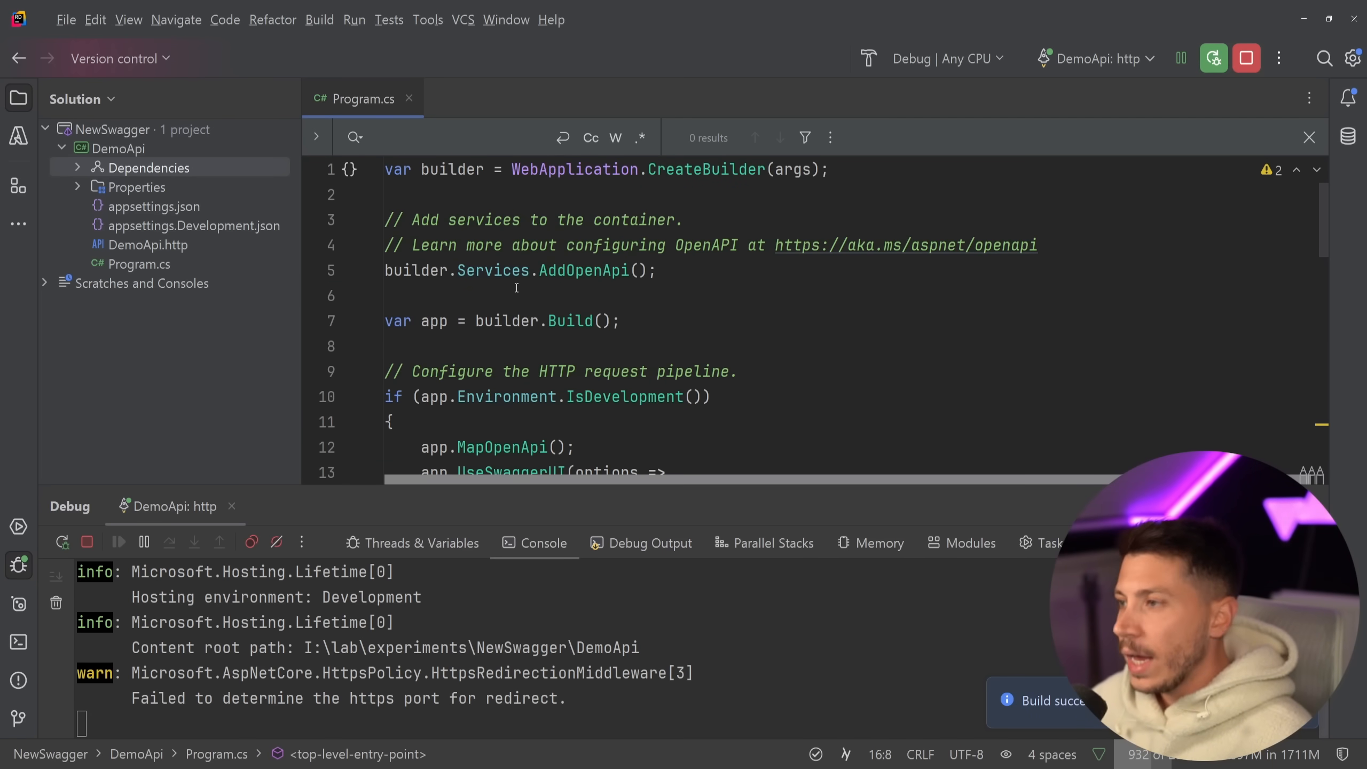
# - Give the AddOpenApi call an options => lambda argument
pyautogui.click(639, 270)
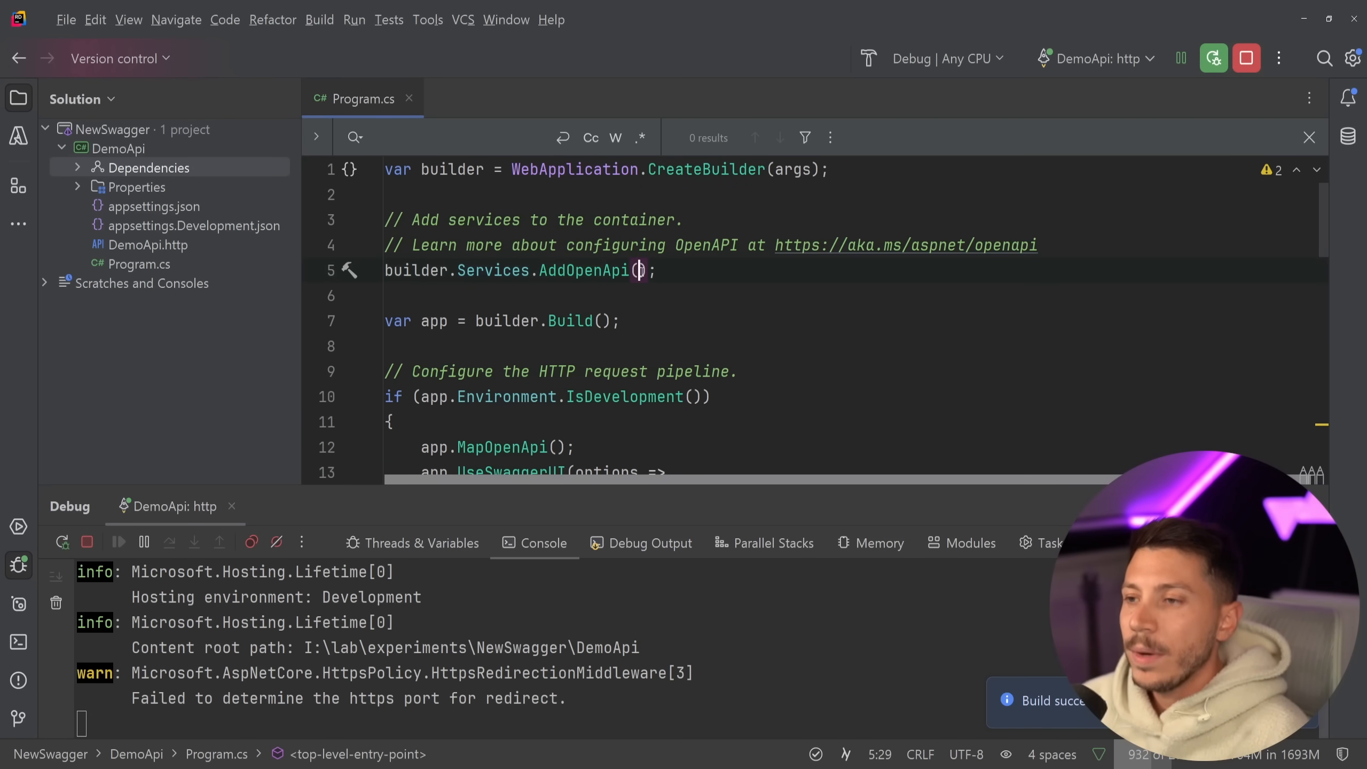
pyautogui.write('options =>')
pyautogui.write('options.')
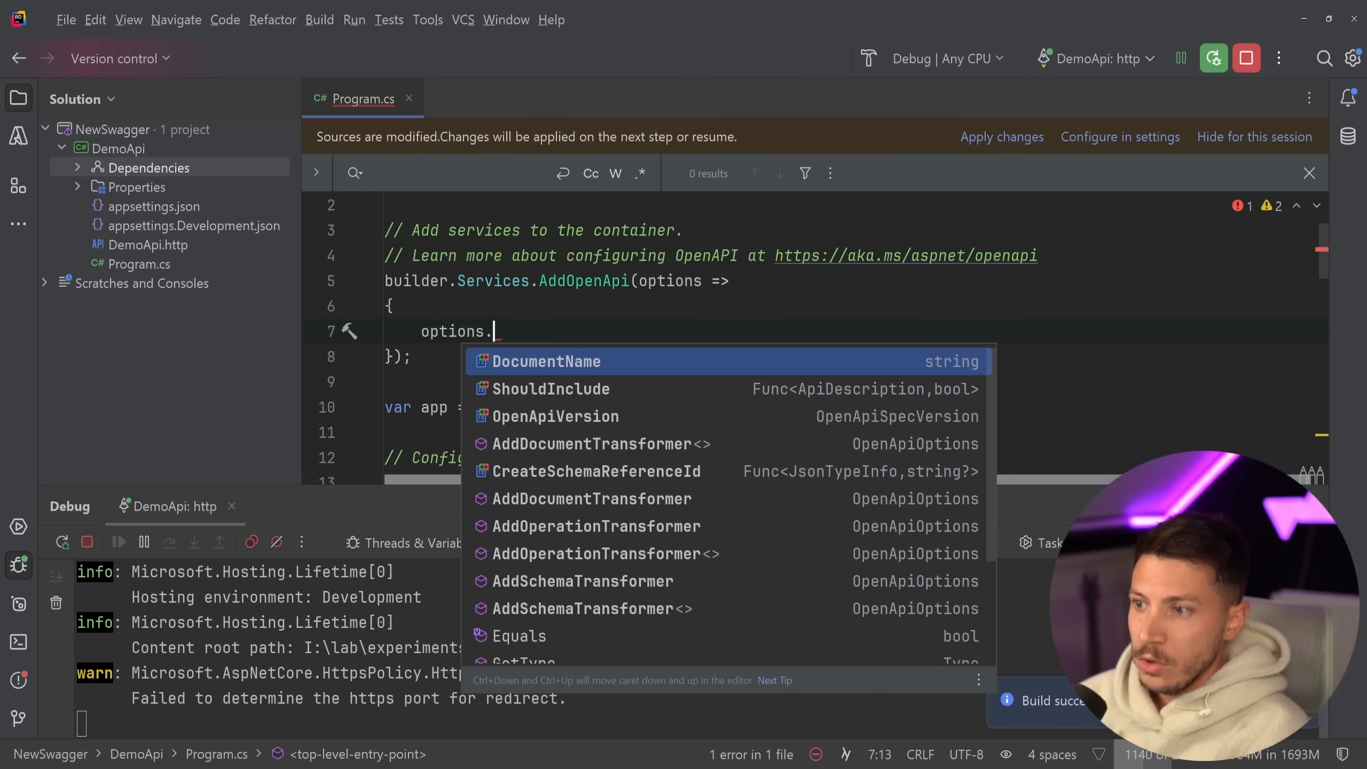
pyautogui.moveTo(547, 361)
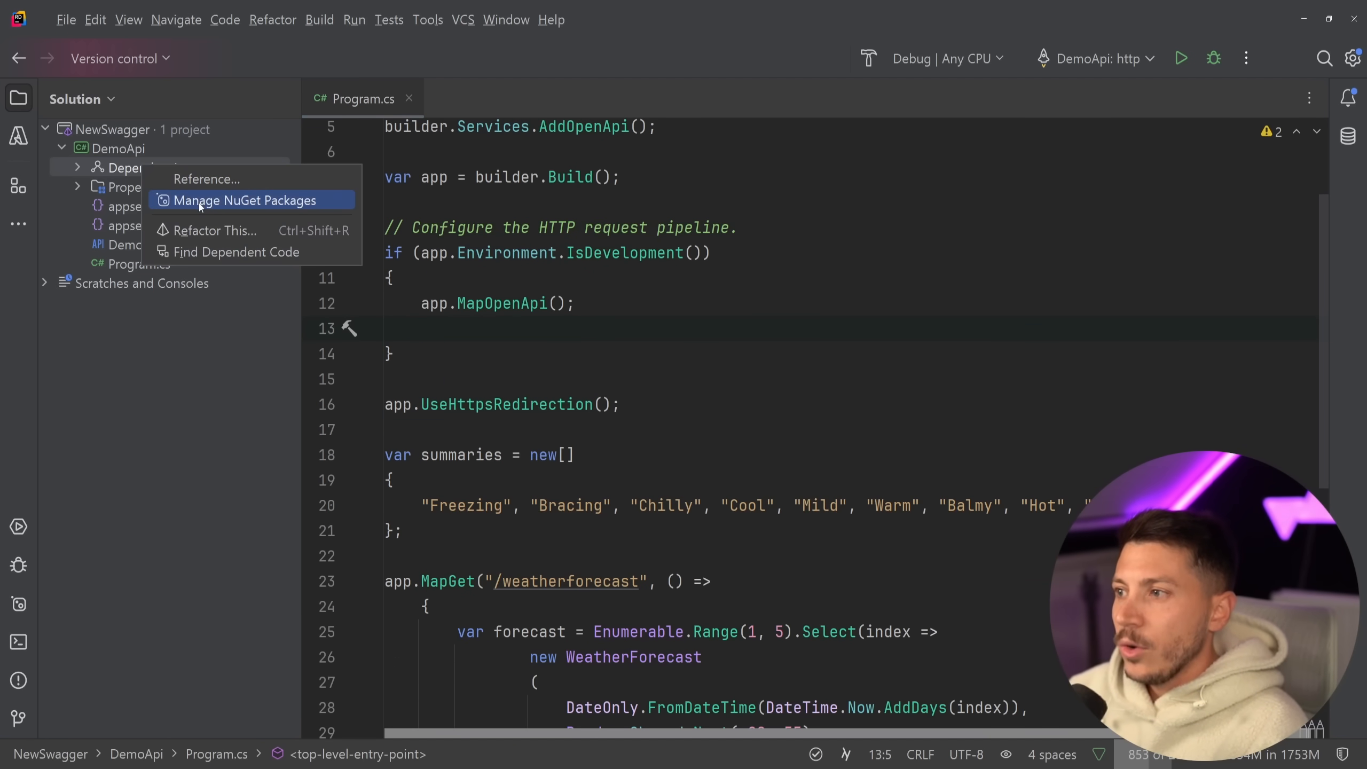
# - Manage NuGet packages and add app.MapScalarApiReference() after app.MapOpenApi()
pyautogui.click(245, 201)
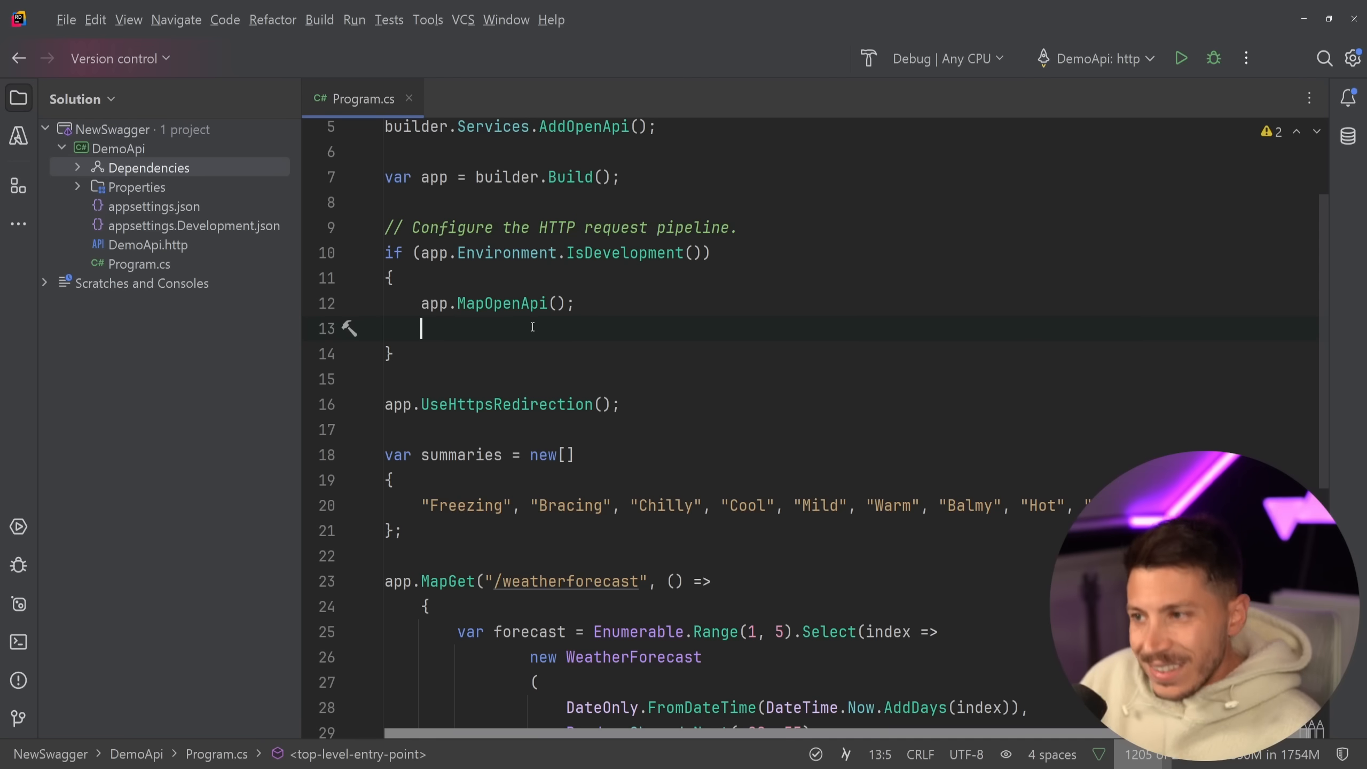
pyautogui.write('a')
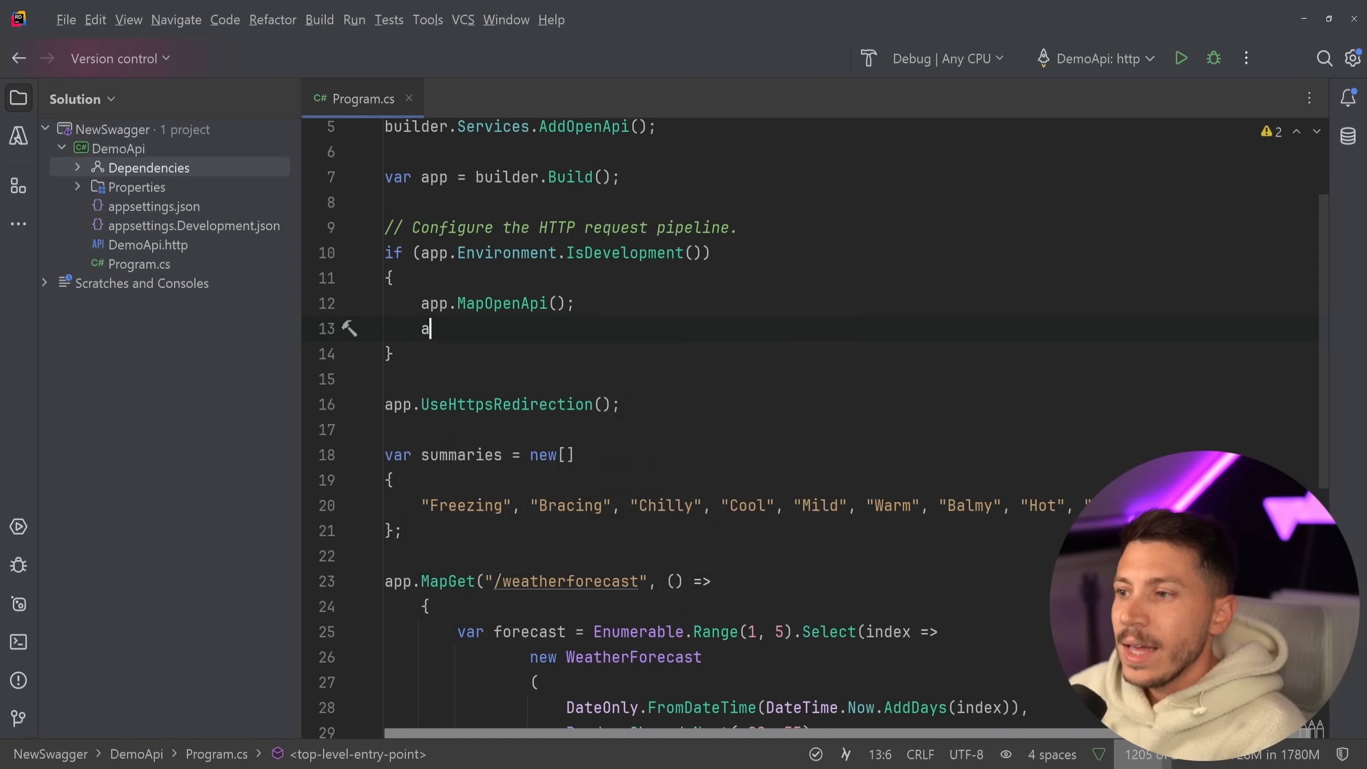
pyautogui.write('pp.MapScalarApiReference();')
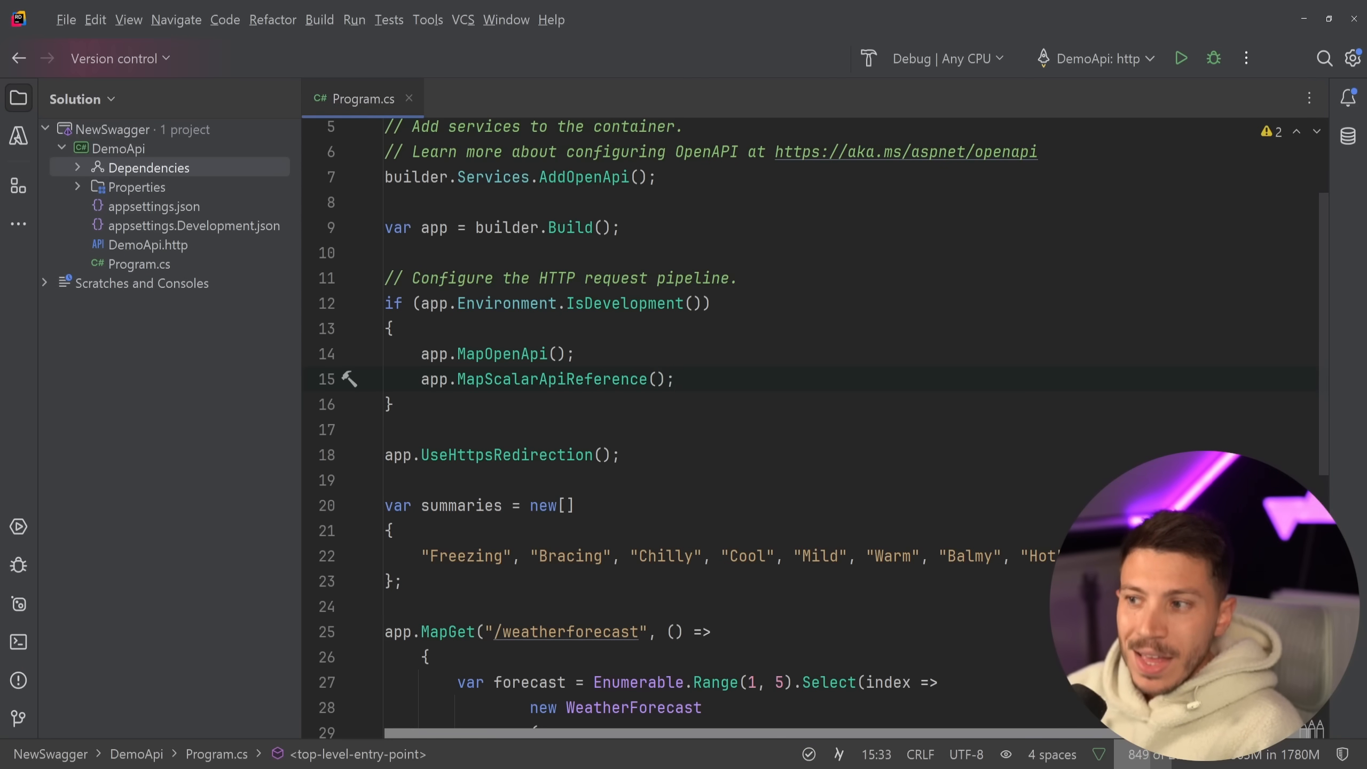
pyautogui.moveTo(890, 216)
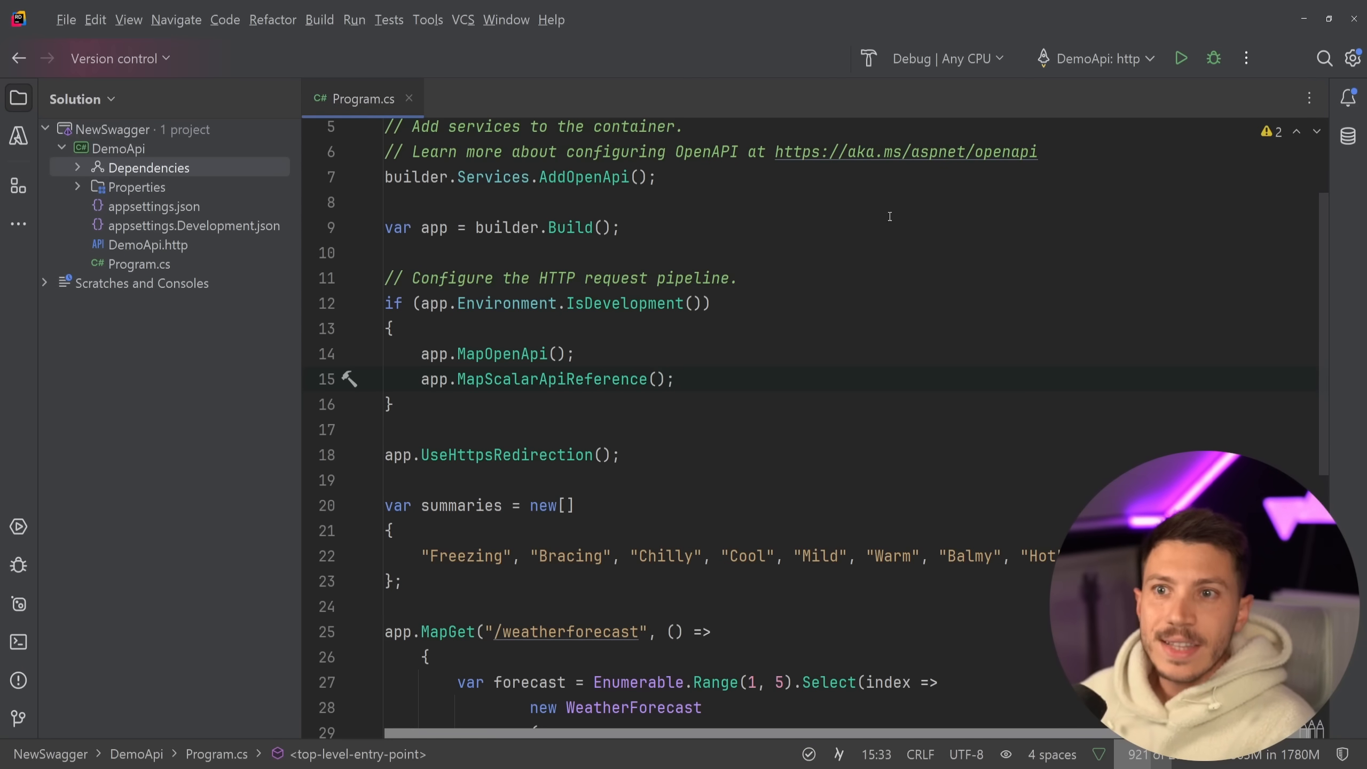
# - Relaunch DemoApi in debug and enter the localhost:5218/scalar address in the browser
pyautogui.click(1213, 58)
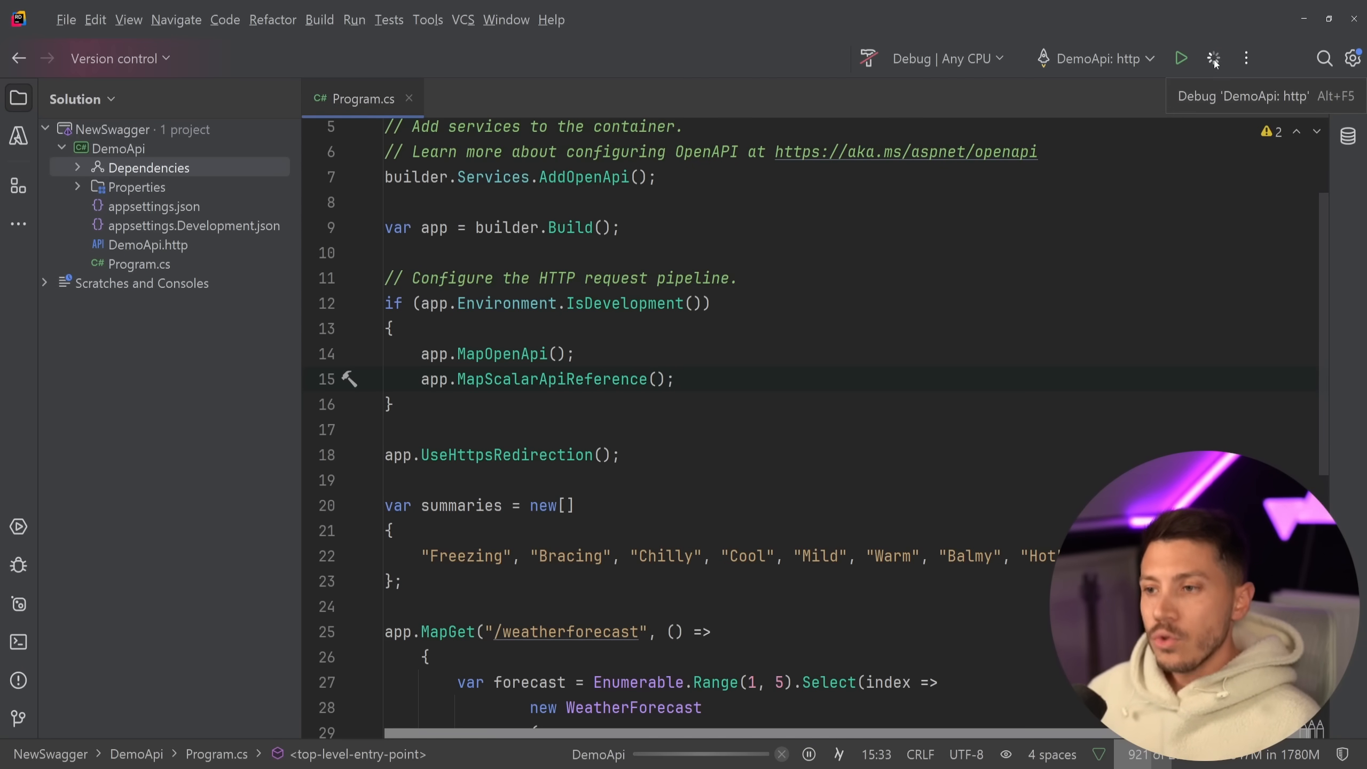
pyautogui.click(1213, 58)
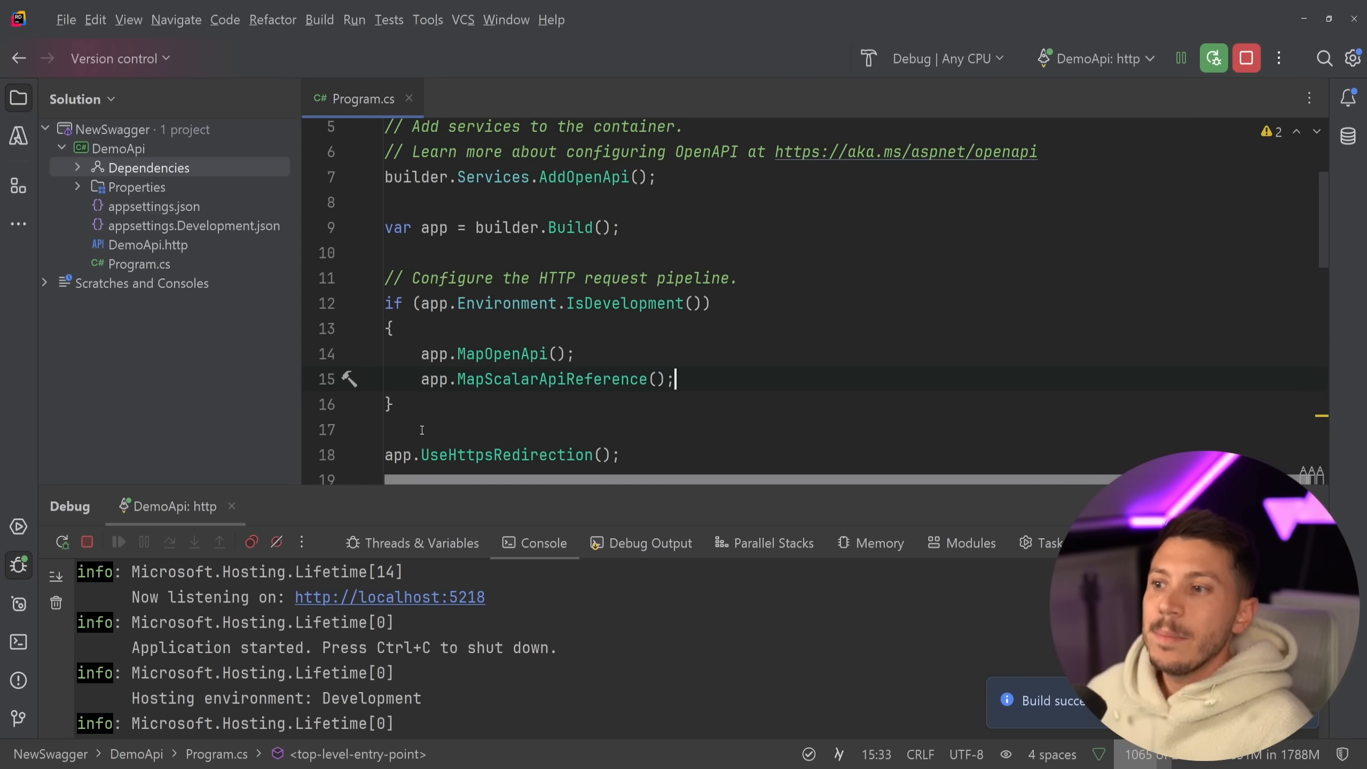
pyautogui.doubleClick(551, 379)
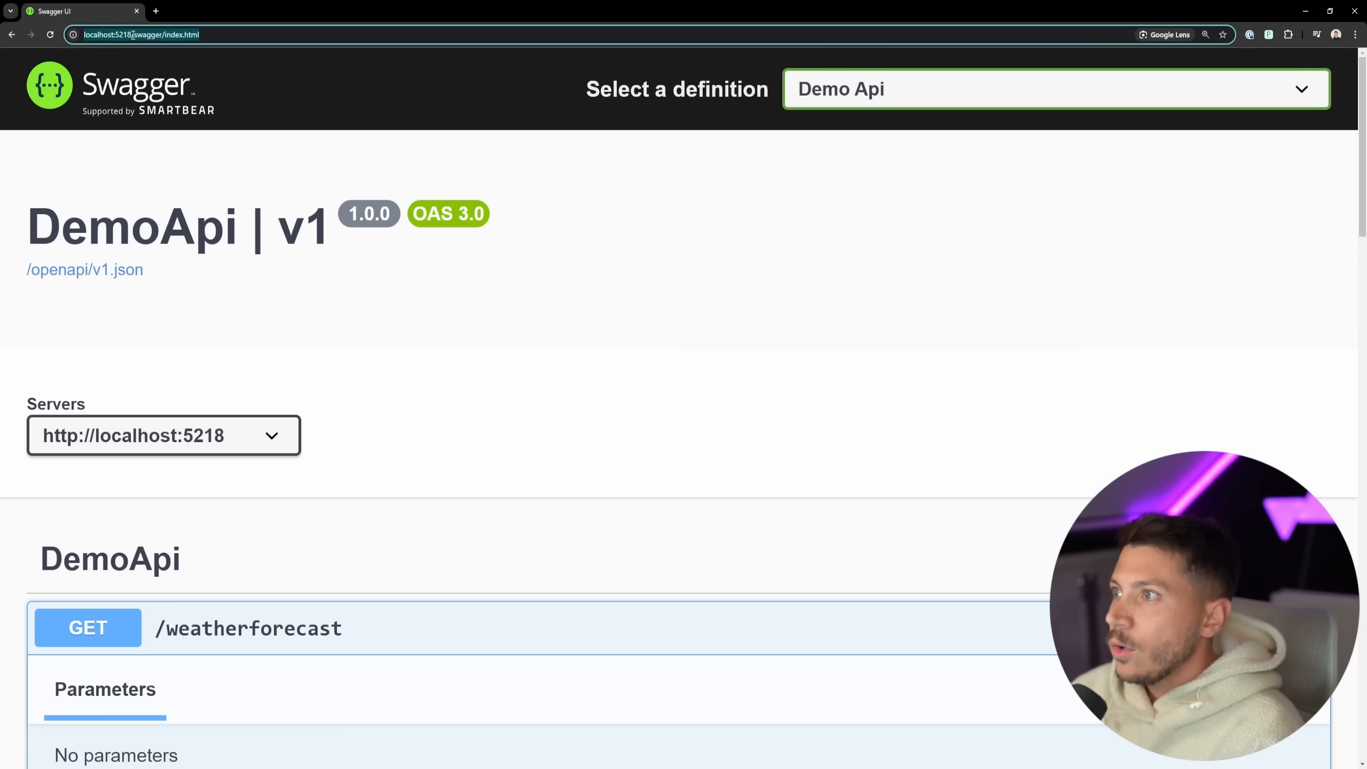
pyautogui.write('localhost:5218/scala')
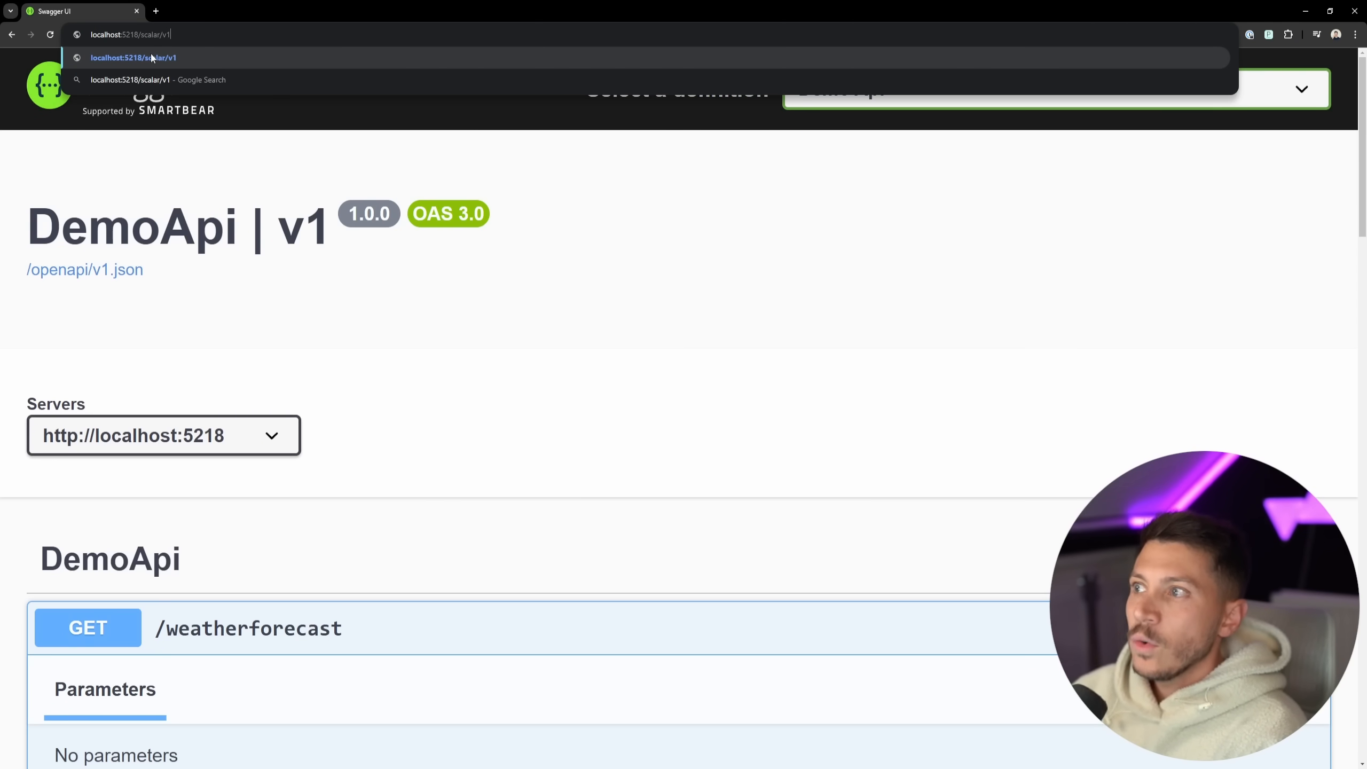
# - Load the Scalar reference page, toggle light/dark theme and jump to the /weatherforecast endpoint
pyautogui.press('Enter')
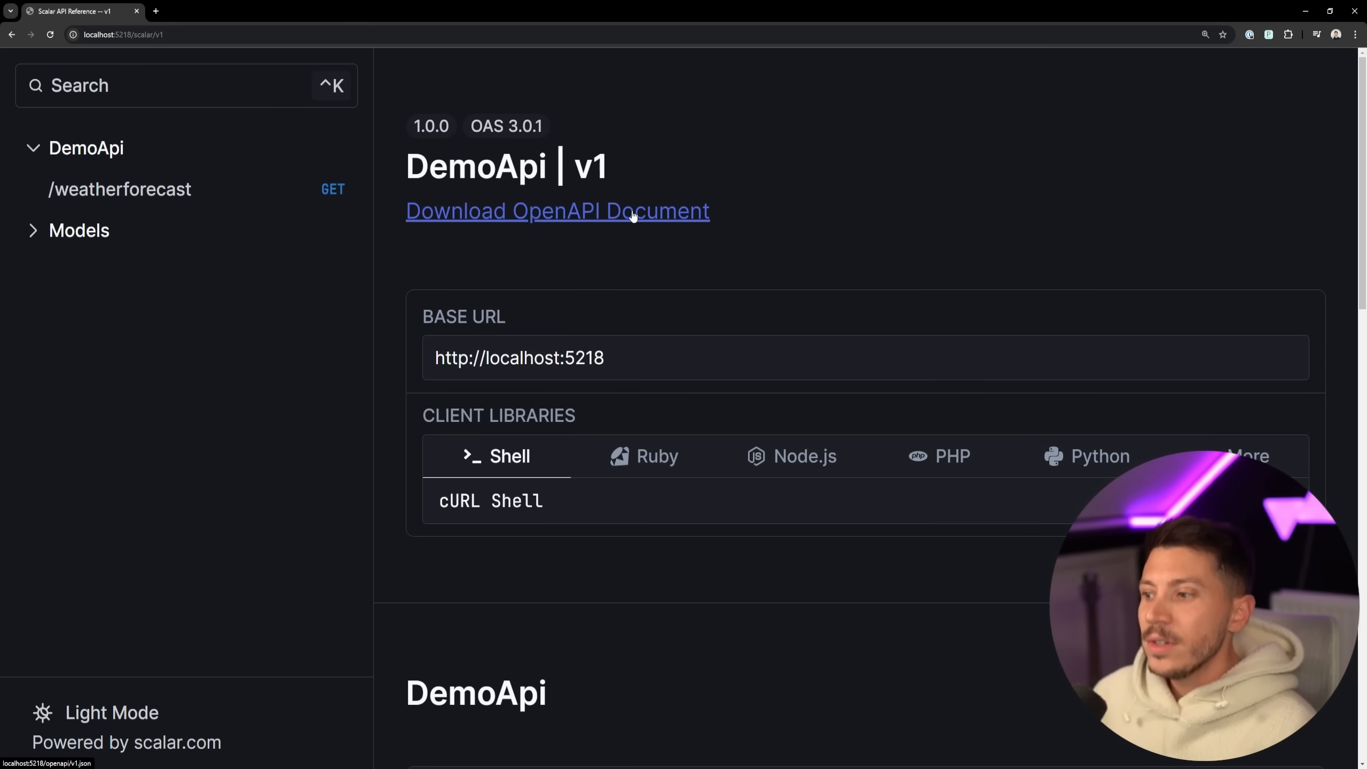
pyautogui.click(96, 713)
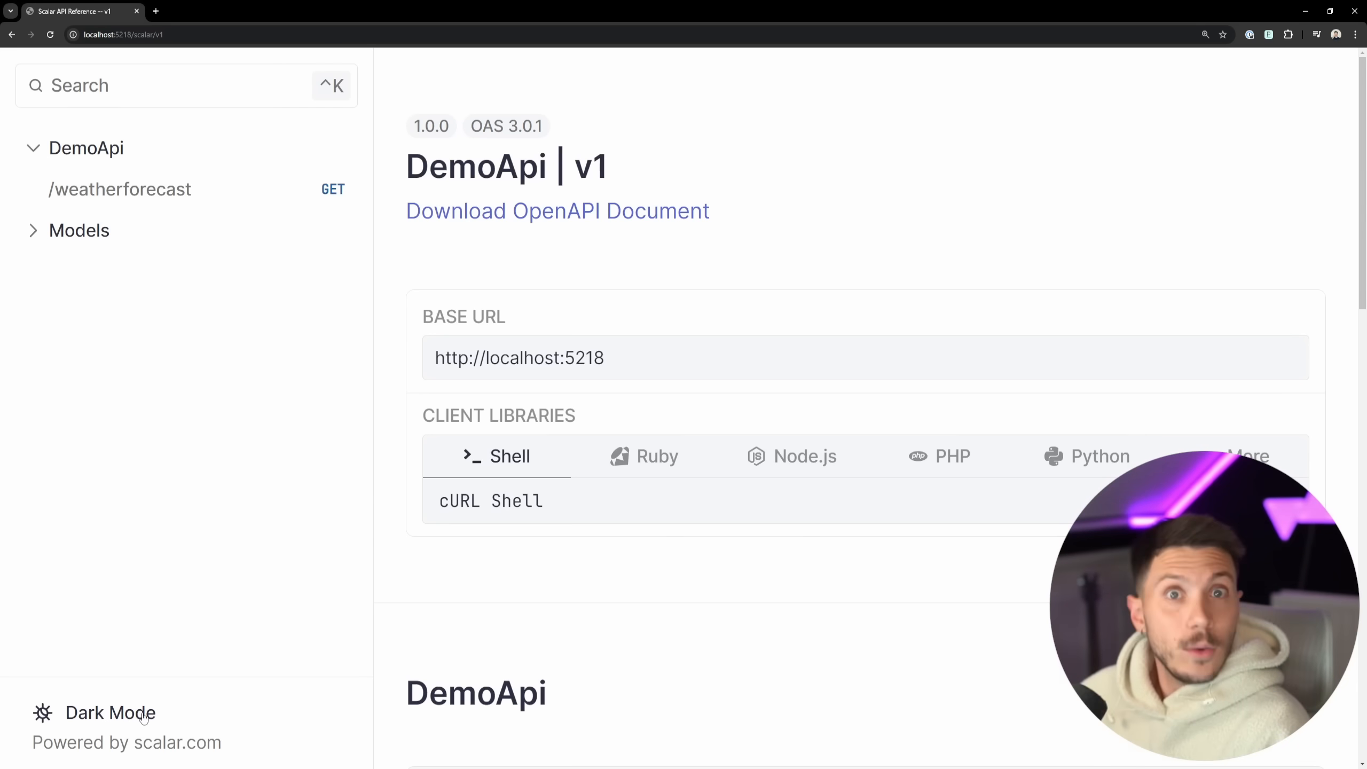
pyautogui.click(110, 712)
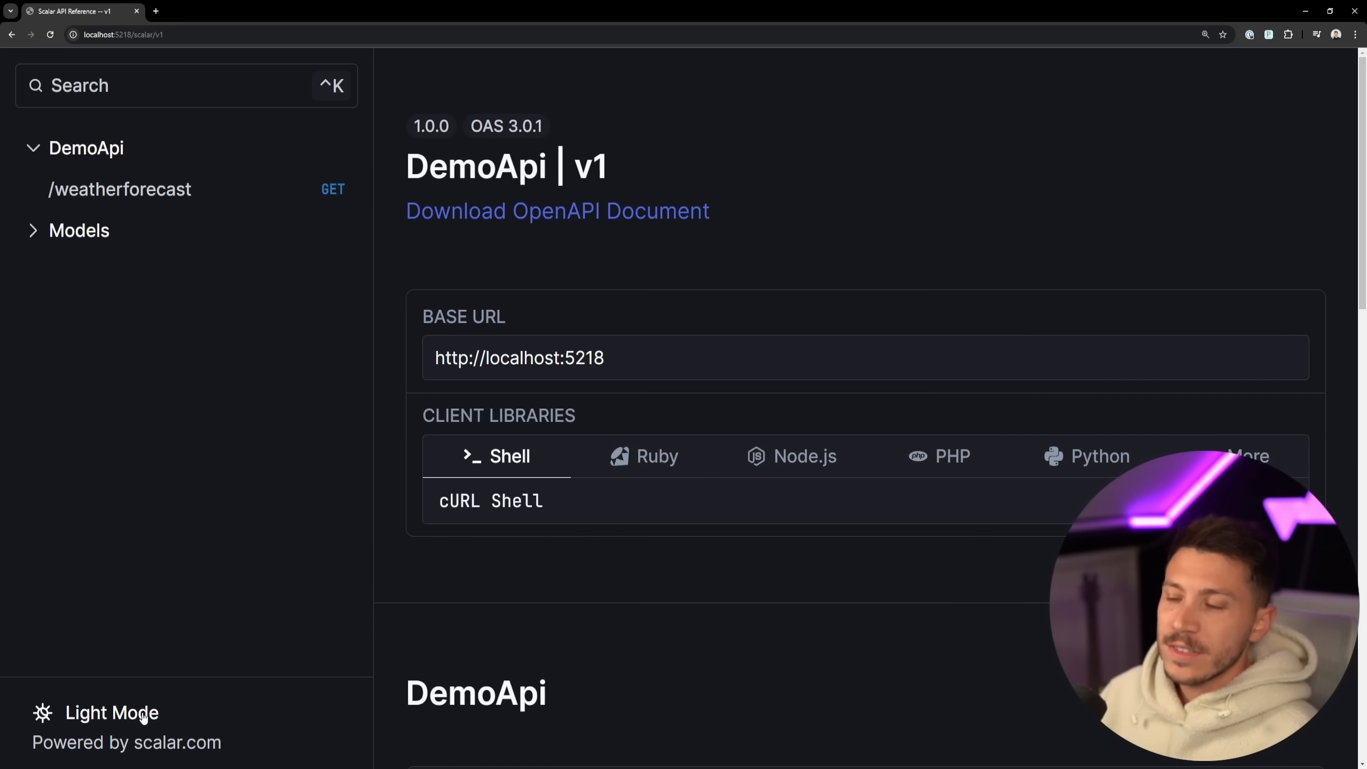
pyautogui.click(120, 189)
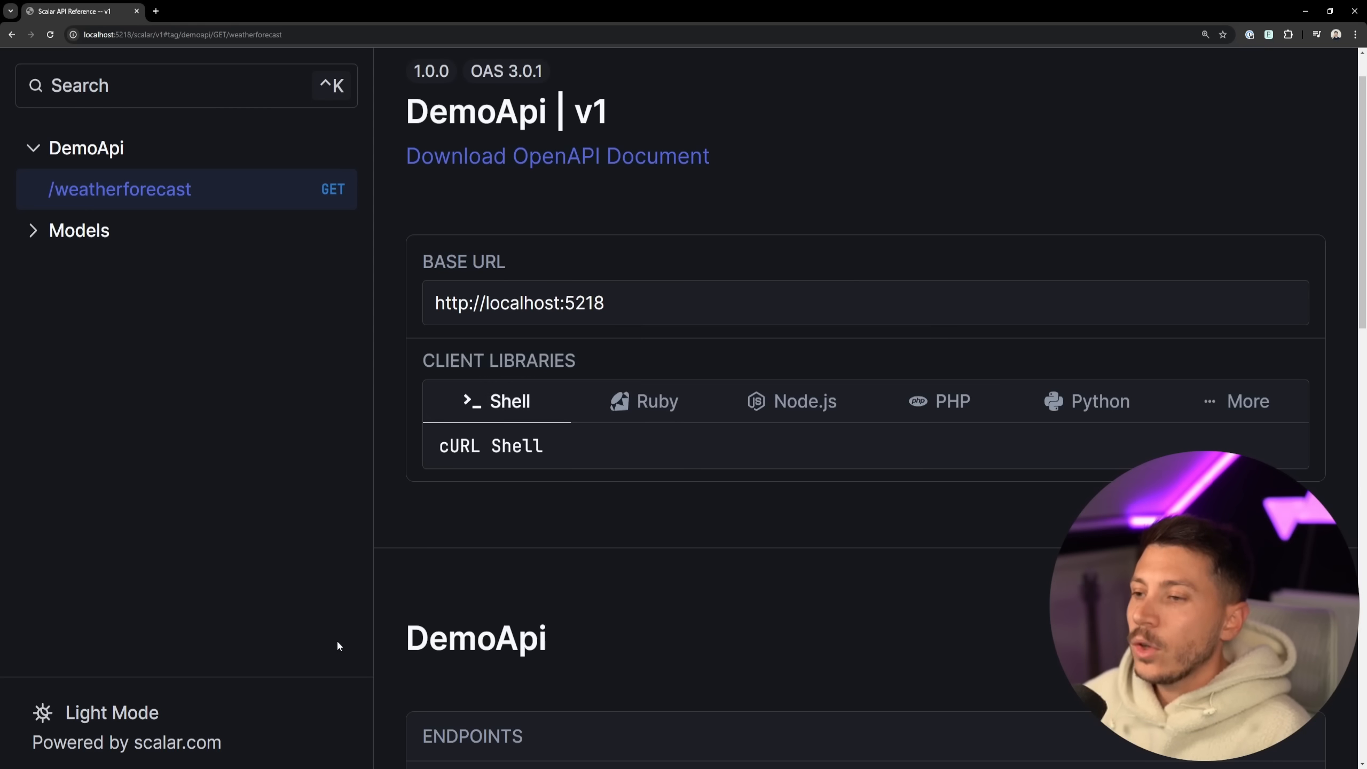
pyautogui.scroll(-3)
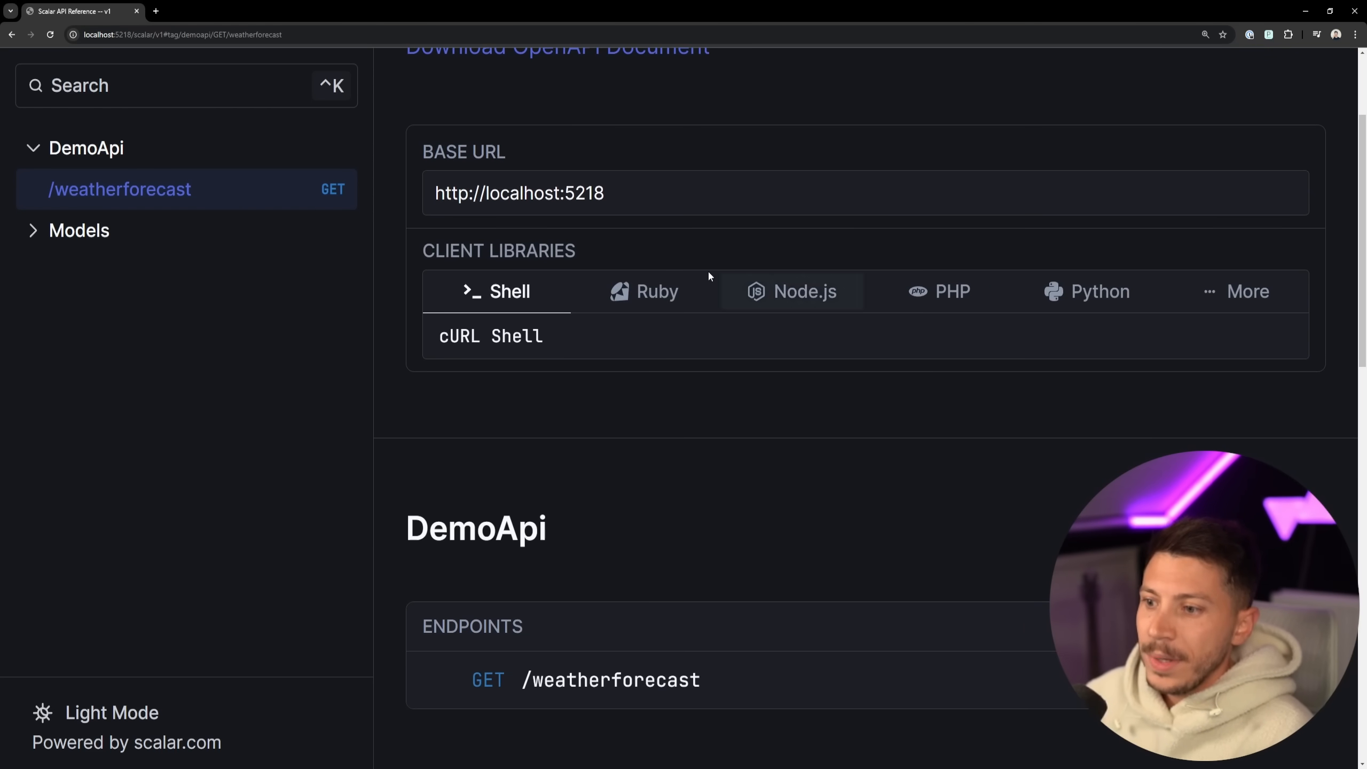
pyautogui.scroll(-3)
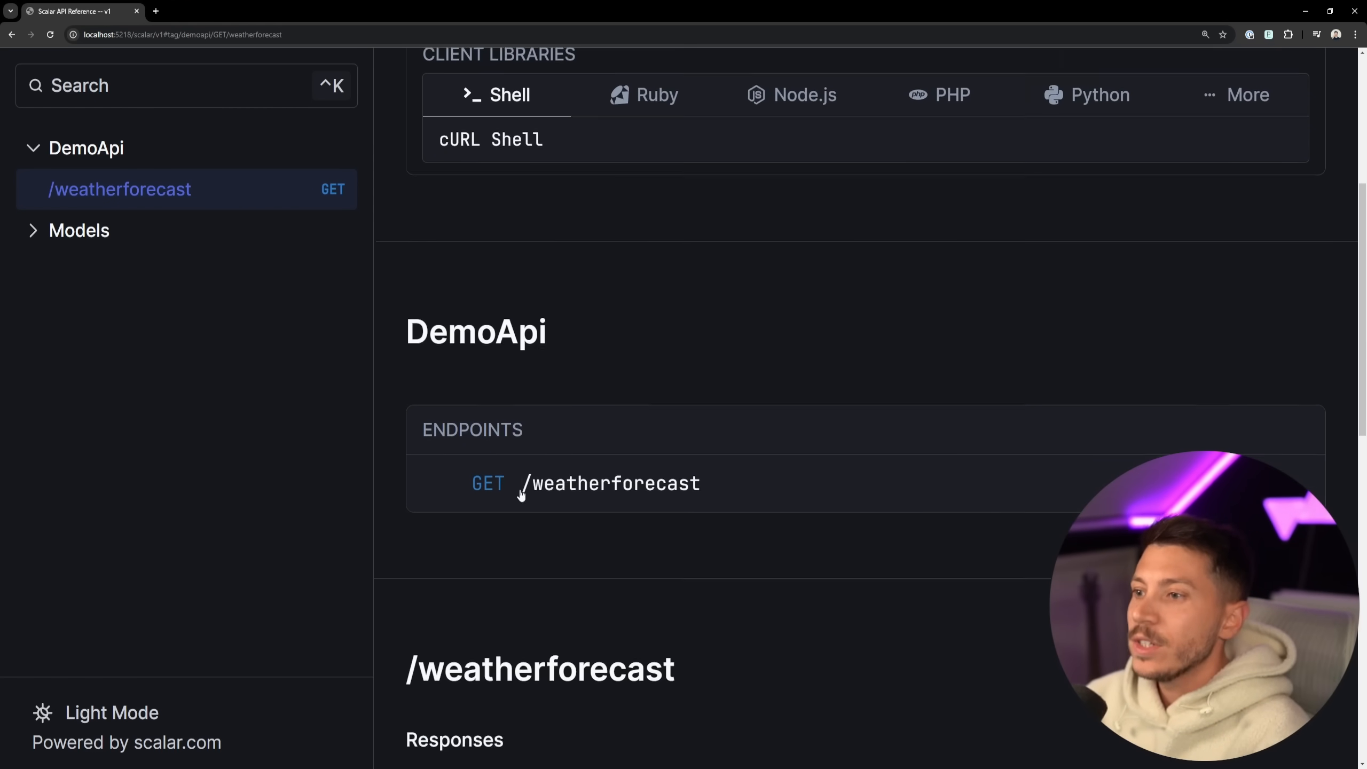
pyautogui.scroll(-3)
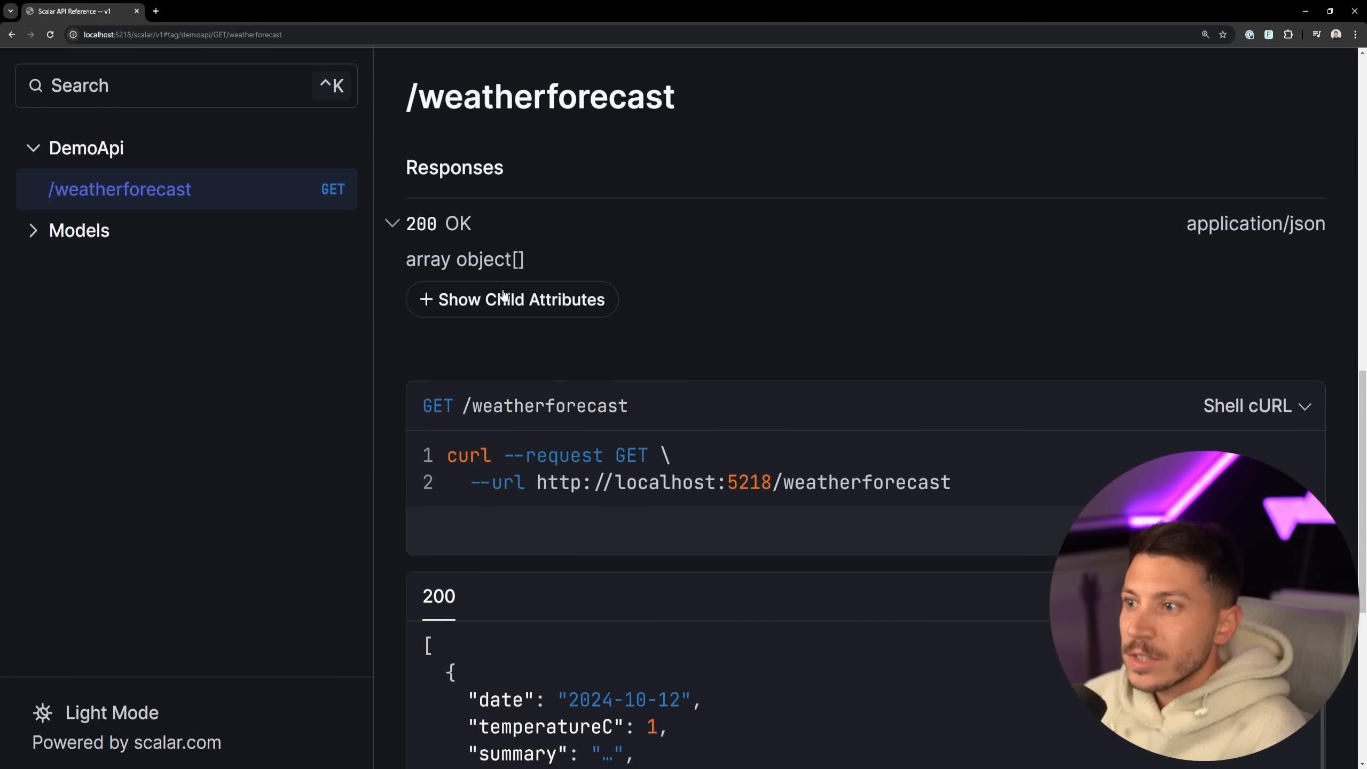
# - Show and hide the response object fields, then bring up a test request for /weatherforecast
pyautogui.click(511, 299)
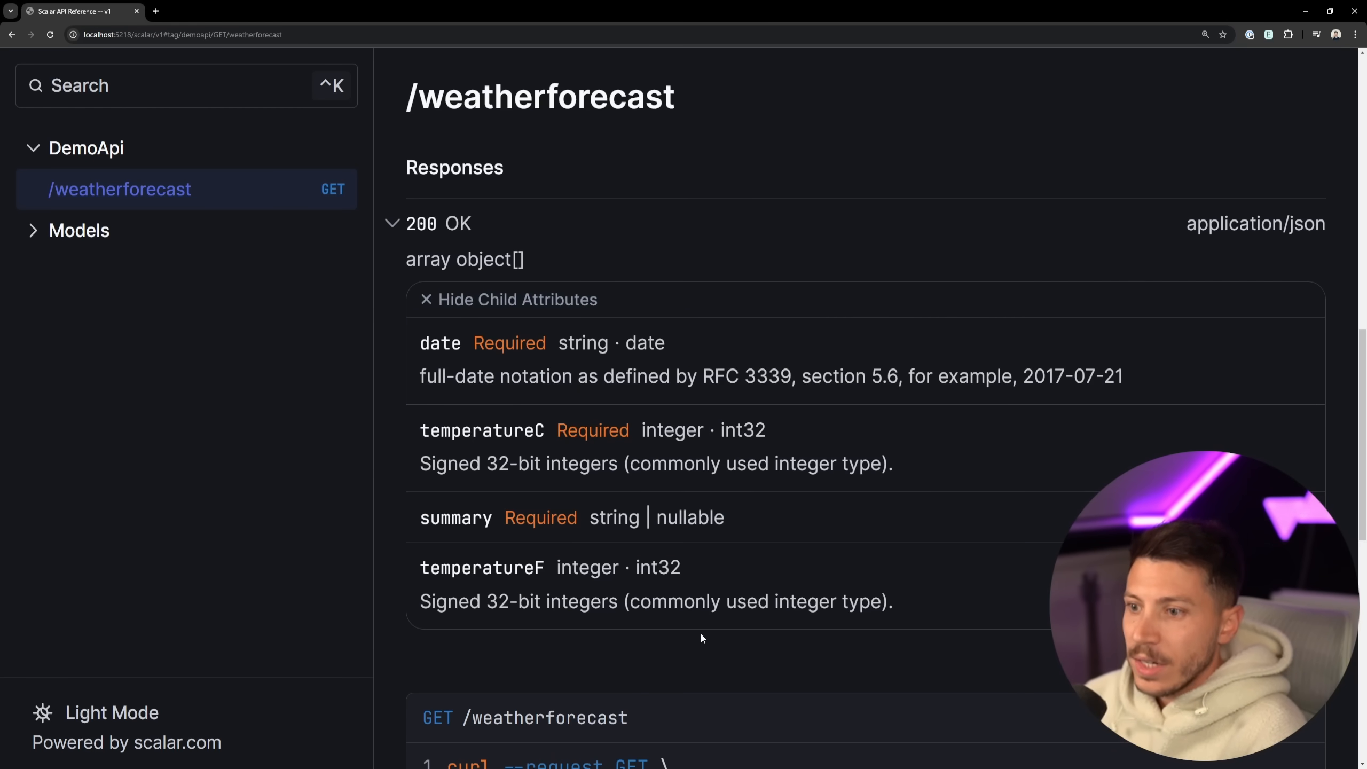
pyautogui.click(508, 299)
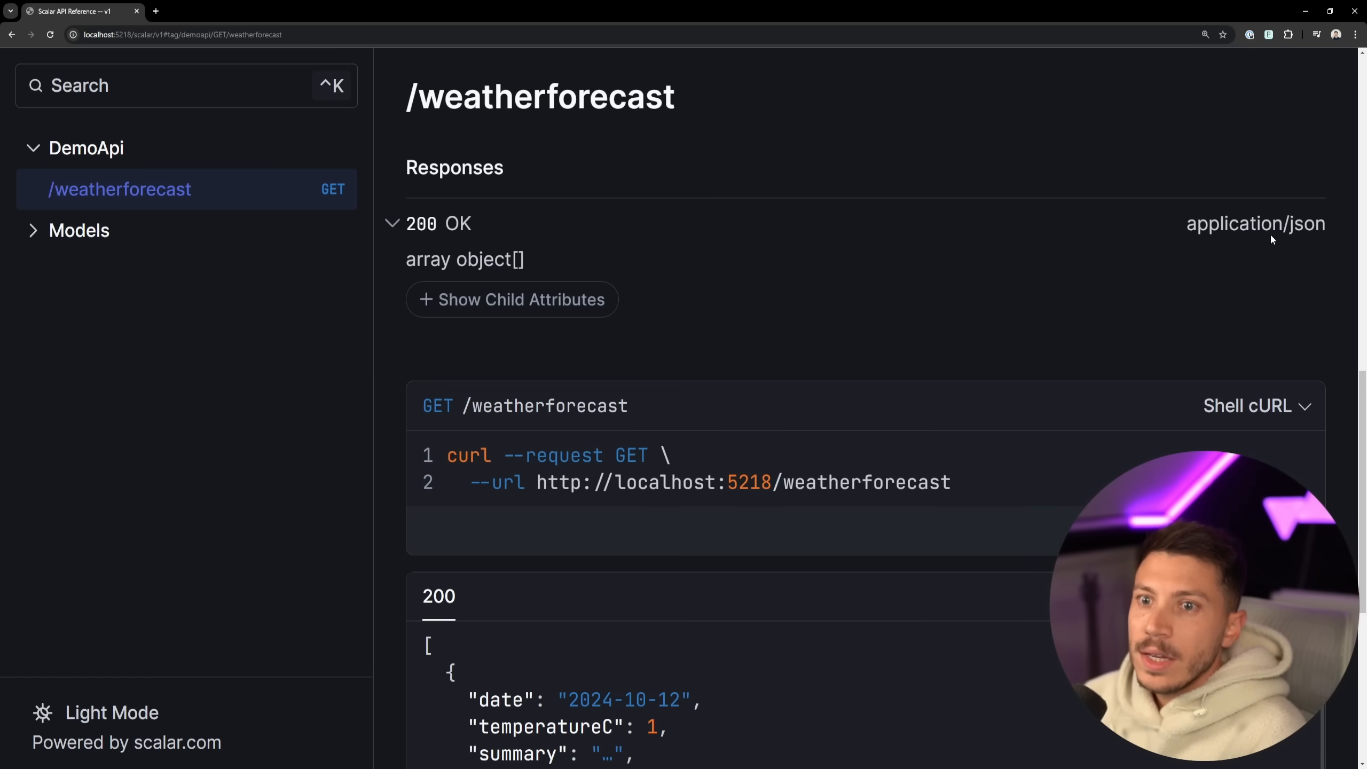
pyautogui.scroll(-3)
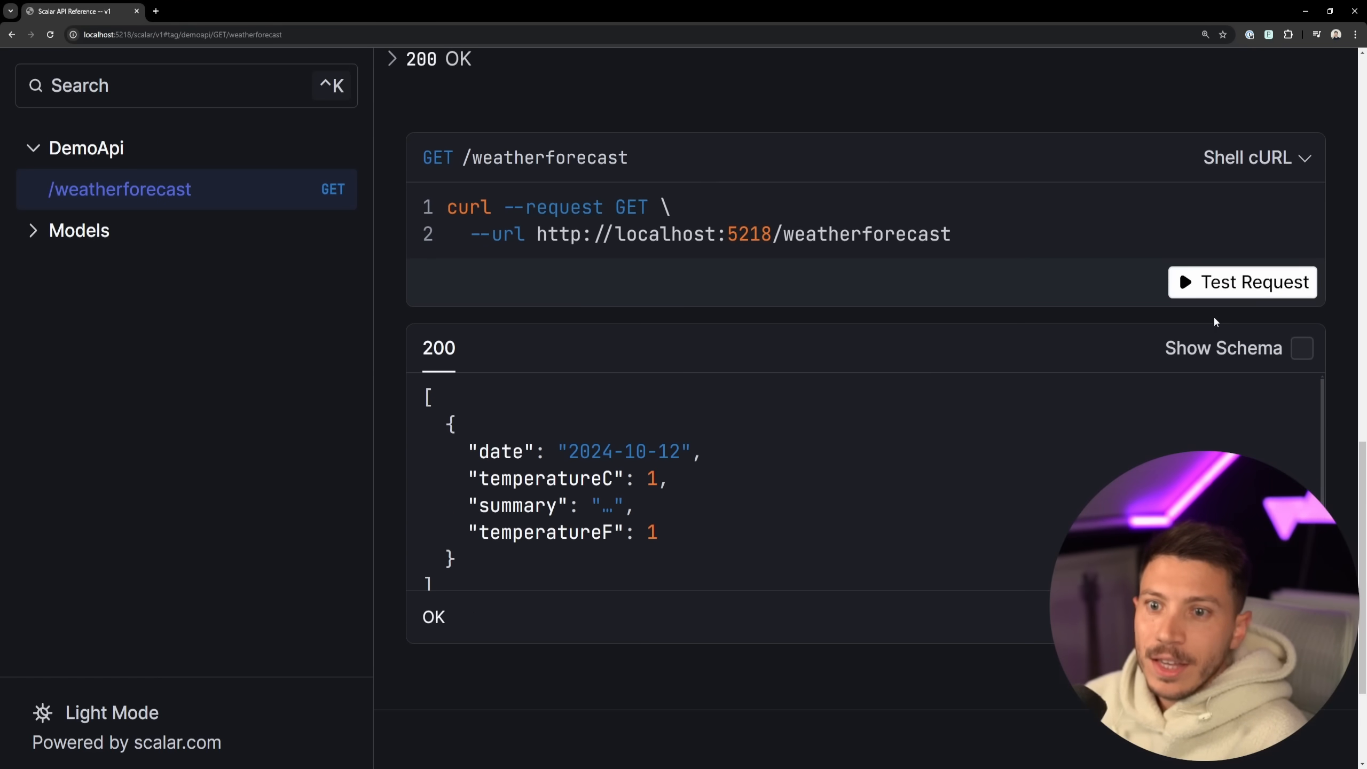
pyautogui.click(1243, 282)
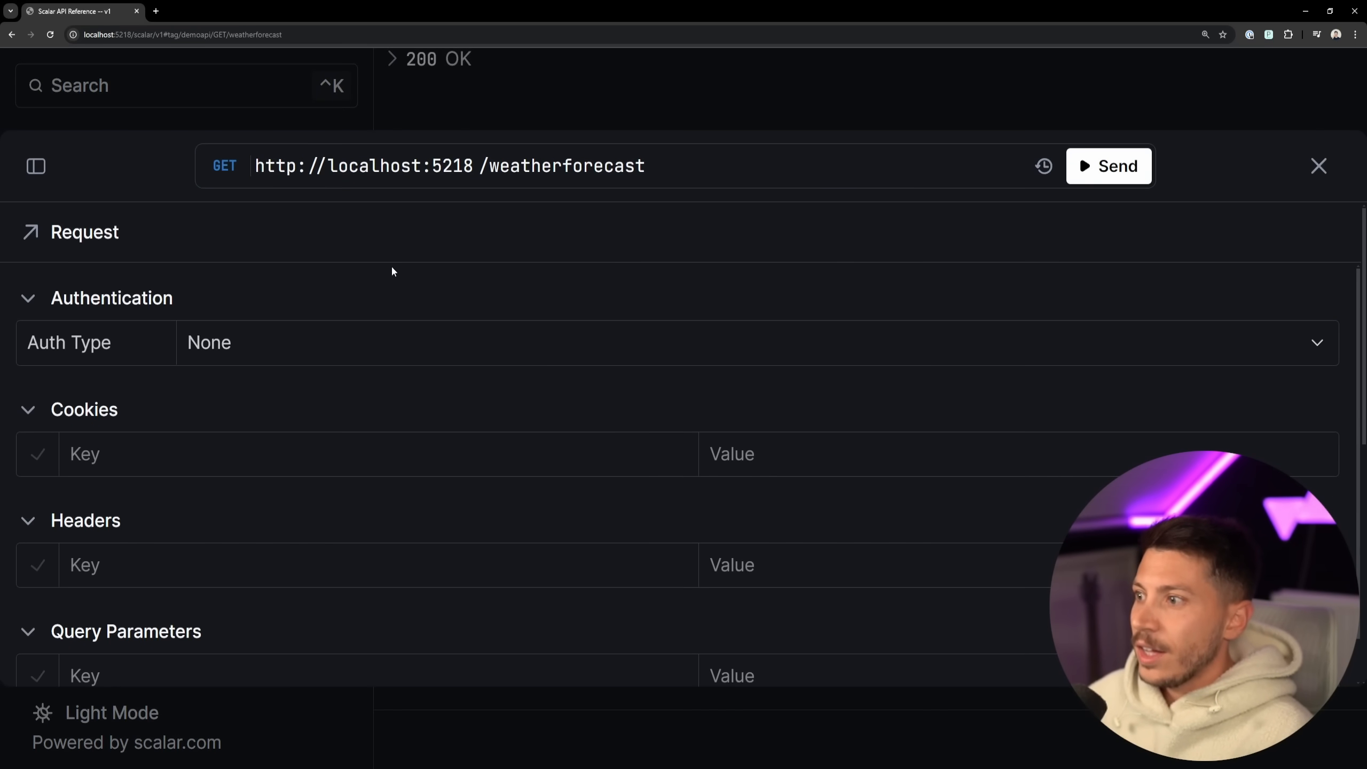
# - Send GET /weatherforecast, review the 200 OK forecast JSON and close the request client
pyautogui.click(1109, 165)
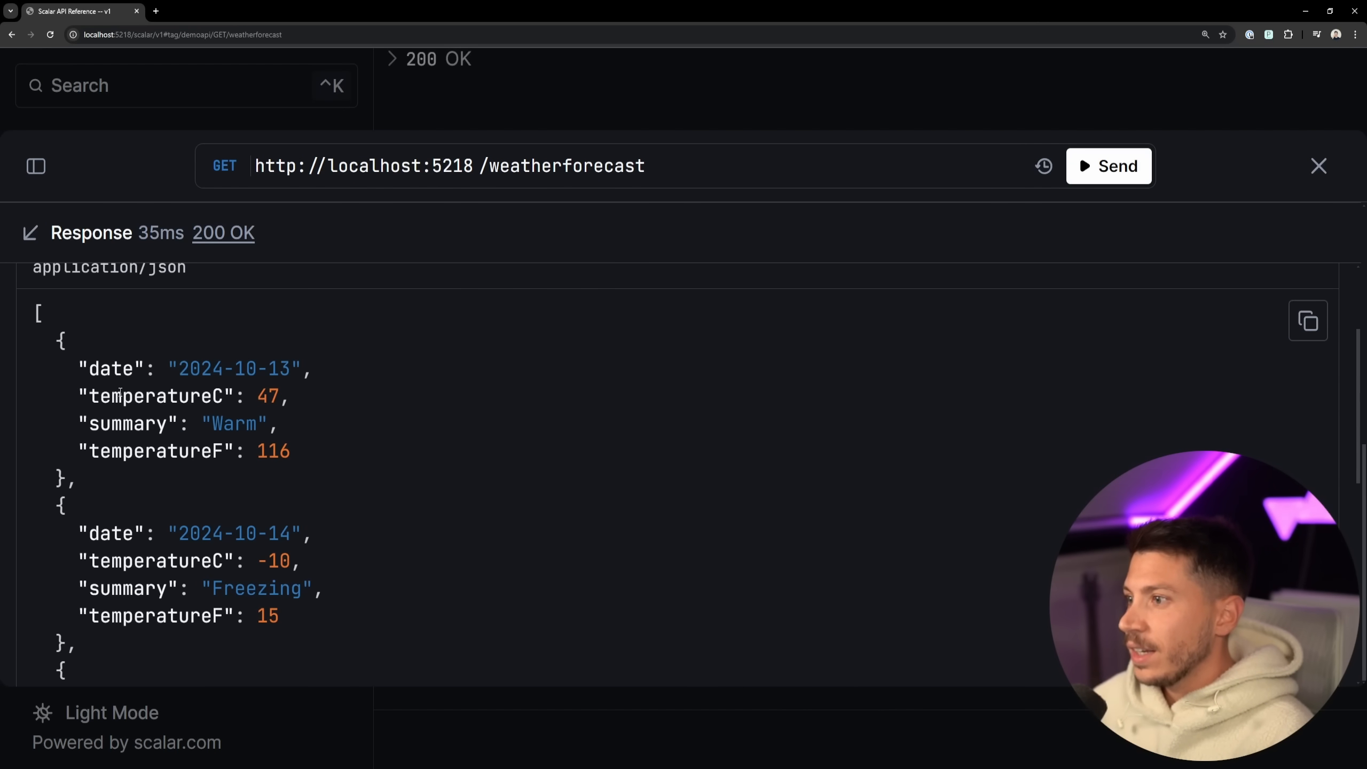
pyautogui.scroll(-3)
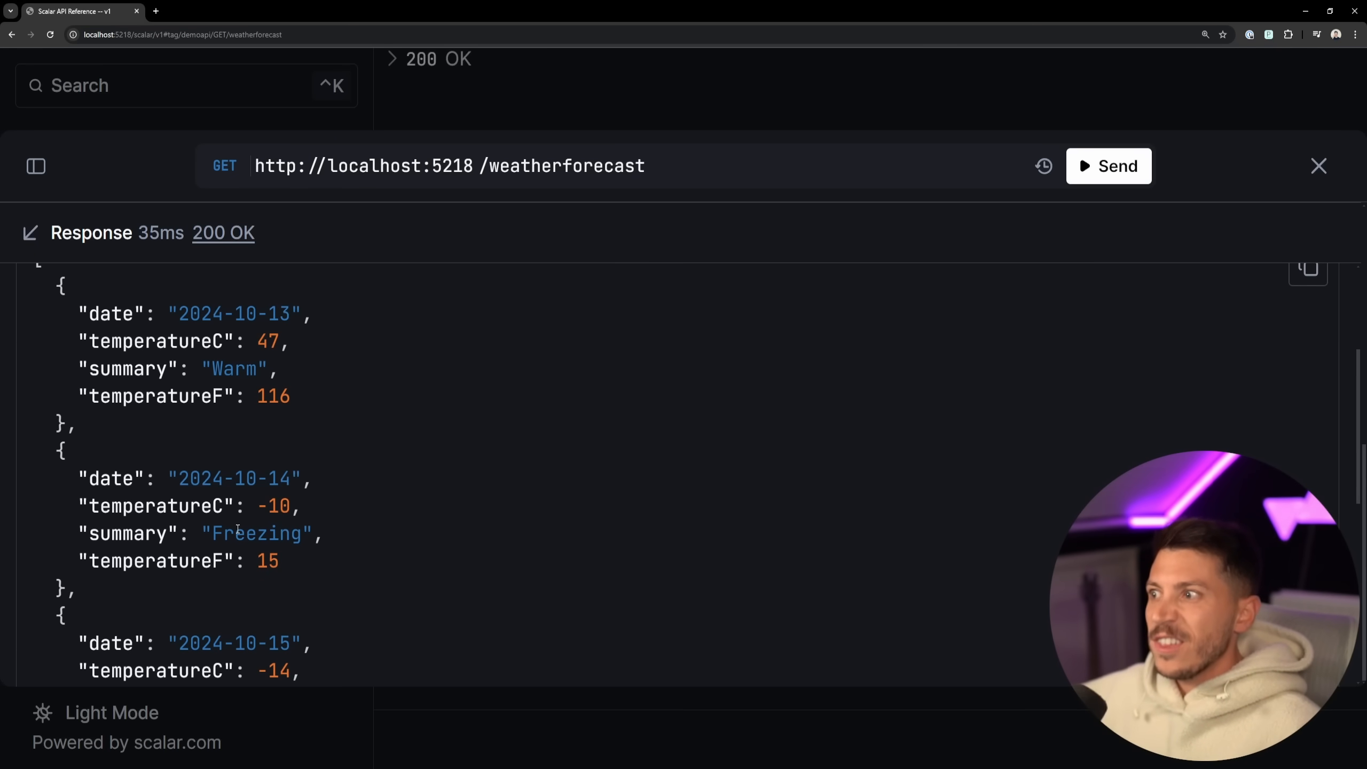
pyautogui.click(1318, 166)
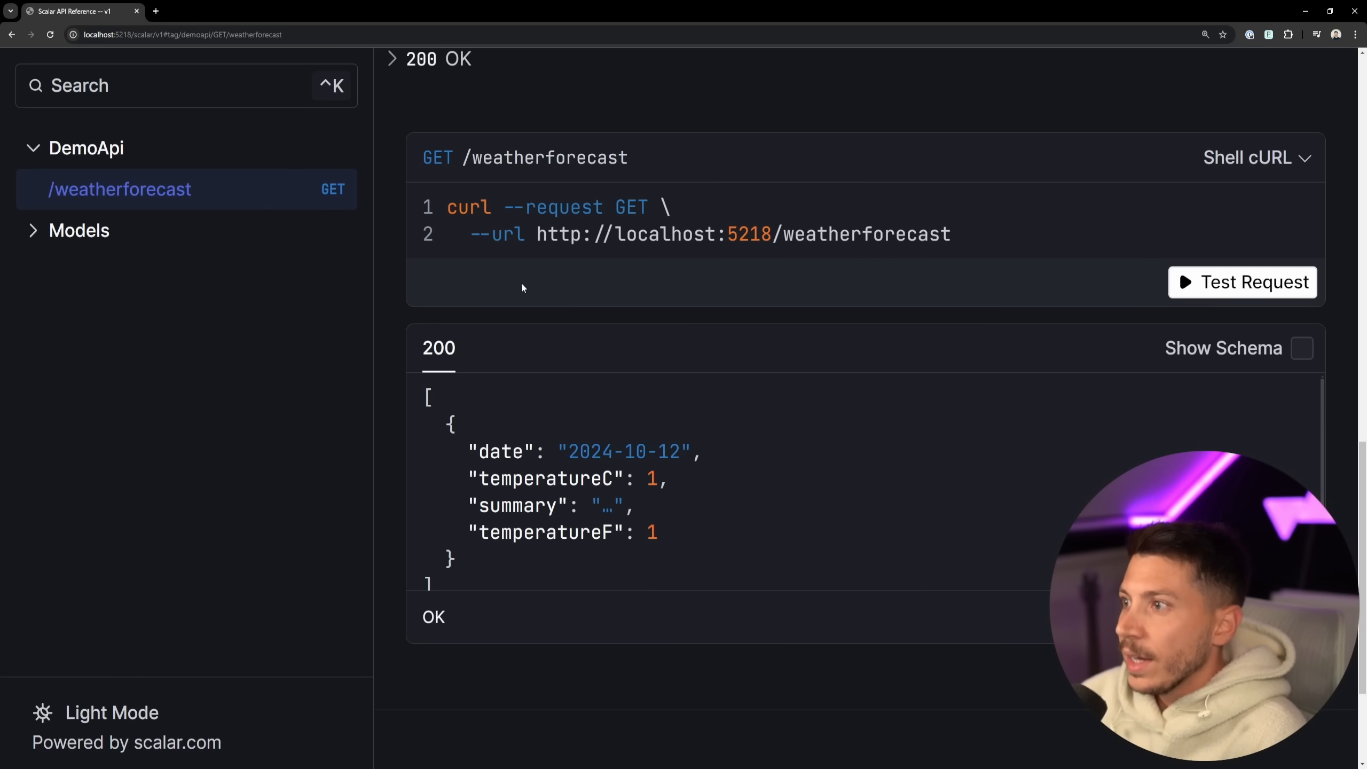
pyautogui.click(79, 231)
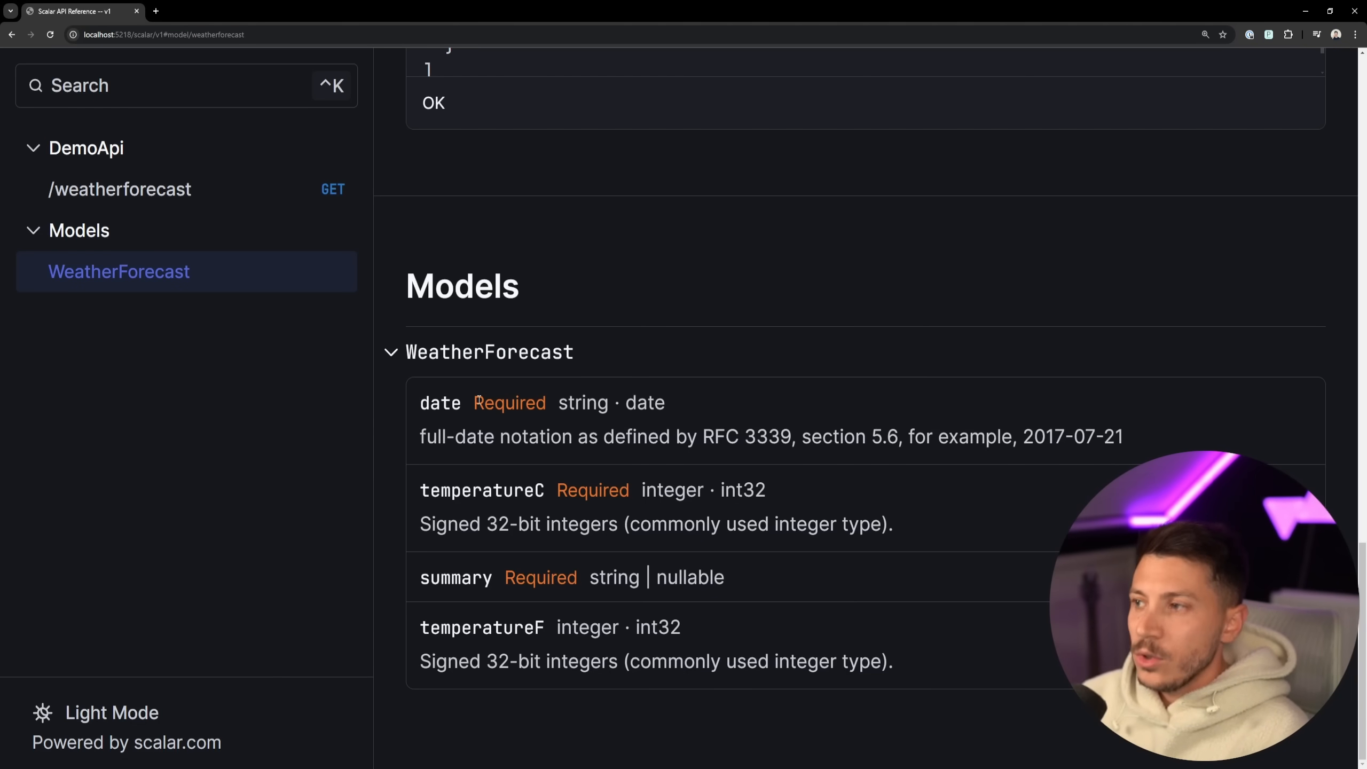
pyautogui.click(119, 189)
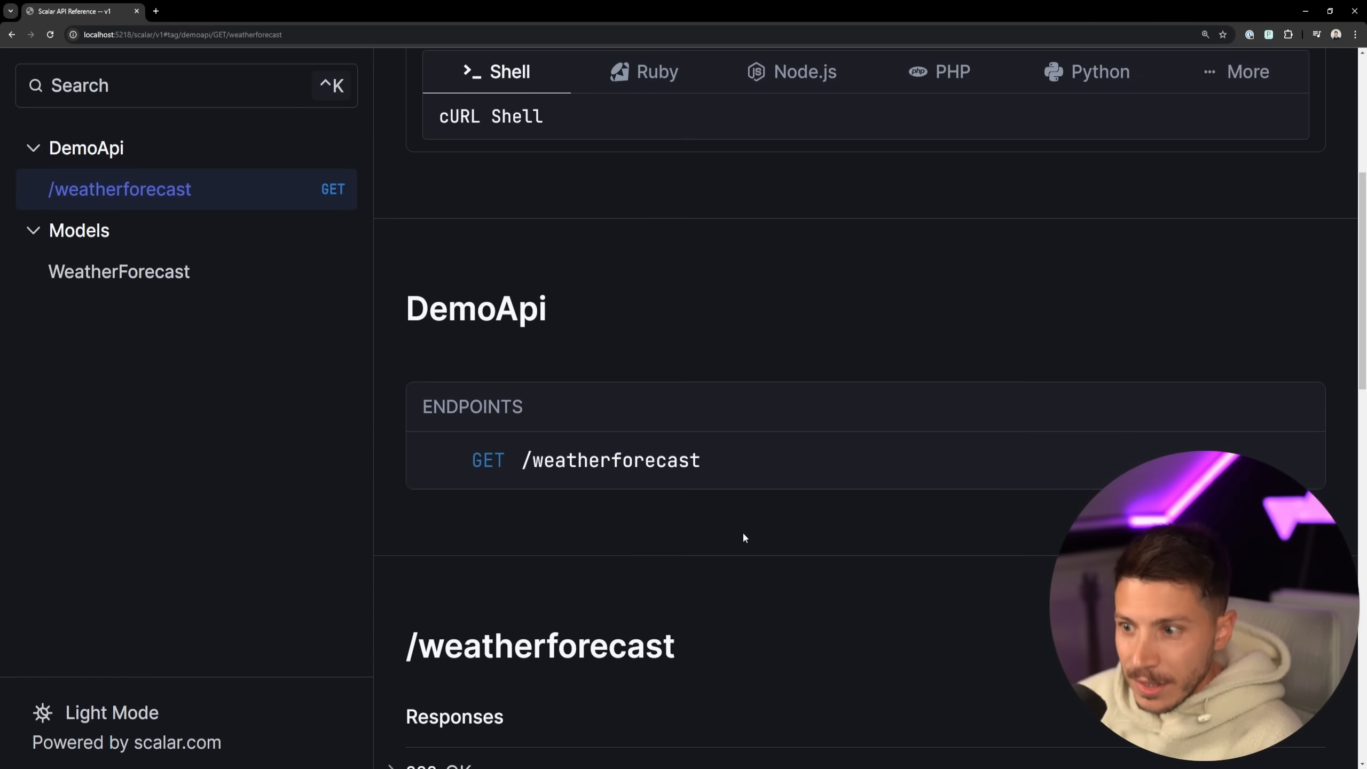
pyautogui.click(119, 272)
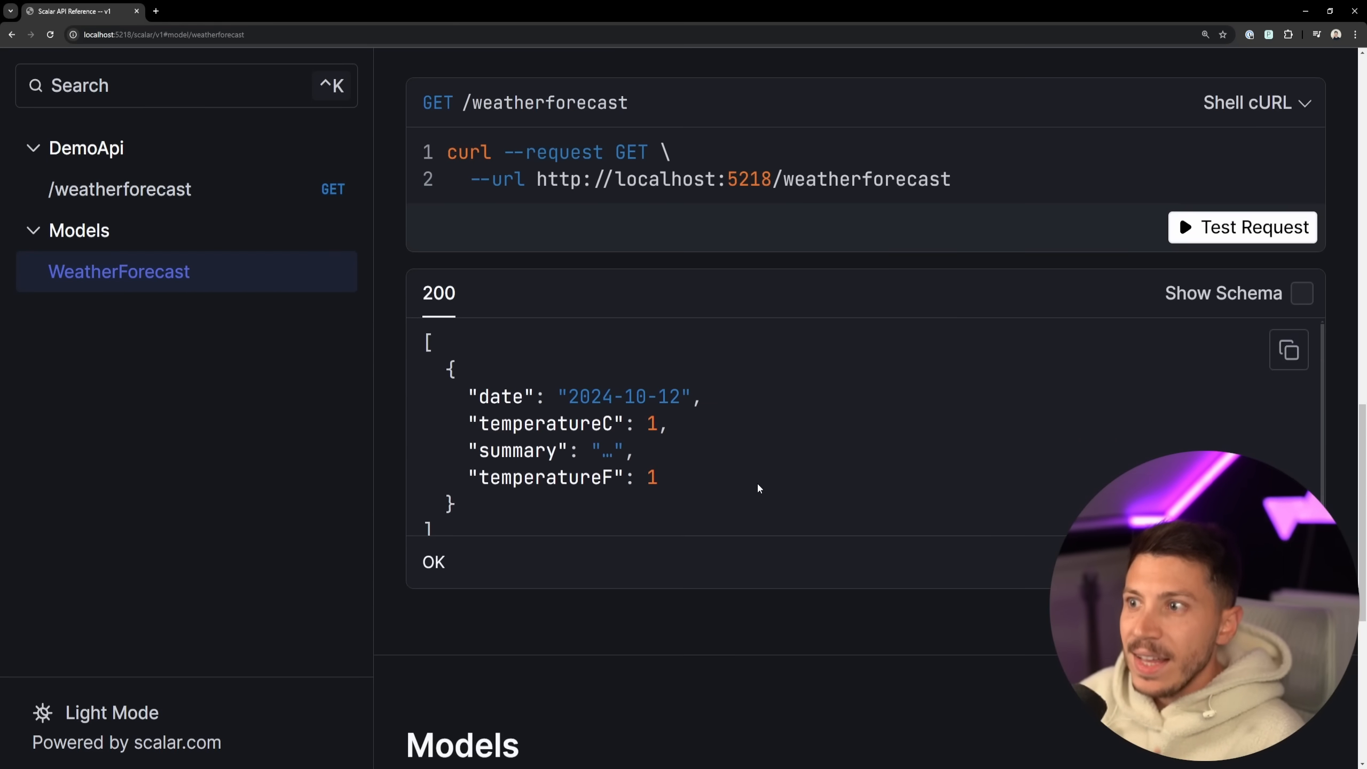
pyautogui.scroll(-3)
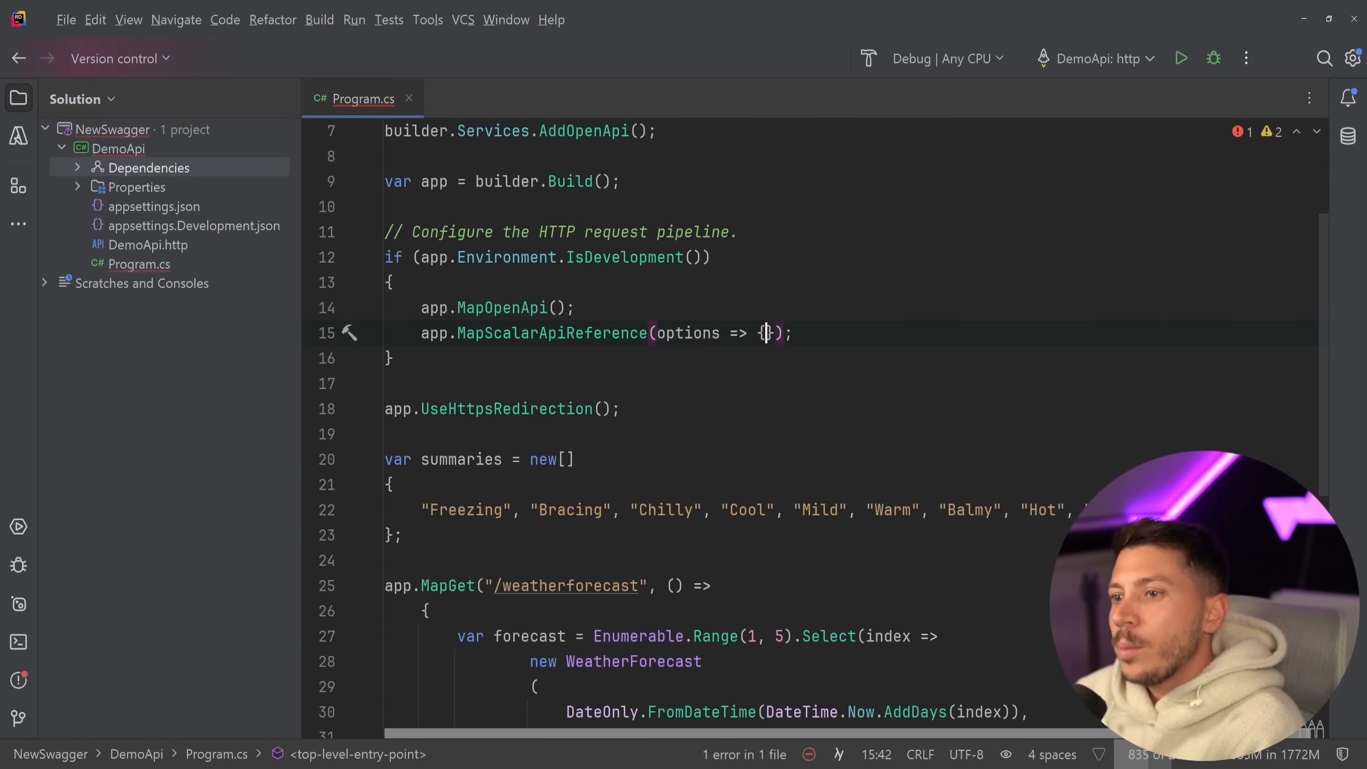
# - Chain WithTheme and WithDefaultHttpClient for C# HttpClient on the Scalar options lambda
pyautogui.press('Enter')
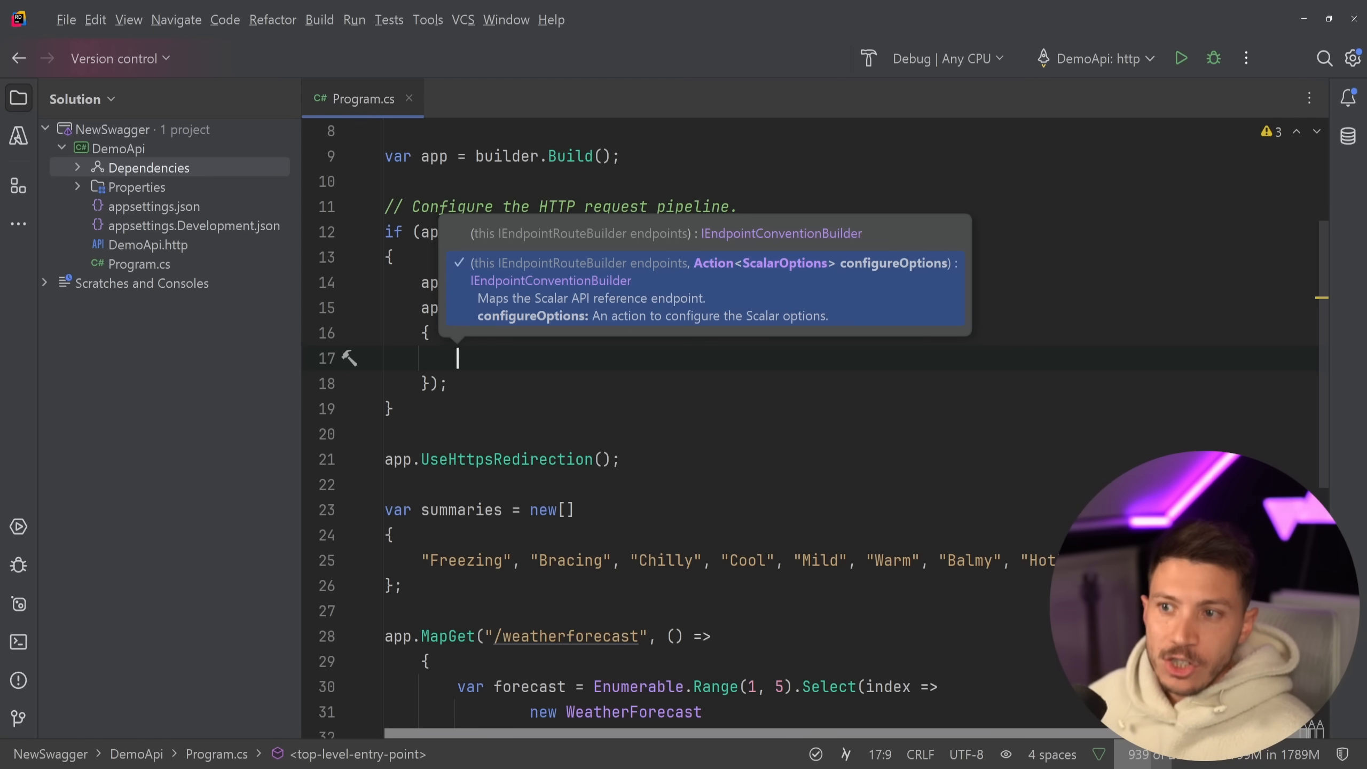
pyautogui.write('options')
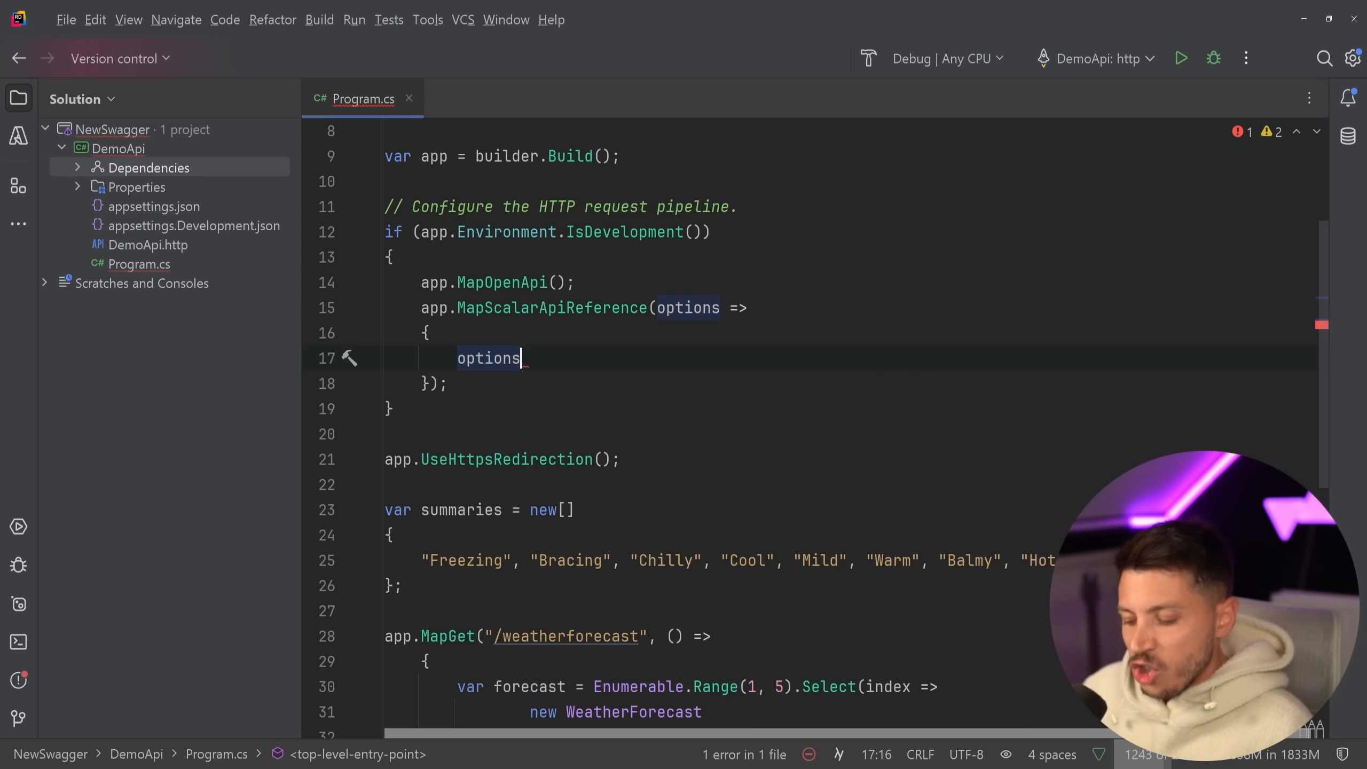
pyautogui.write('.WithTitle("Demo API')
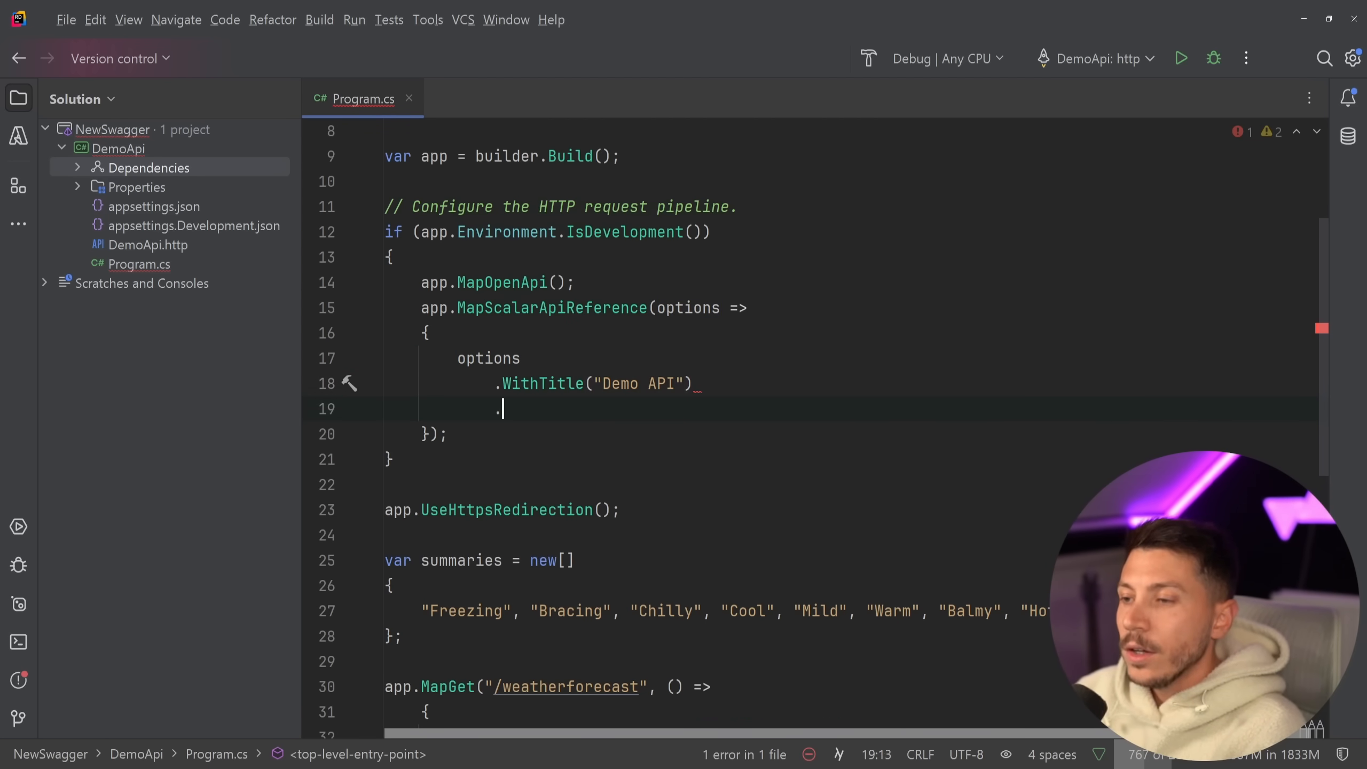
pyautogui.write('WithTheme(ScalarTheme.Mars')
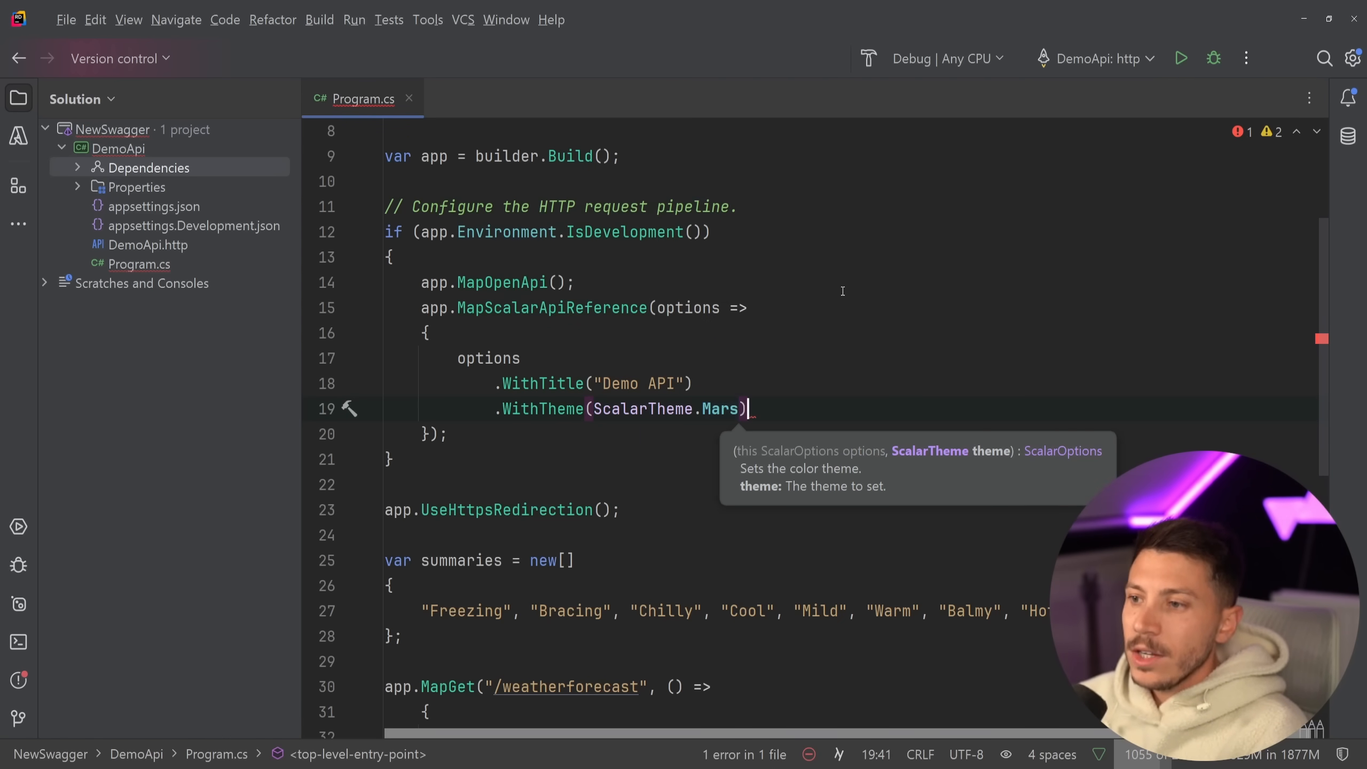
pyautogui.write('.WithHttp')
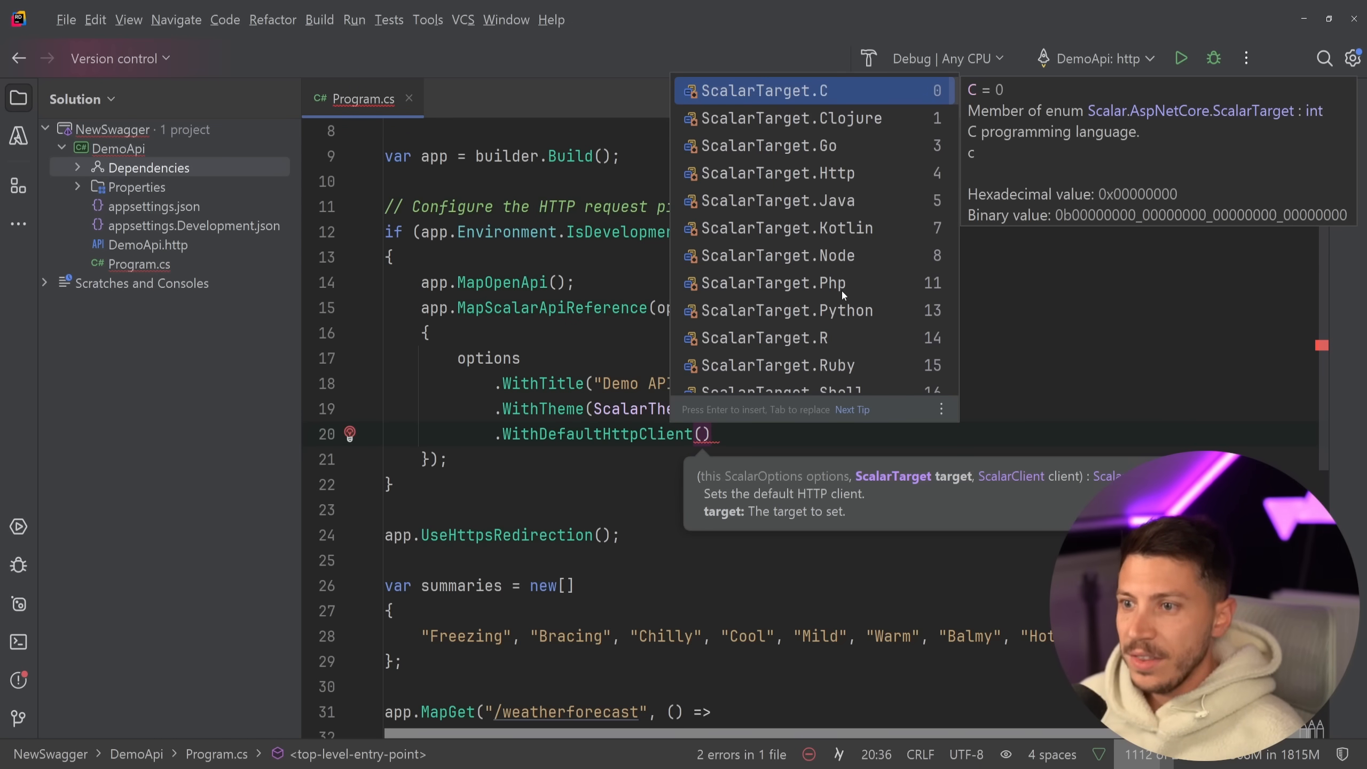
pyautogui.write('Csha')
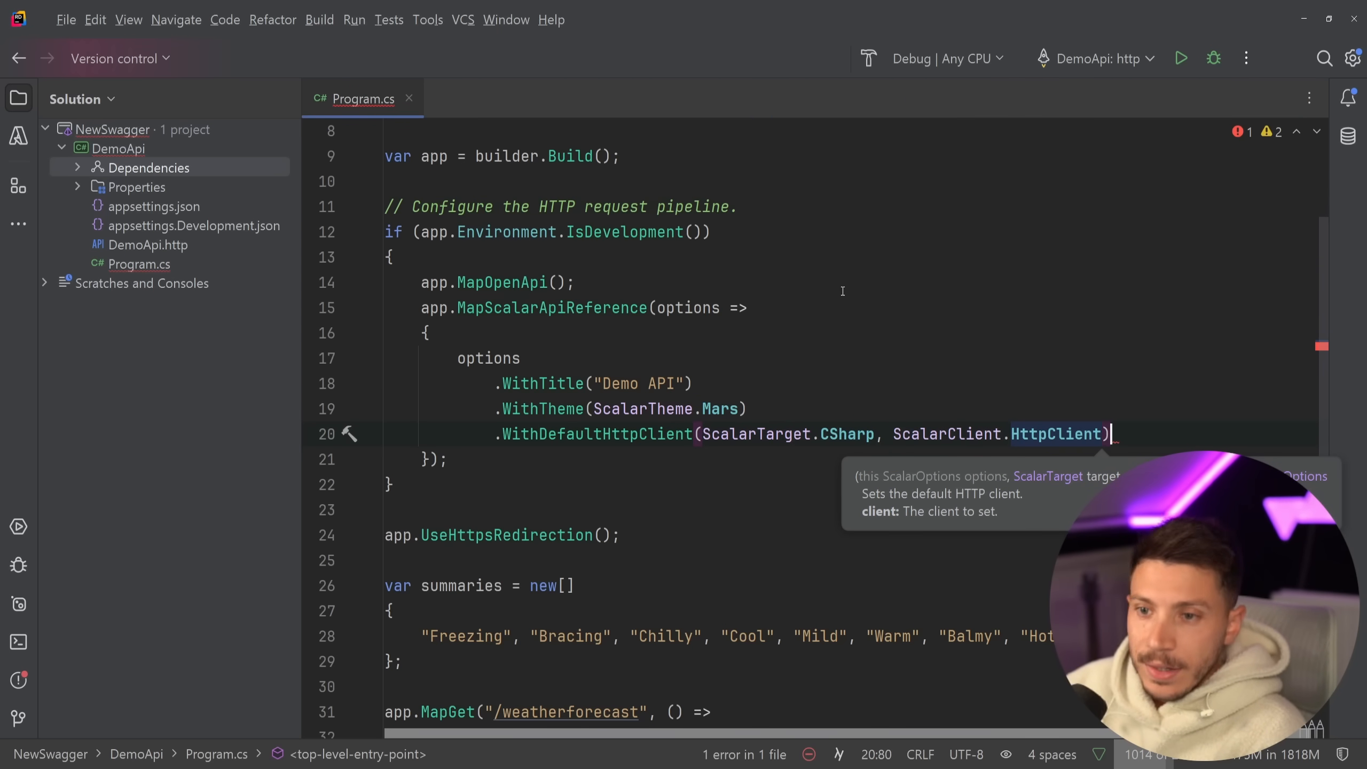
# - Chain WithTitle "Demo API", try API key options, and set the Mars theme on the Scalar options
pyautogui.write('.WithPreferredScheme(')
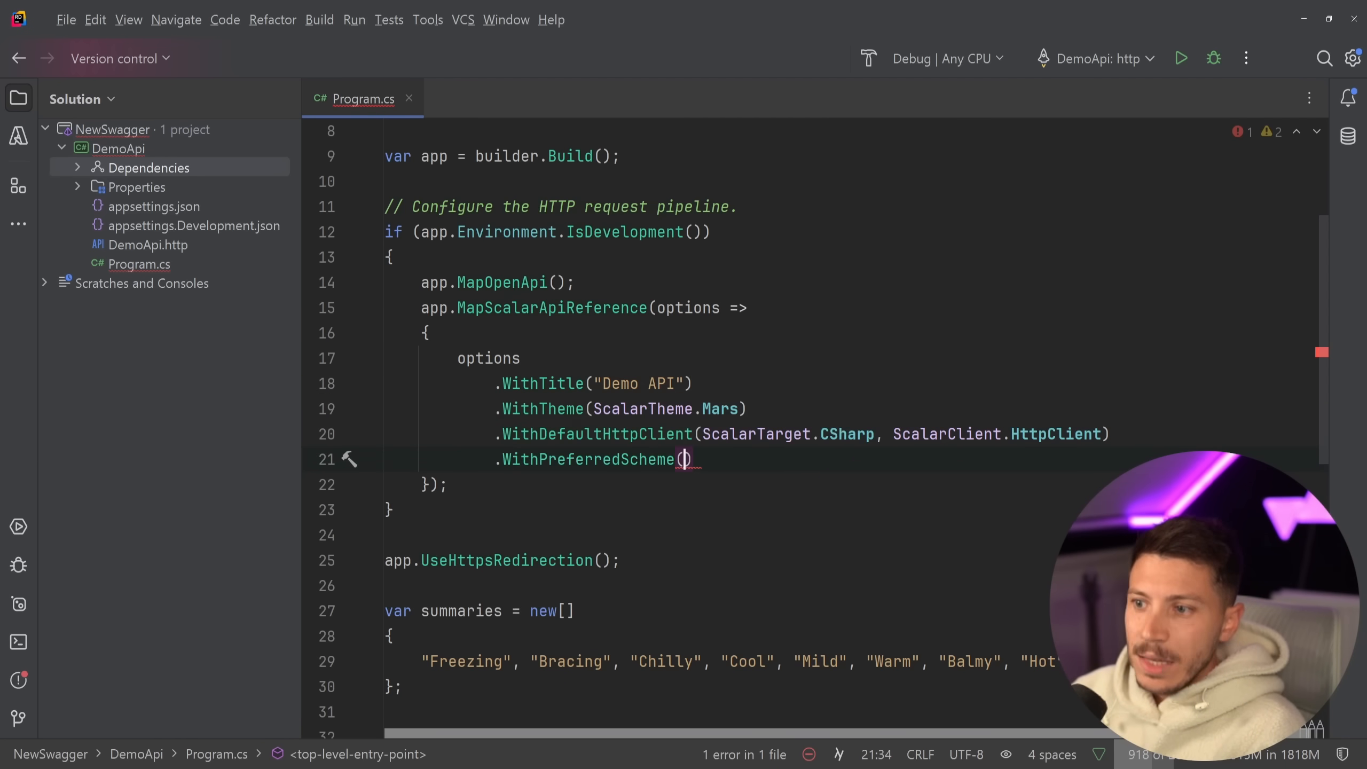
pyautogui.write('"Api"')
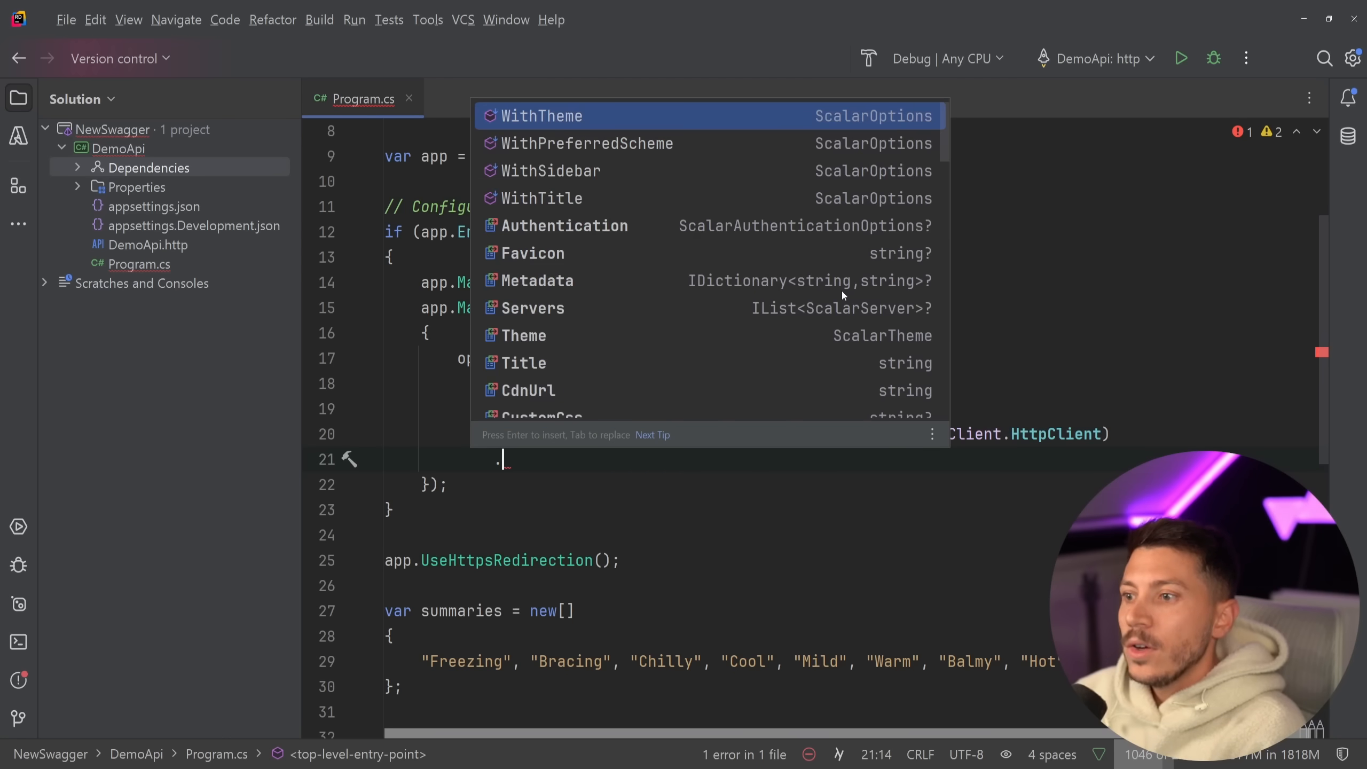
pyautogui.write('WithApiKeyAuthentication(')
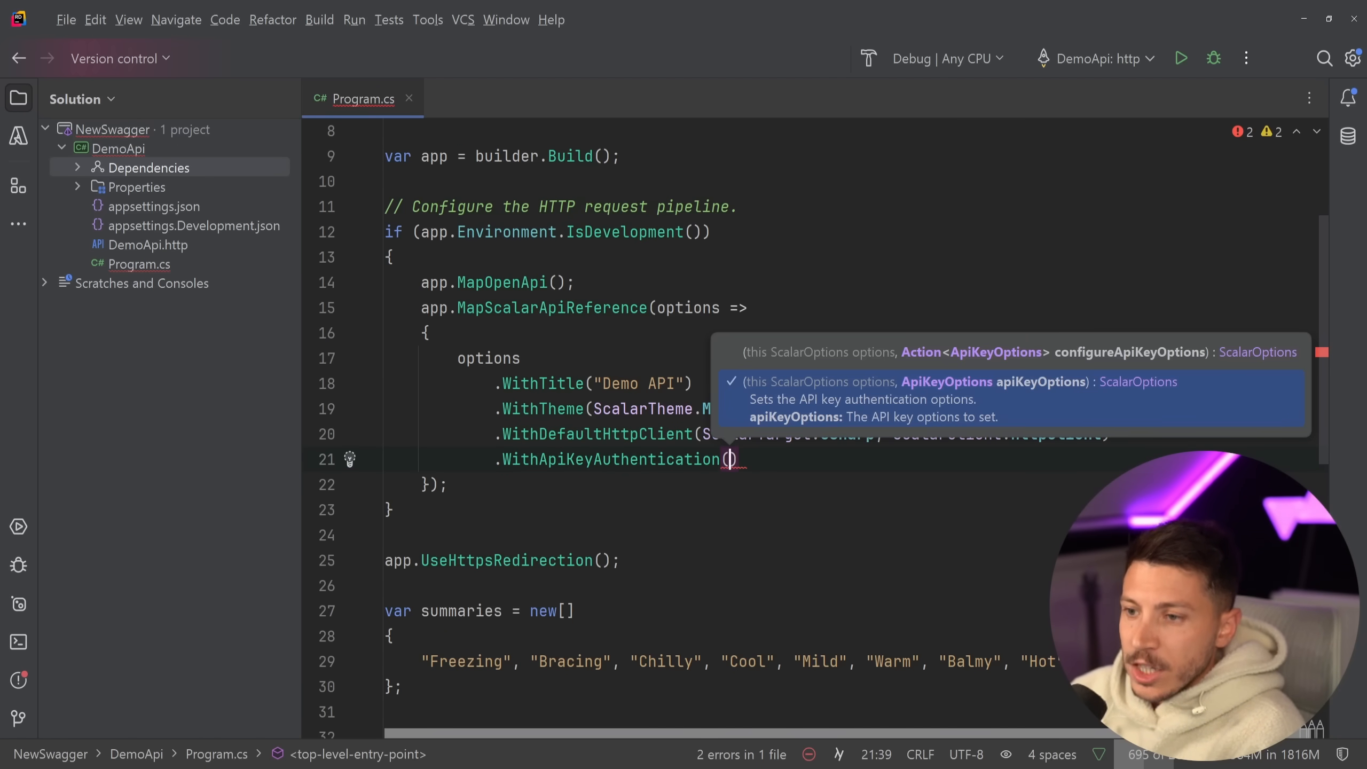
pyautogui.write('keyOptions => keyOptions.')
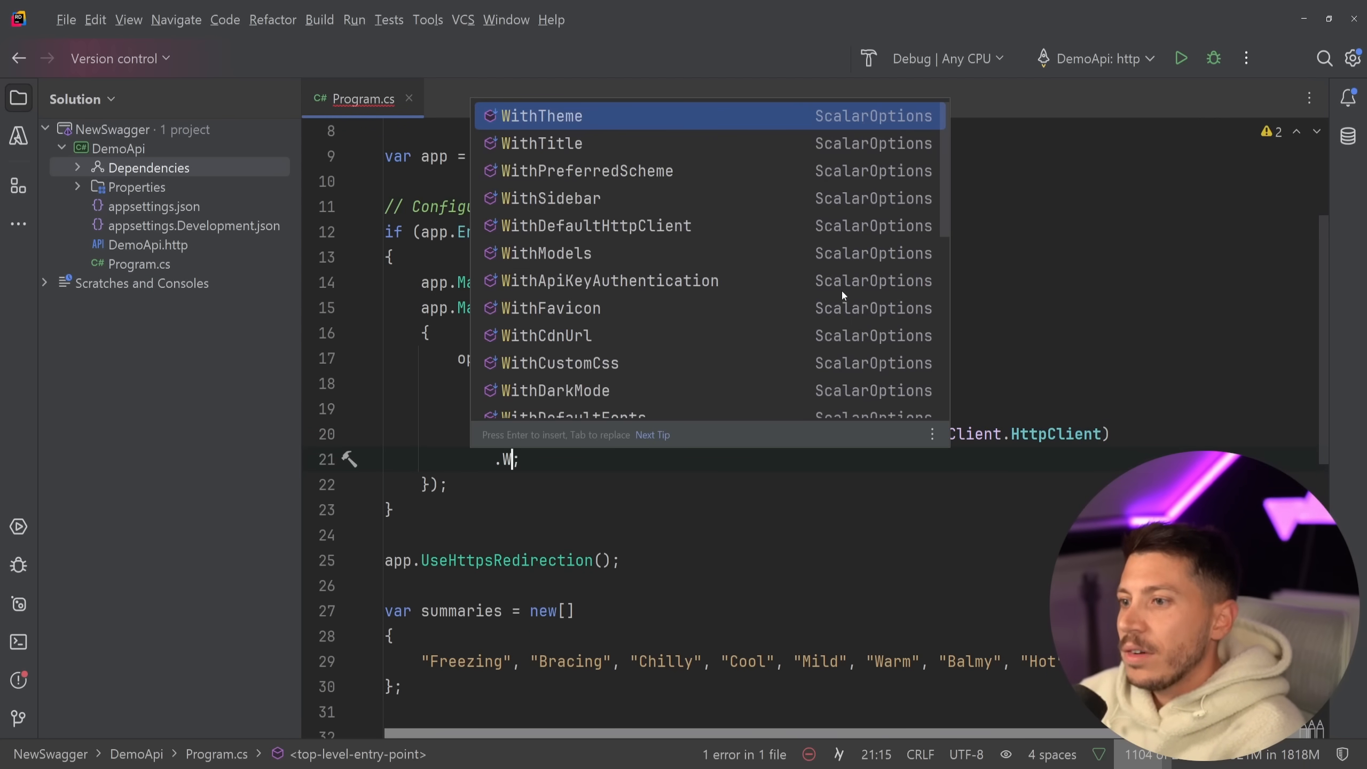
pyautogui.write('Cu')
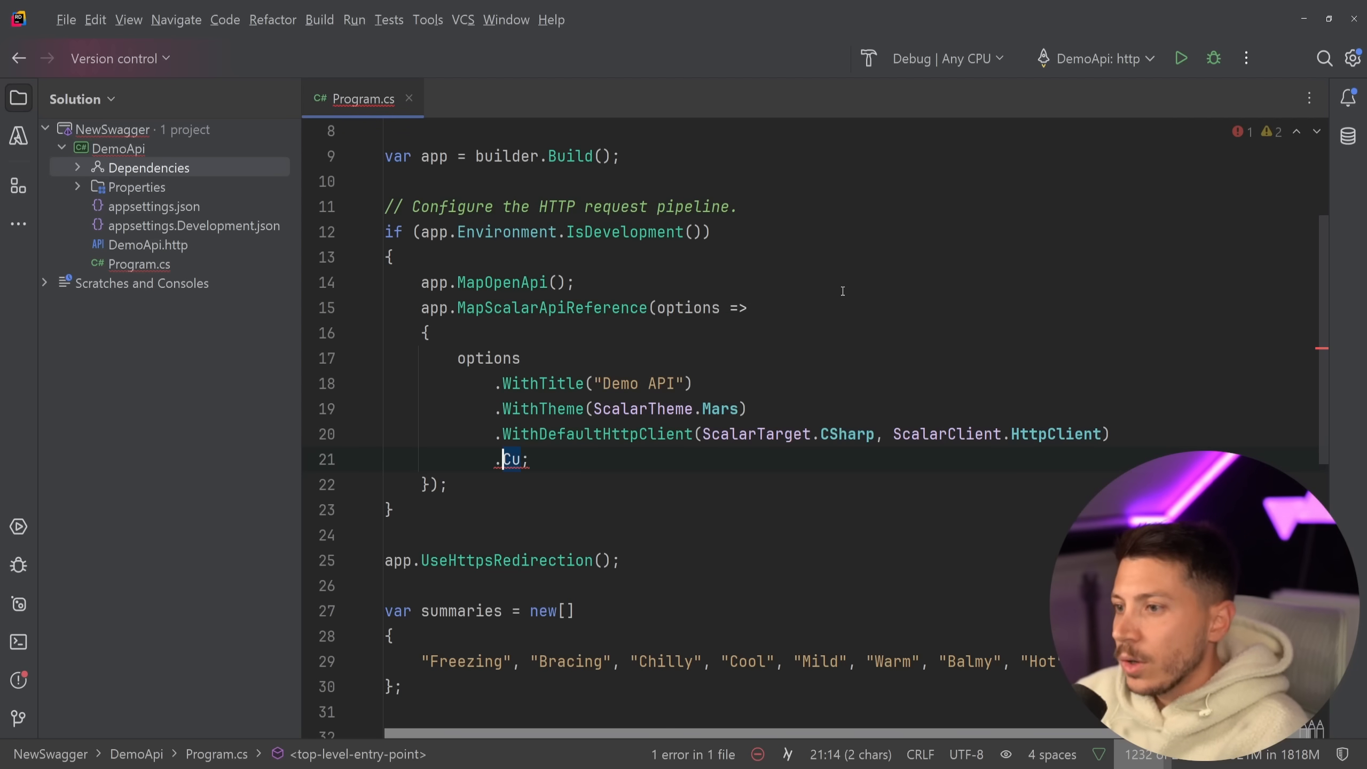
pyautogui.write('With')
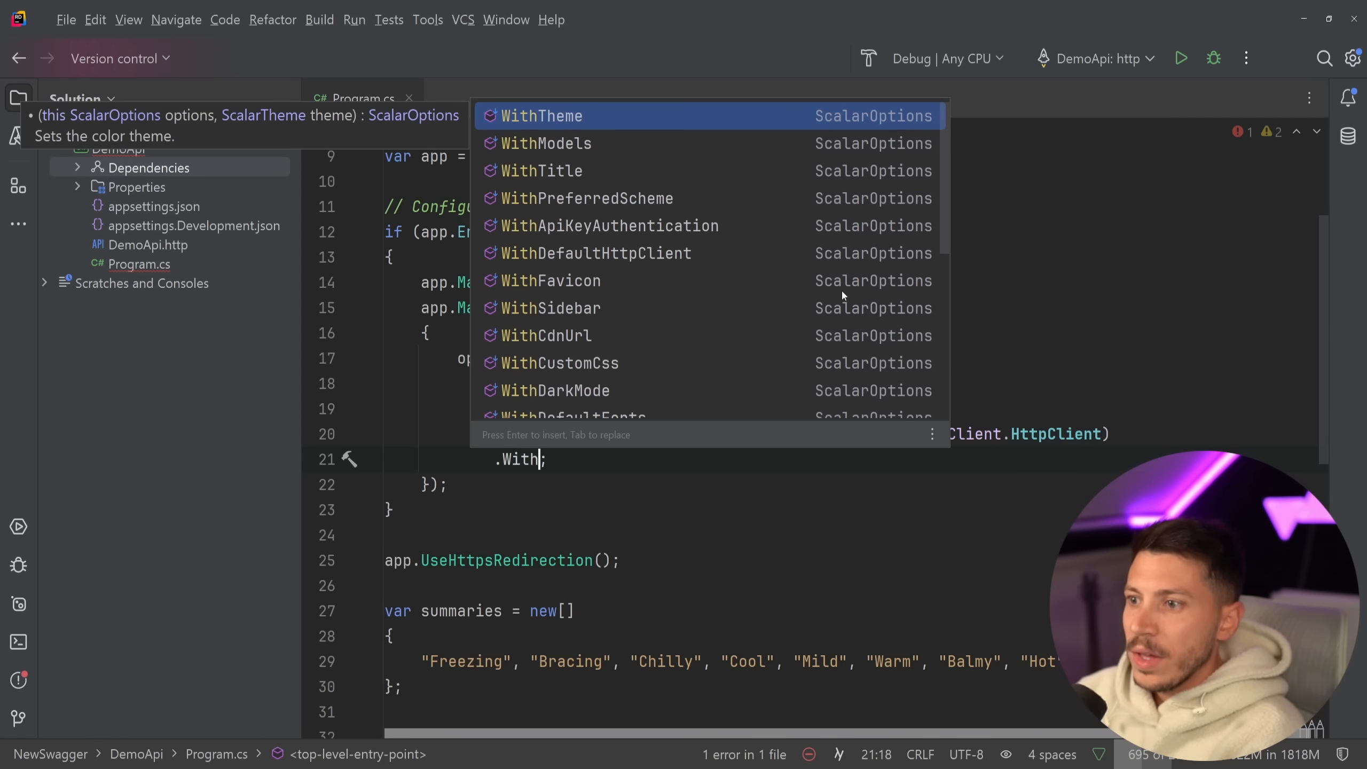
pyautogui.write('Dar')
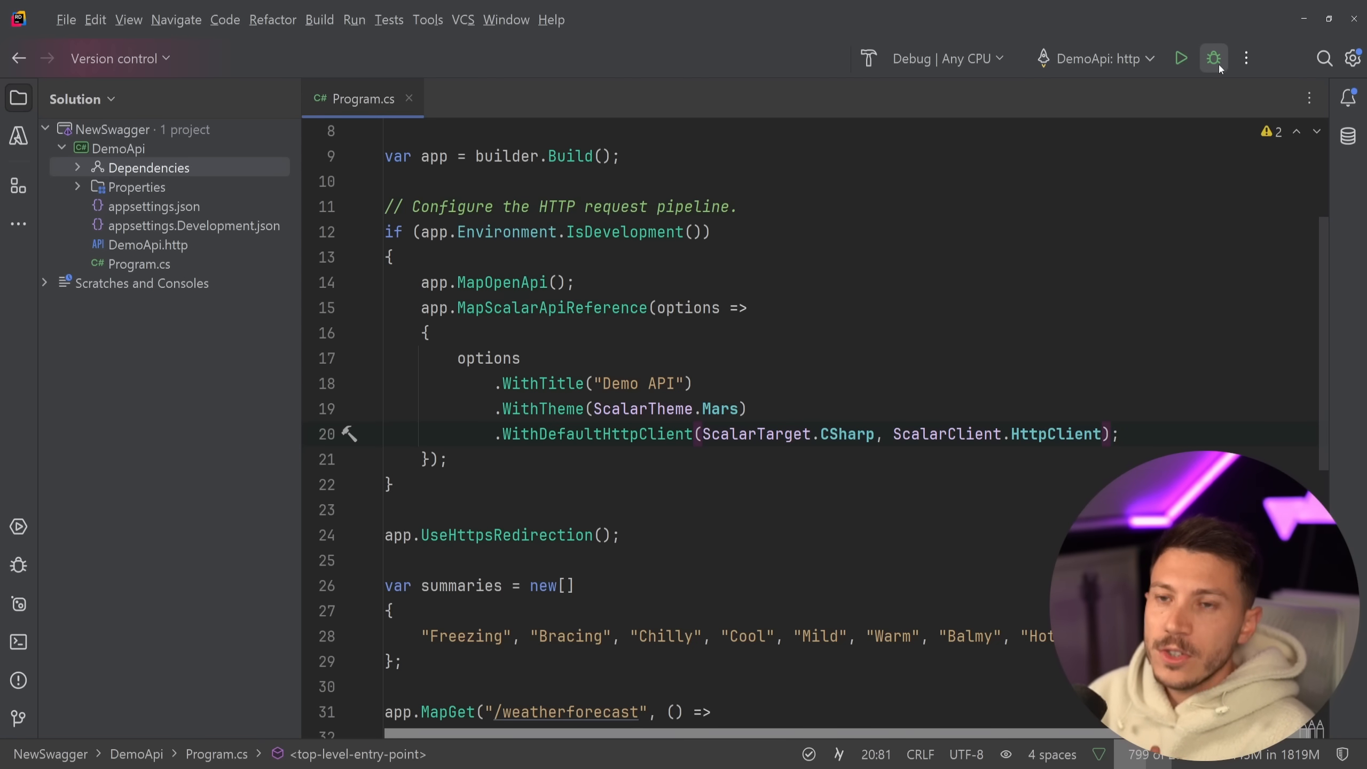
# - Start DemoApi in debug mode so the updated Scalar configuration takes effect
pyautogui.click(1214, 59)
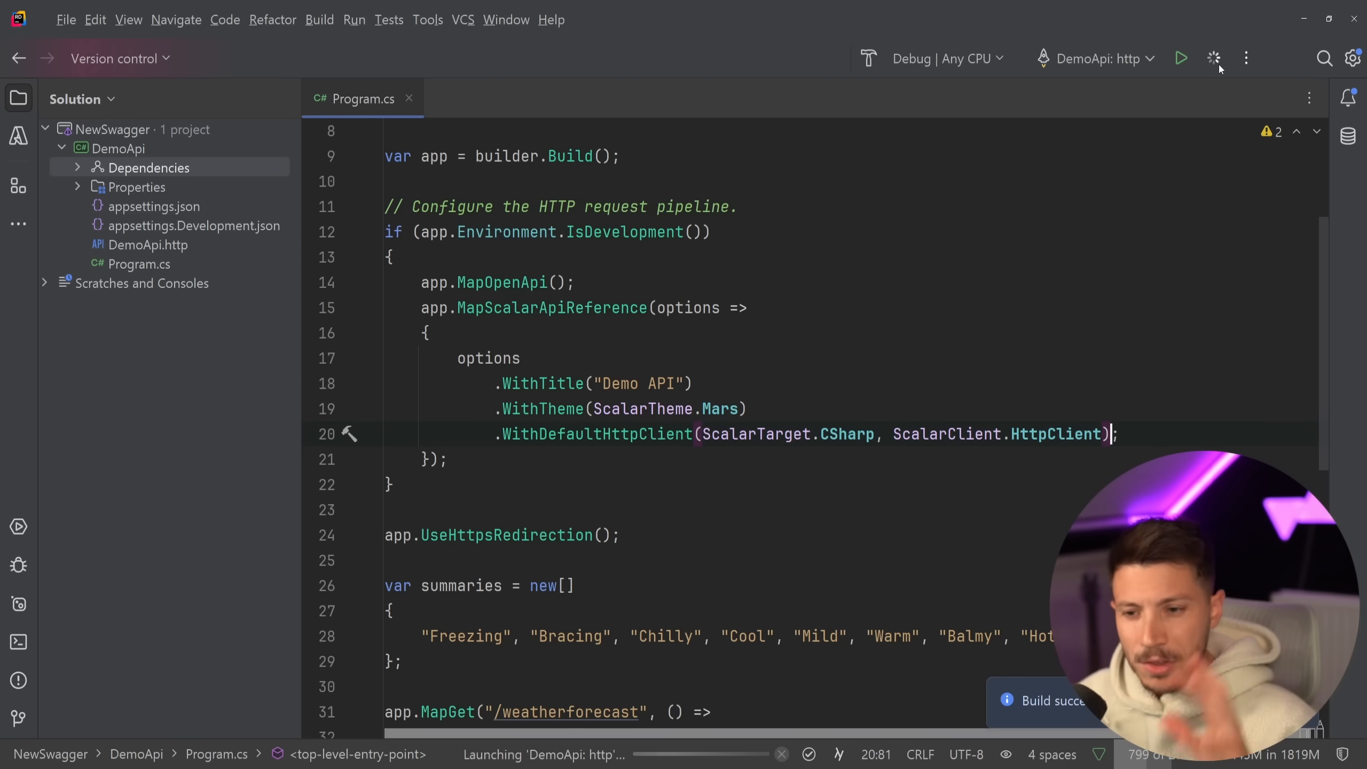
pyautogui.click(1181, 58)
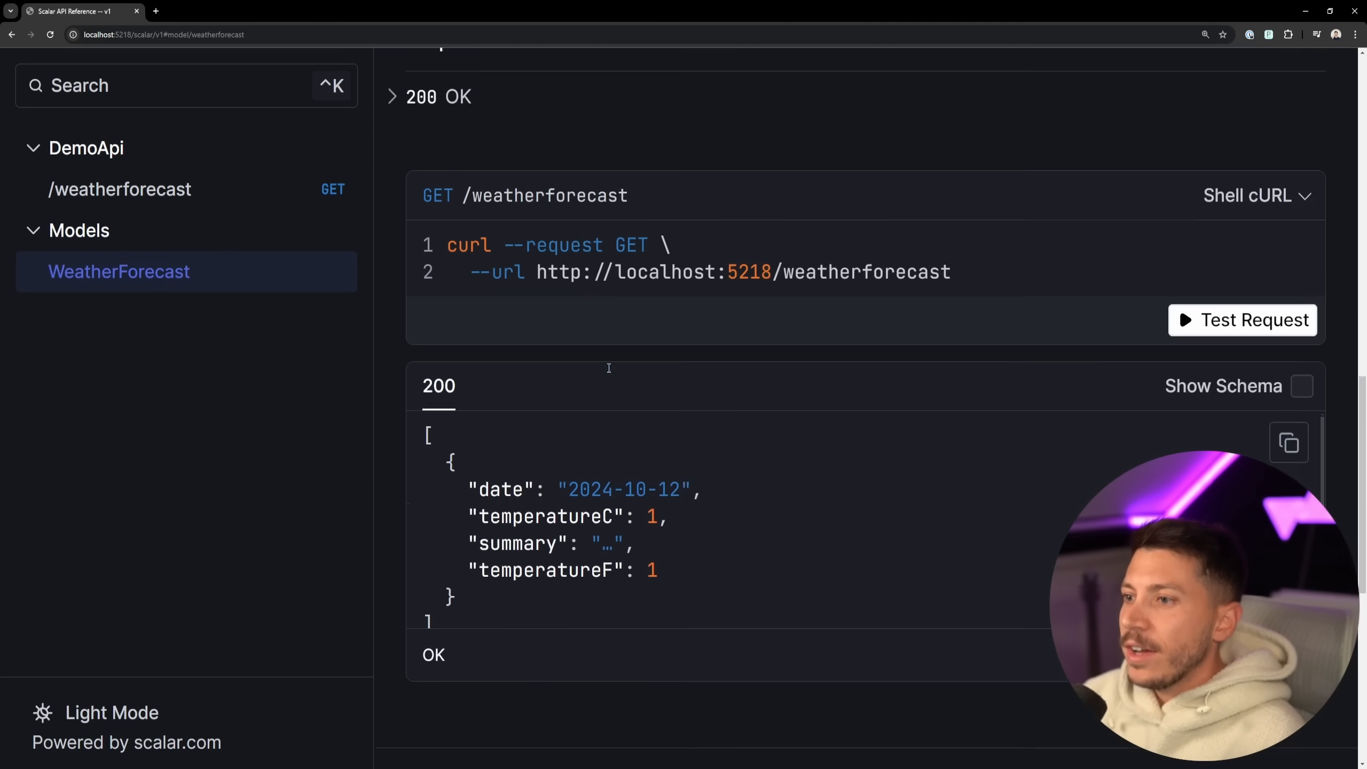
# - Reload the Scalar docs, view /weatherforecast and copy its C# HttpClient request snippet
pyautogui.click(85, 148)
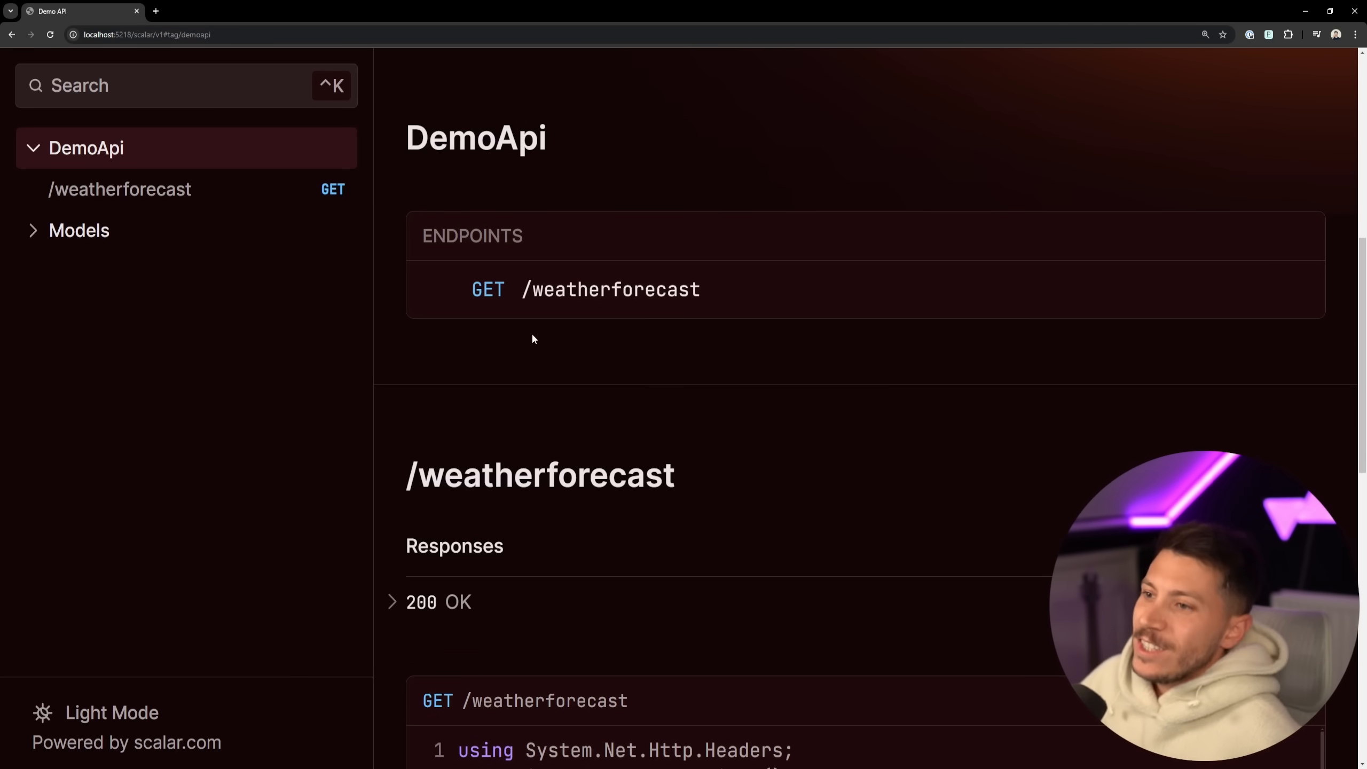
pyautogui.moveTo(288, 517)
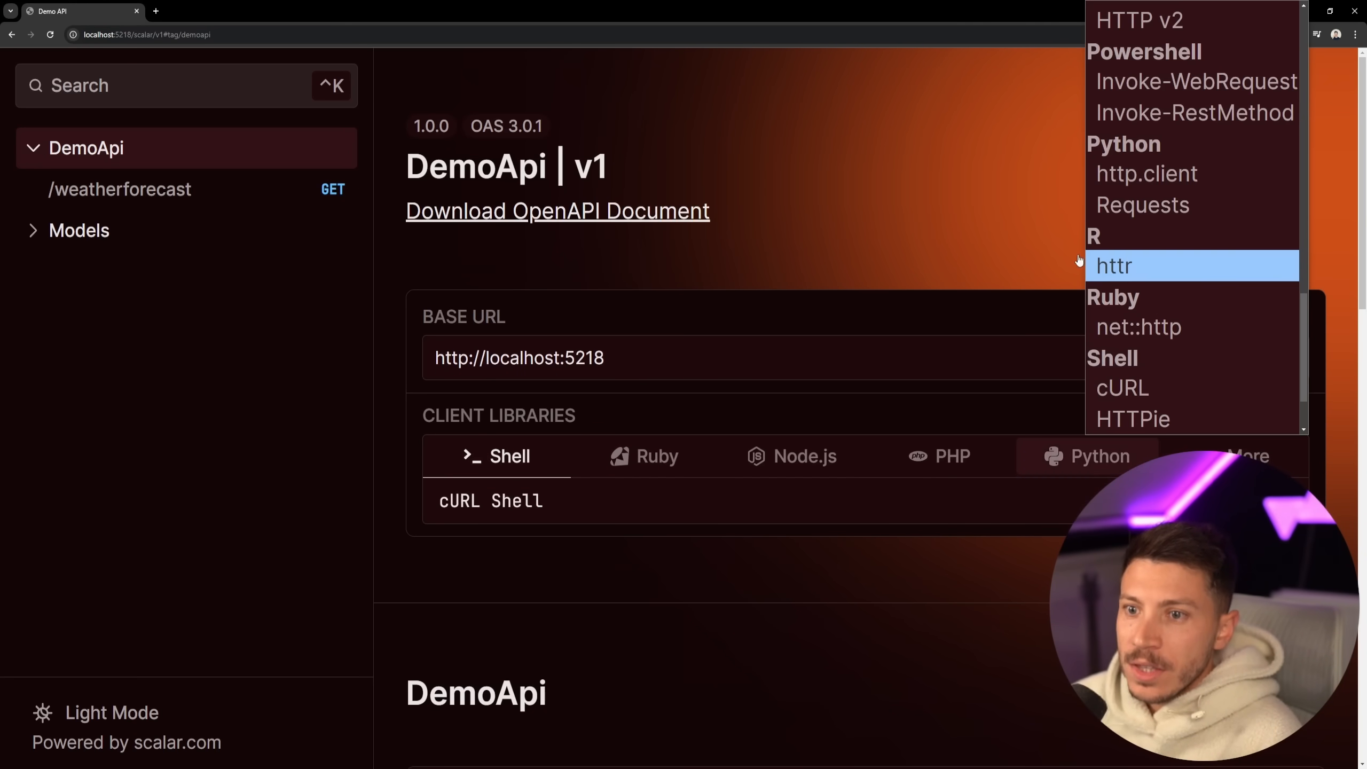
pyautogui.click(994, 574)
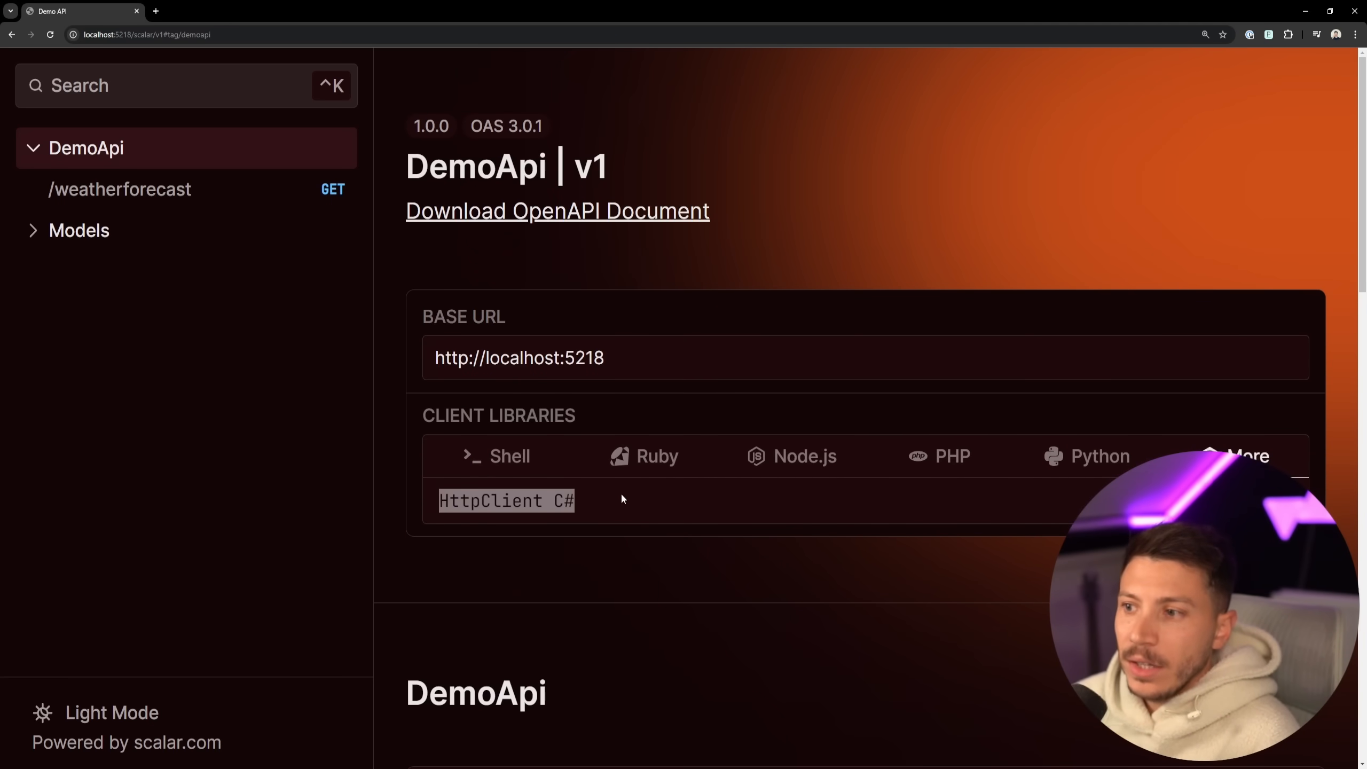
pyautogui.click(119, 189)
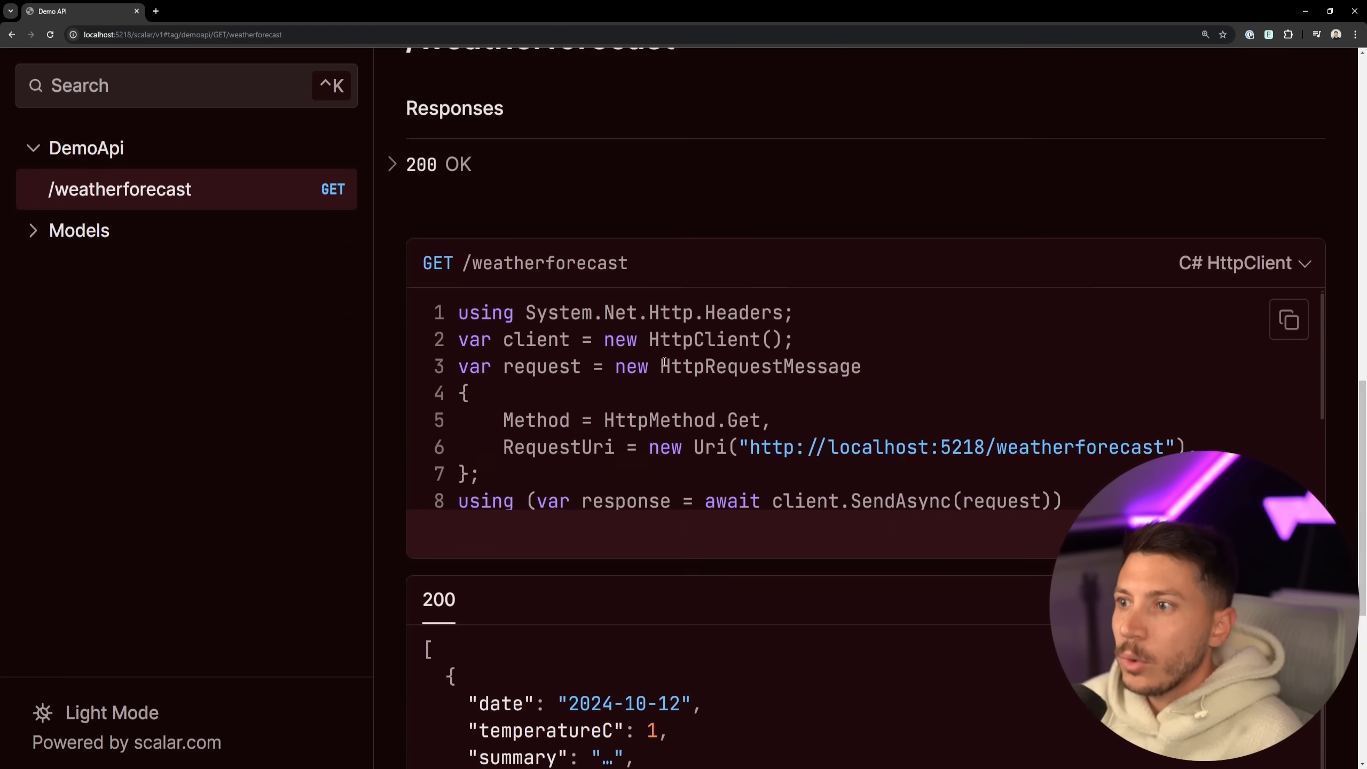
pyautogui.scroll(-3)
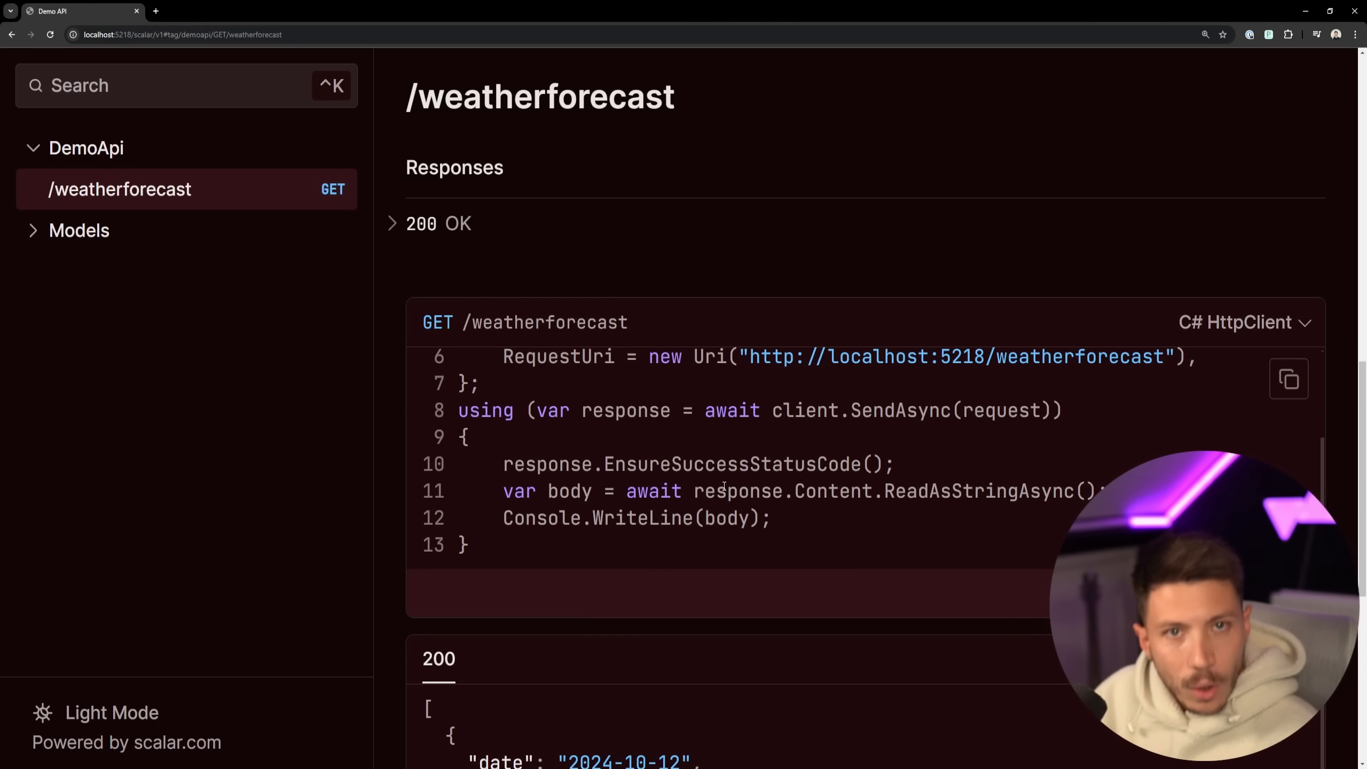
pyautogui.click(1288, 378)
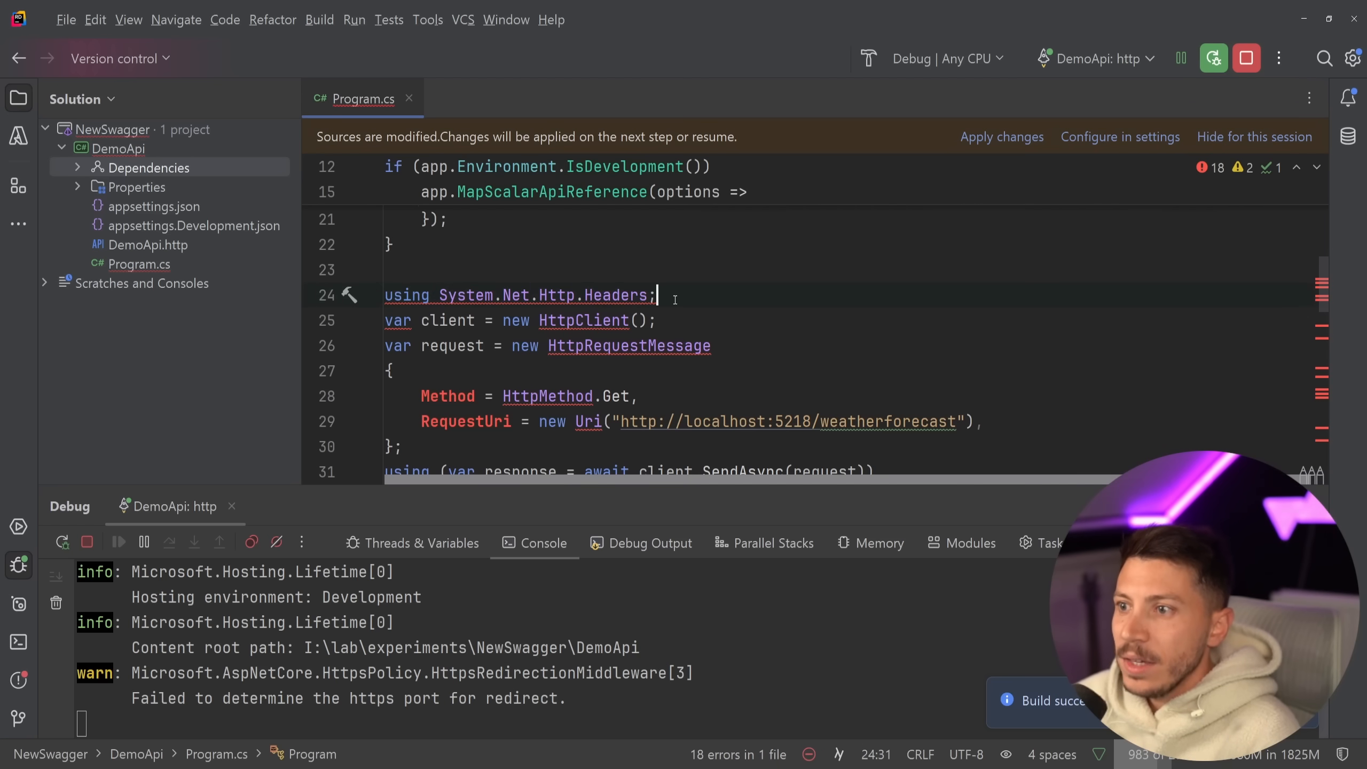
# - Review the pasted C# HttpClient snippet in Program.cs below the Scalar setup
pyautogui.scroll(-3)
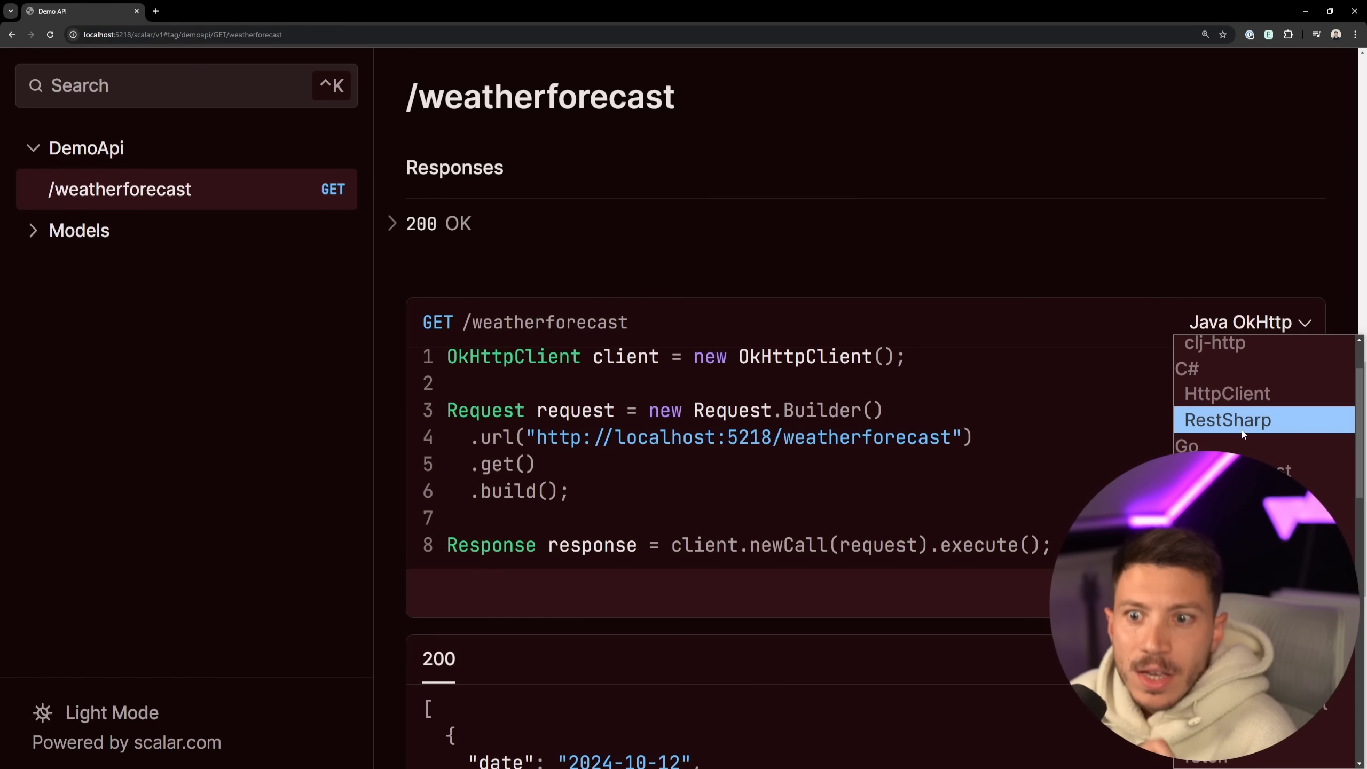
# - Switch the /weatherforecast request example to C# RestSharp and review the models below
pyautogui.click(1228, 419)
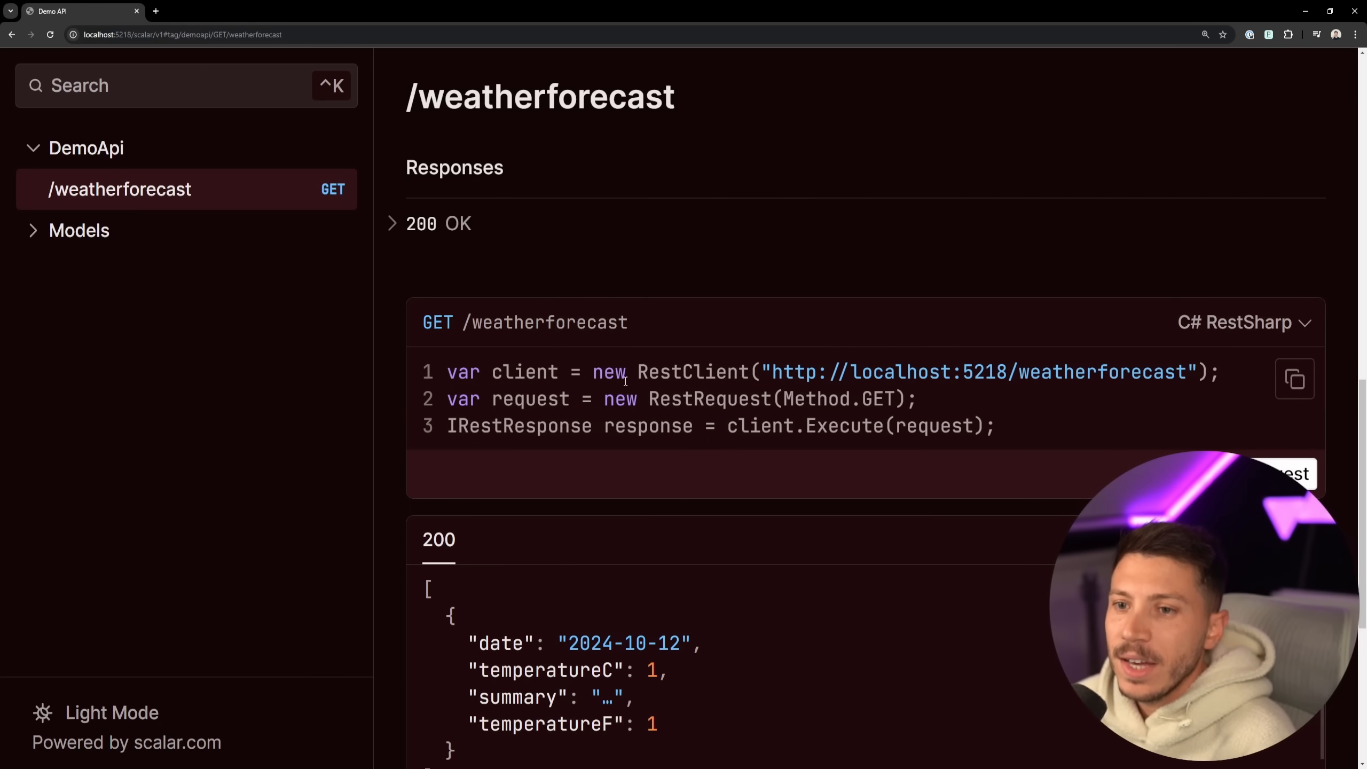
pyautogui.scroll(-3)
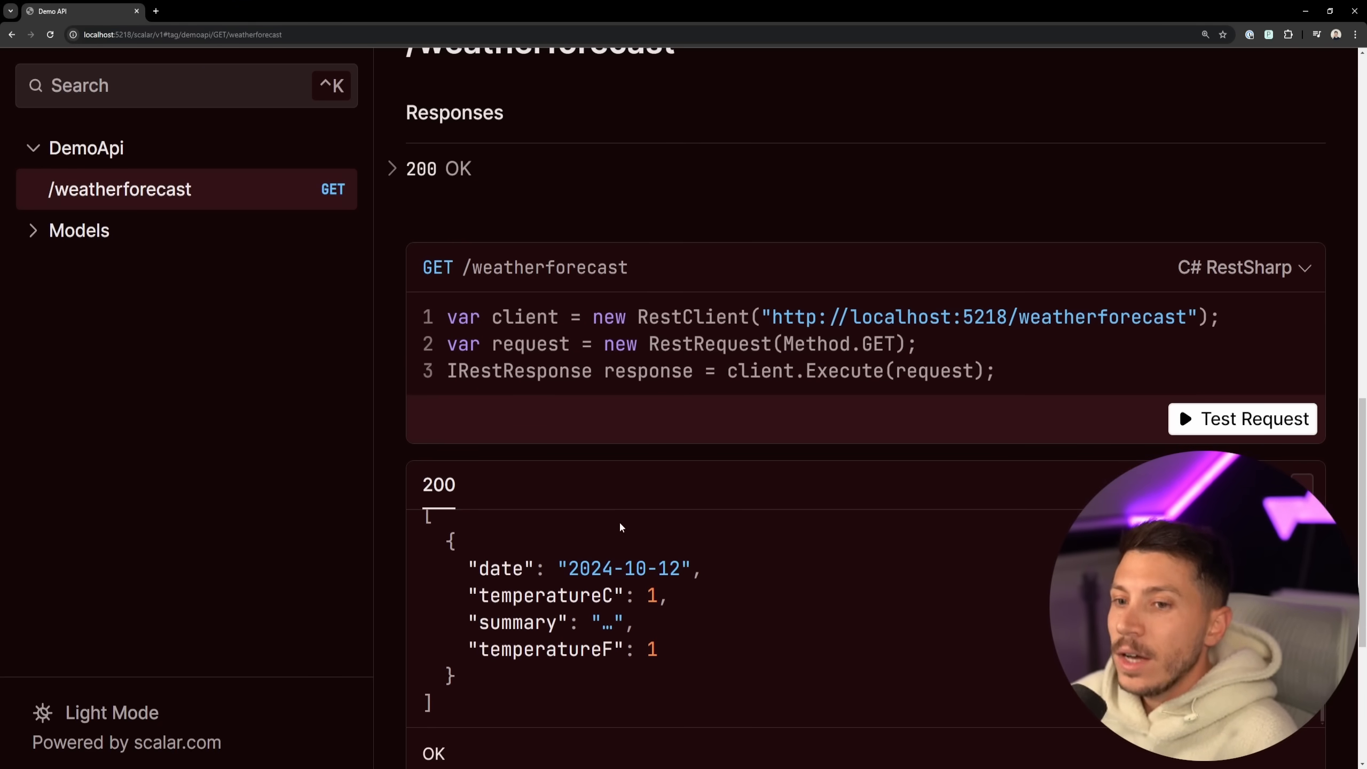
pyautogui.scroll(-3)
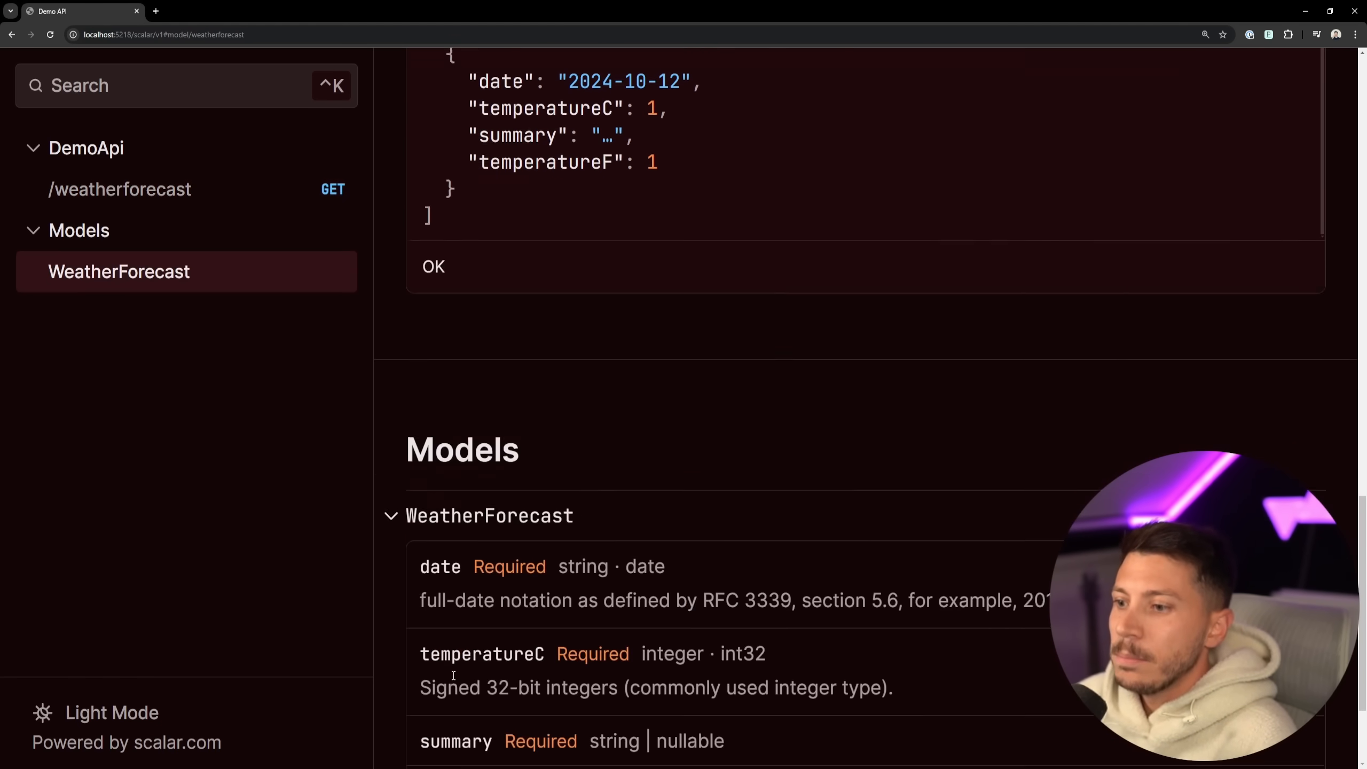
pyautogui.scroll(-3)
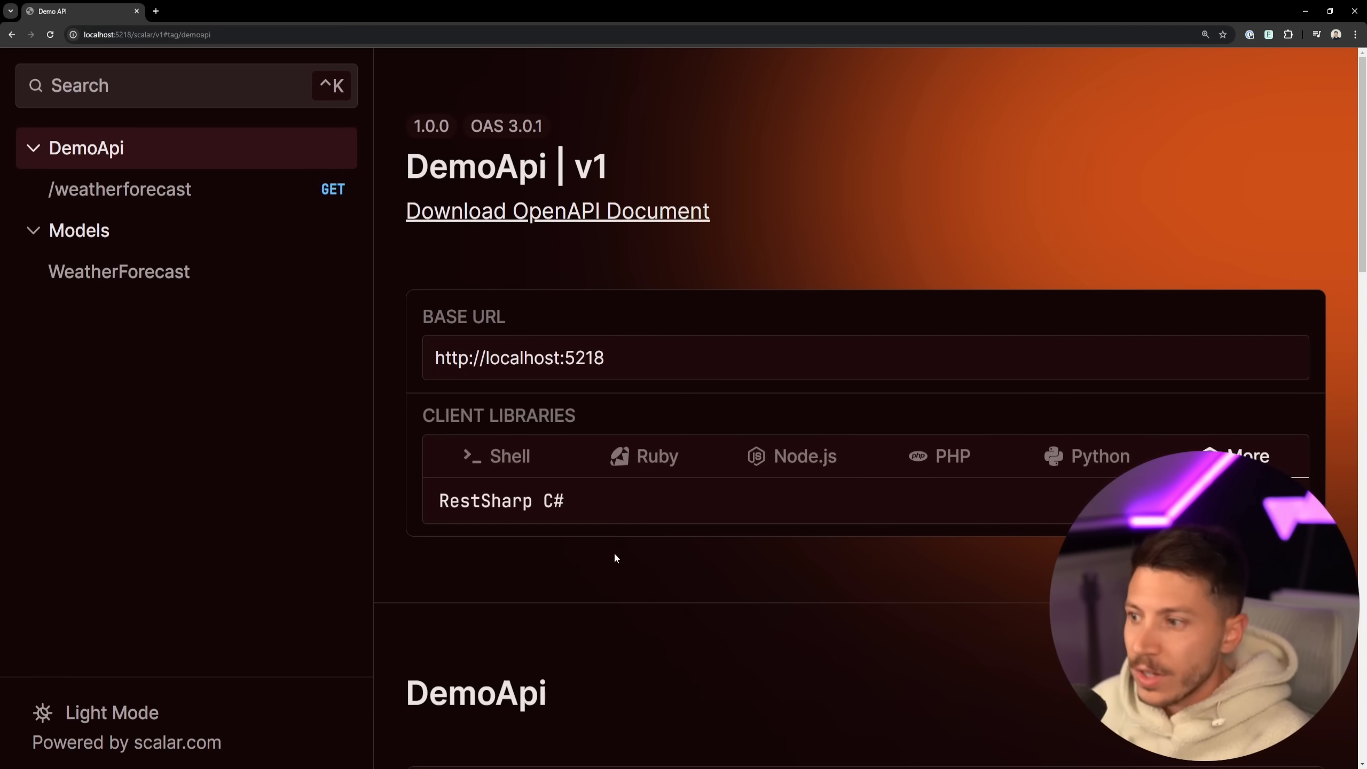
pyautogui.moveTo(376, 617)
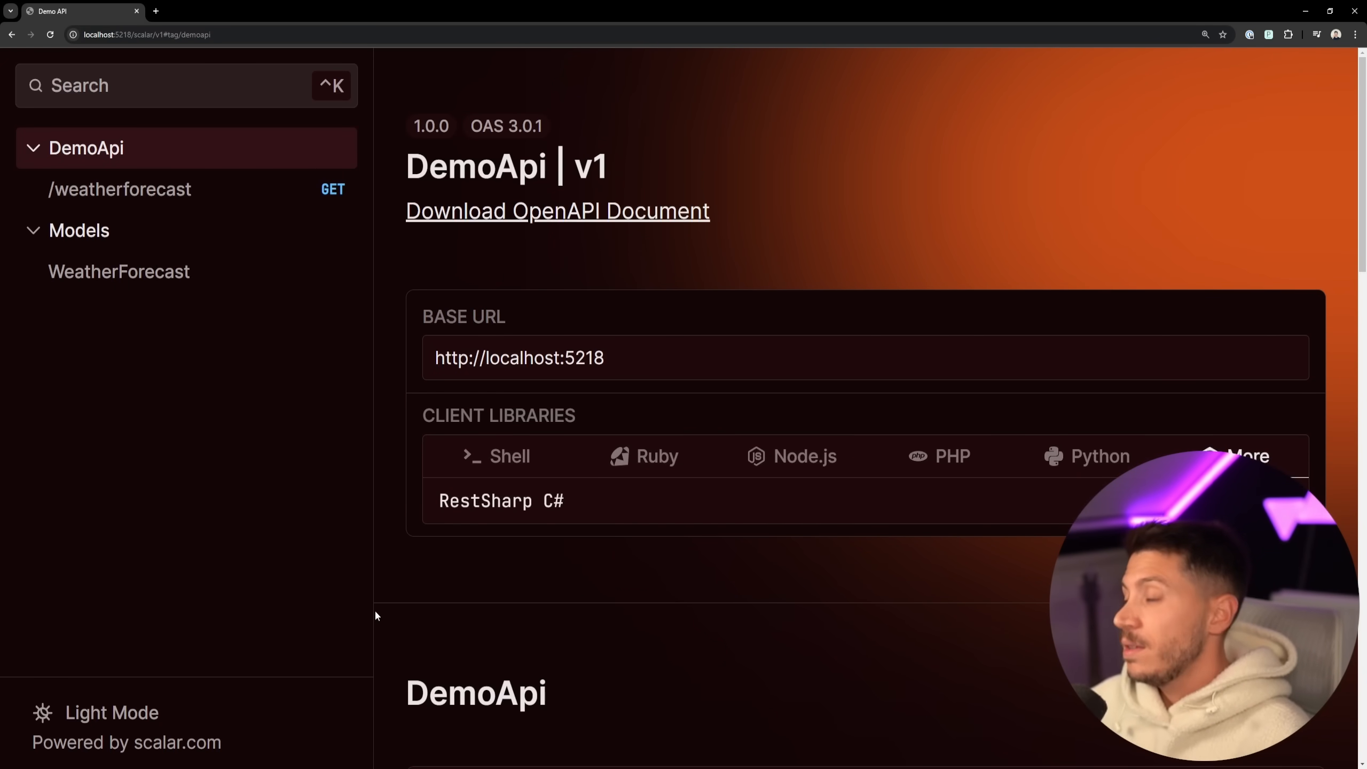